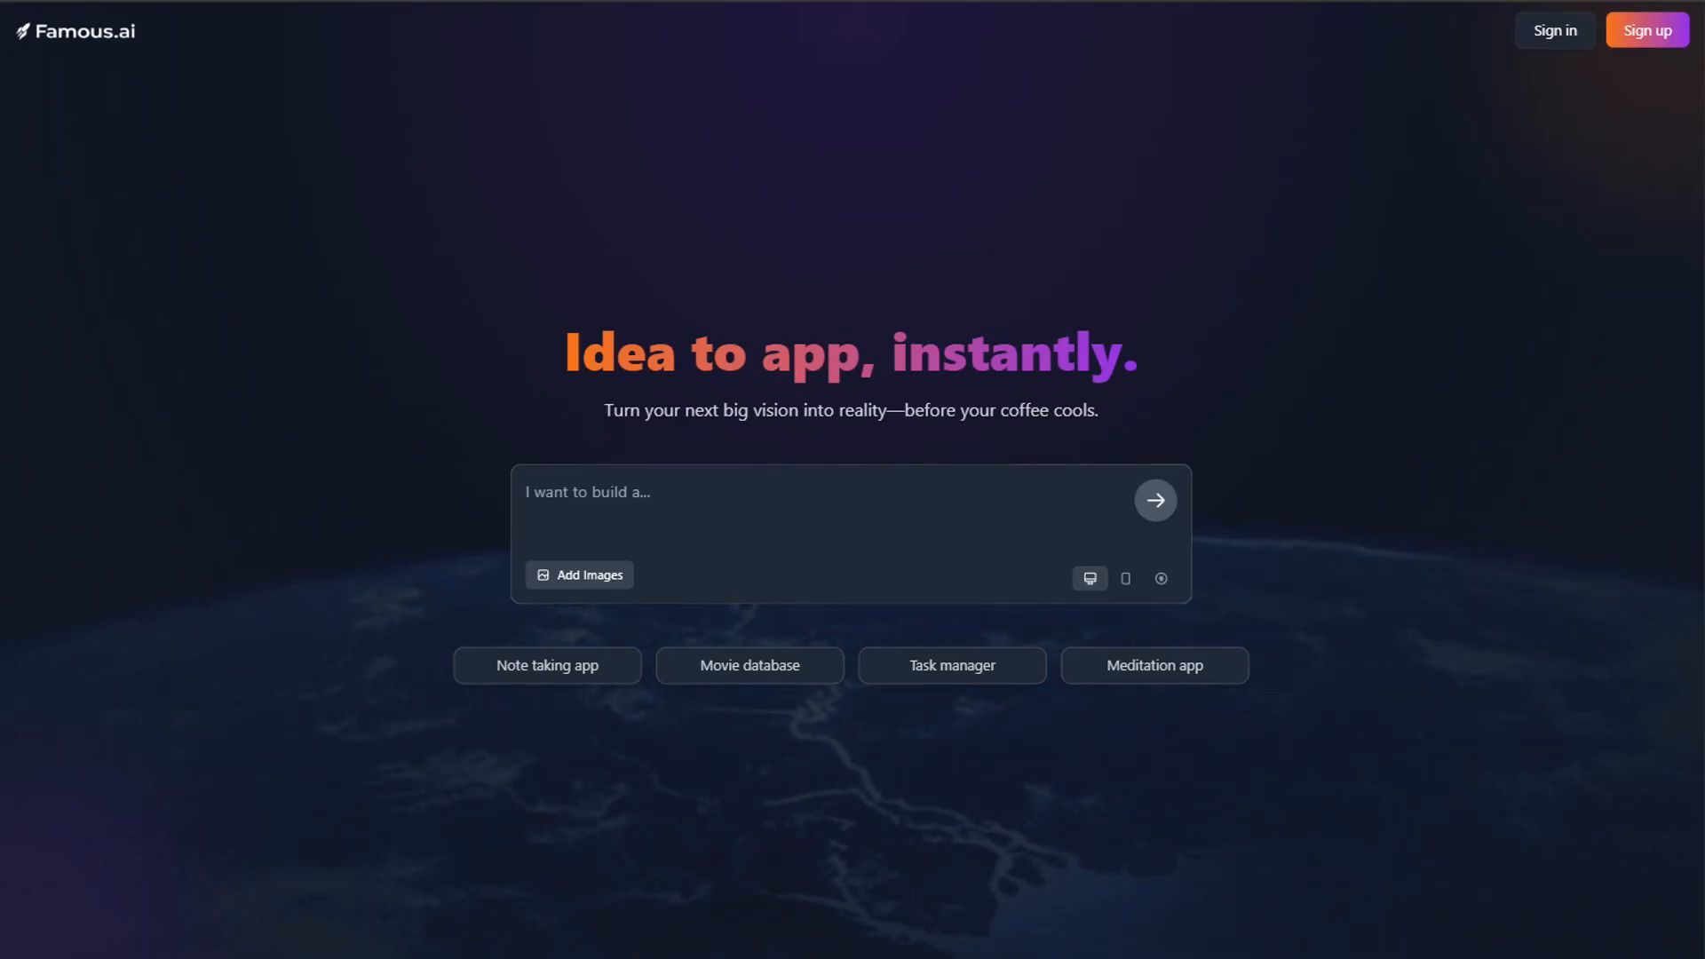
Step: Cycle the prompt through the note-taking, movie database, Kanban task manager and meditation app sample ideas
click(547, 664)
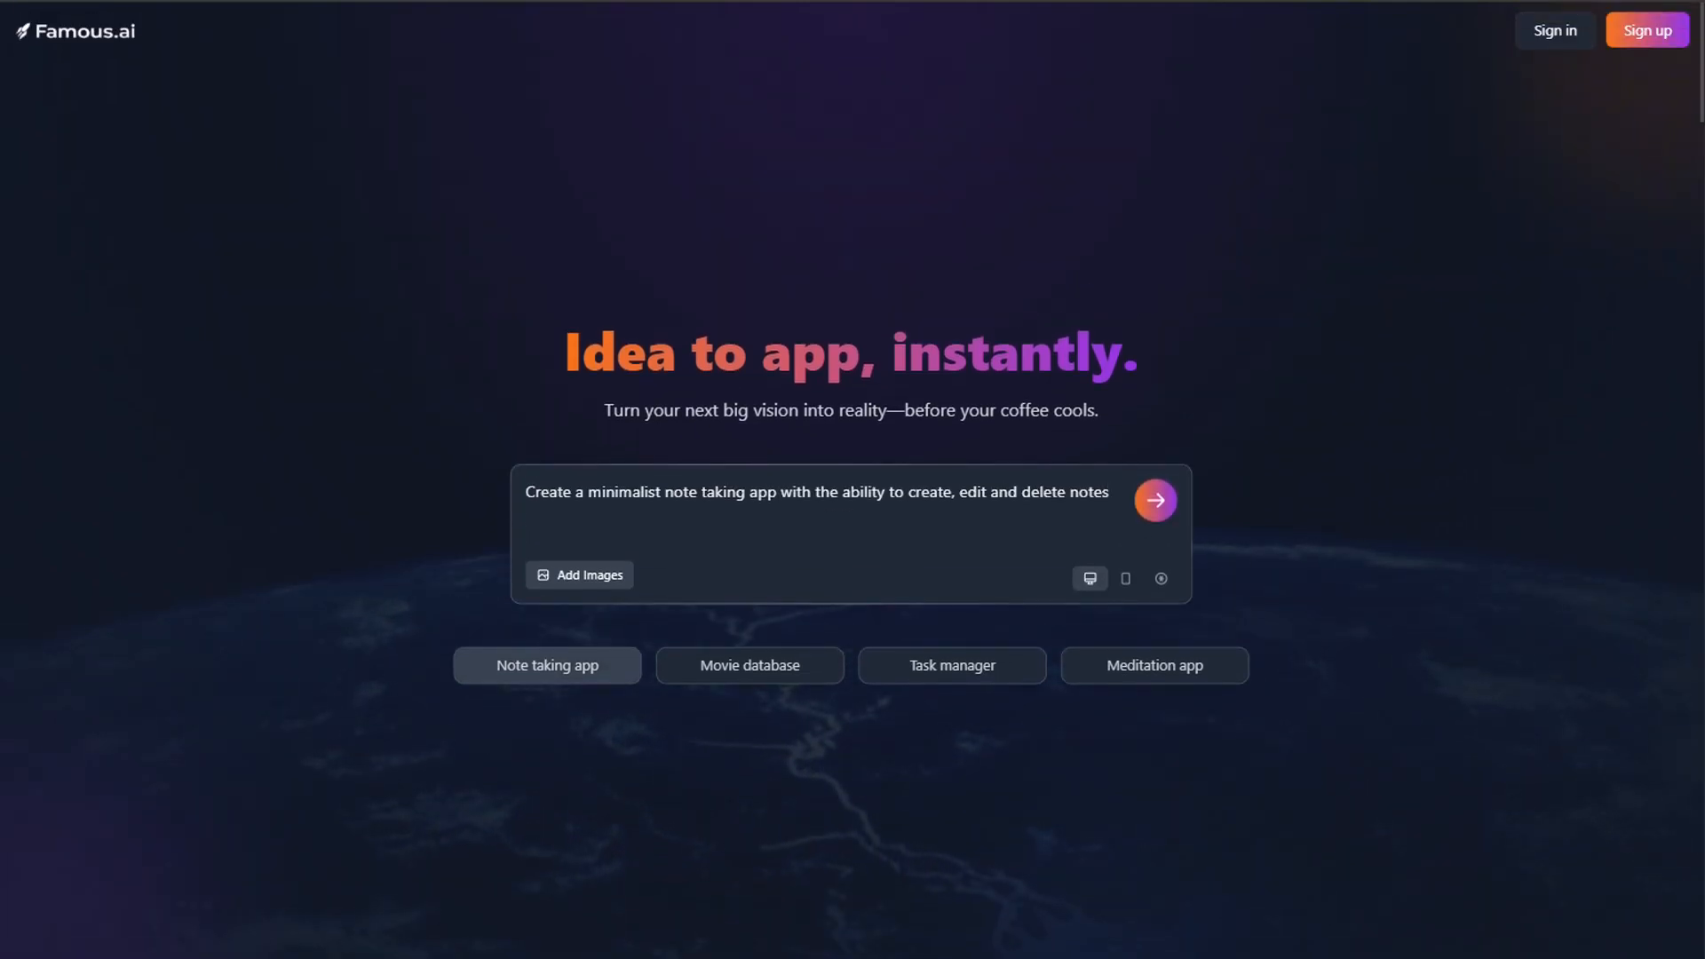
text(Build a film and TV show database with reviews and watchlist features)
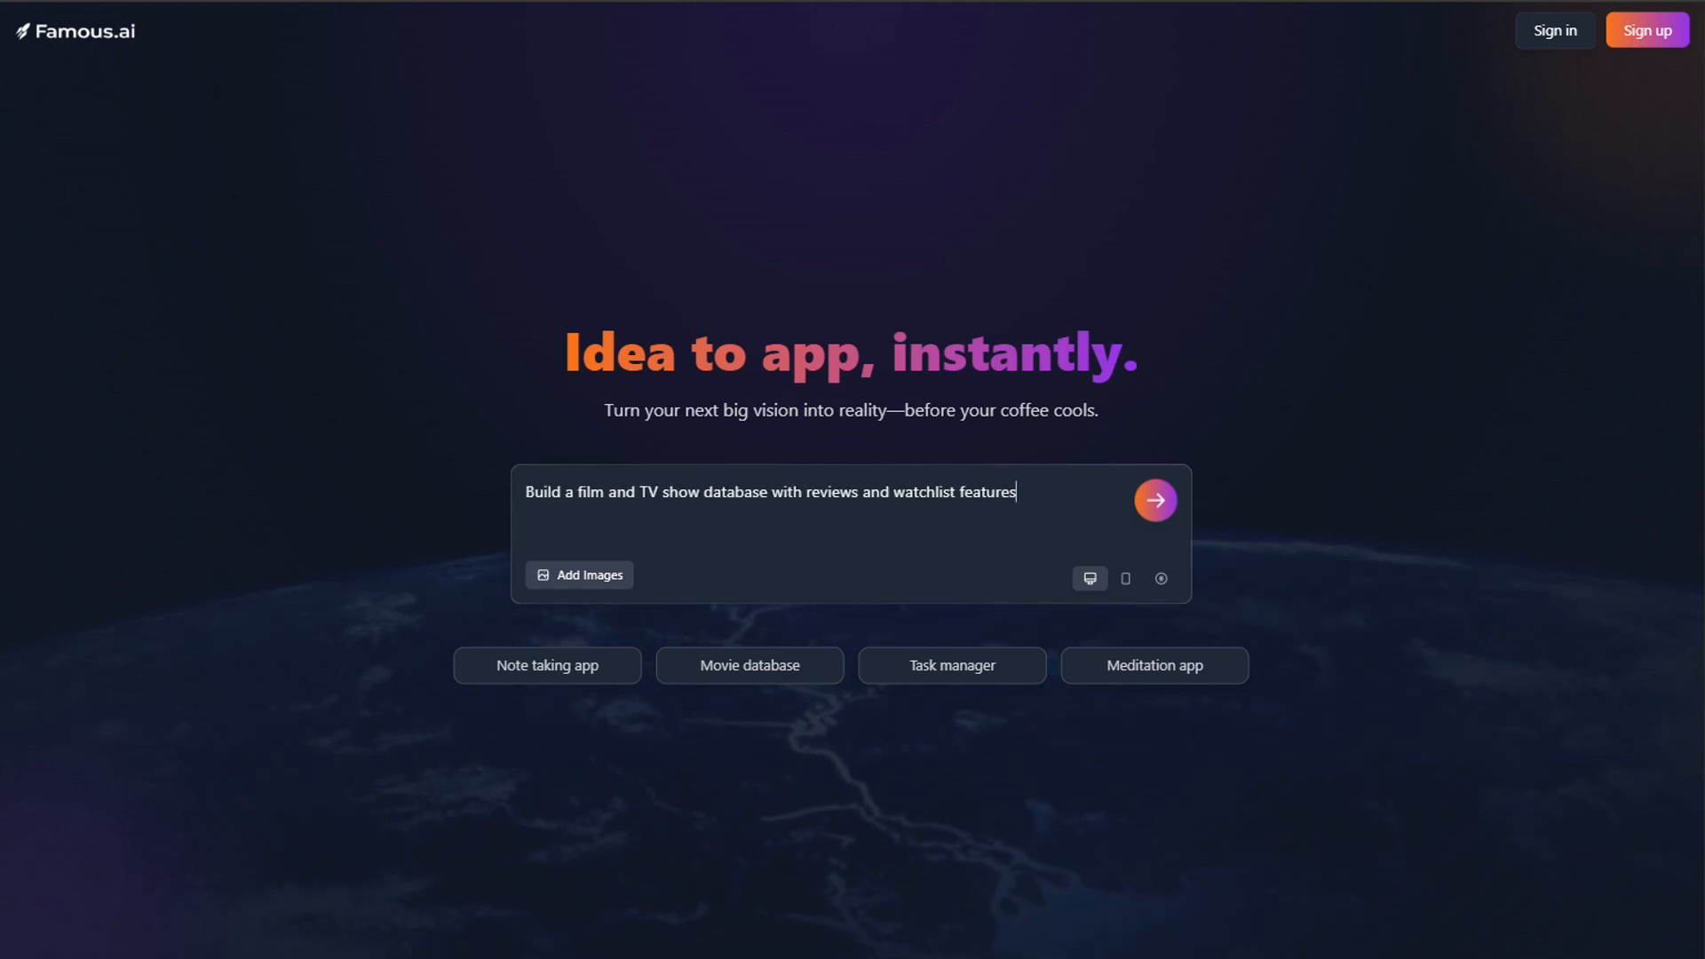
mouse_move(749, 664)
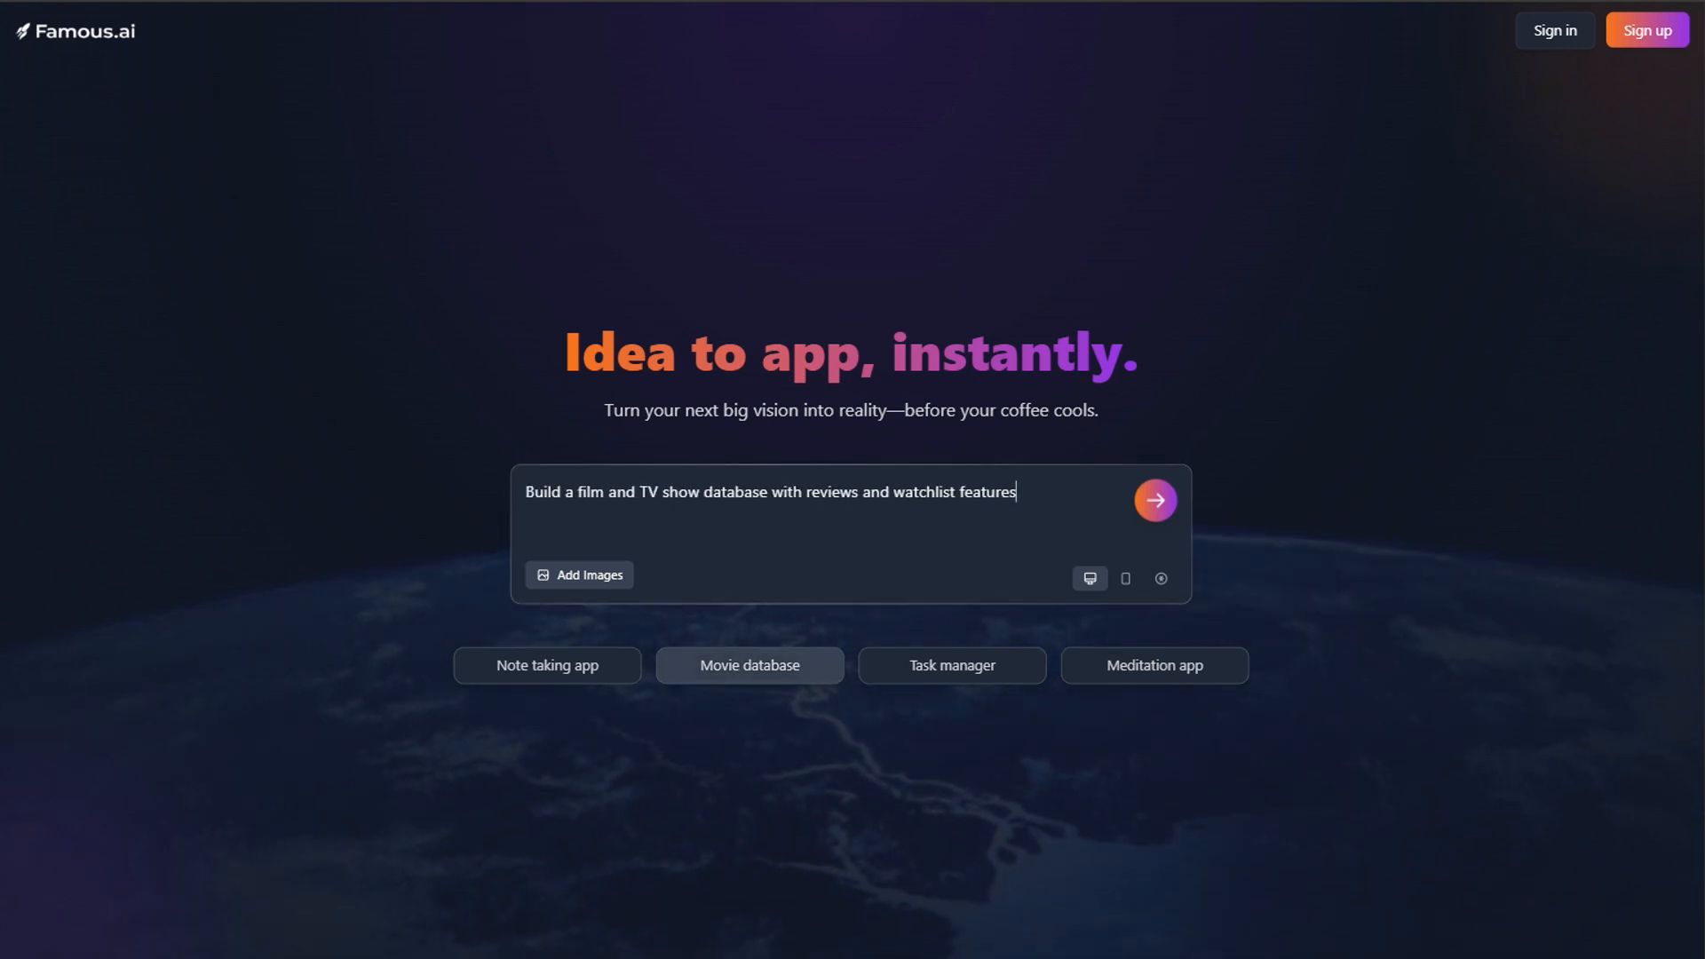
click(951, 664)
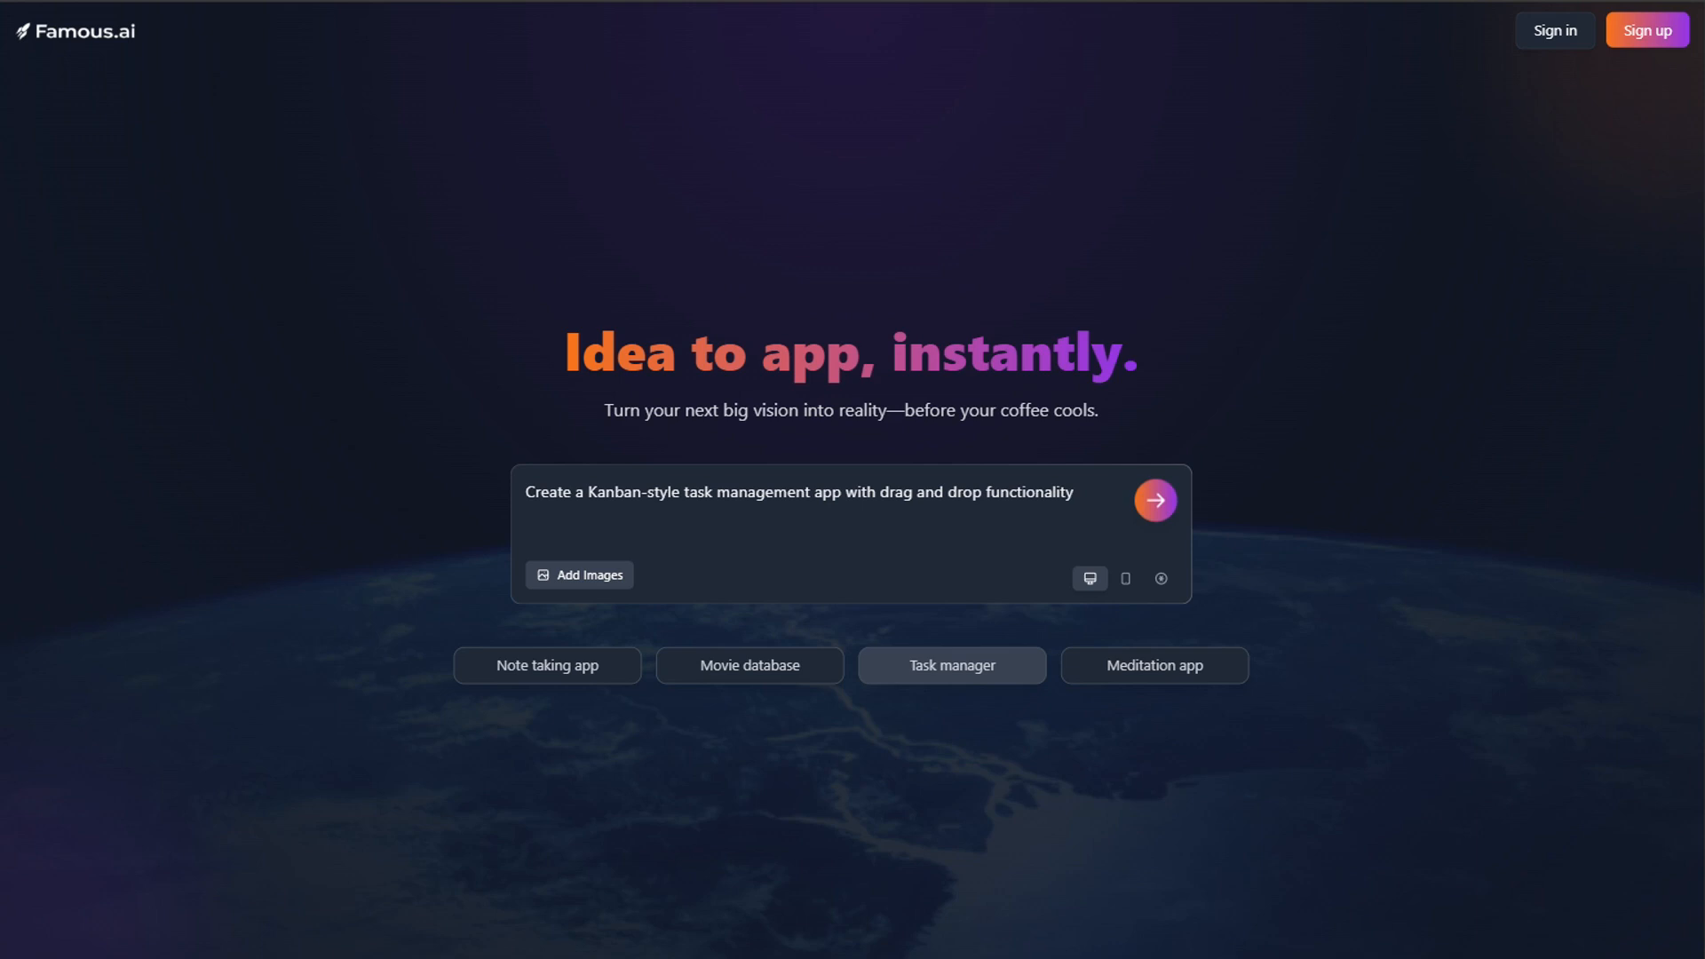
click(1154, 664)
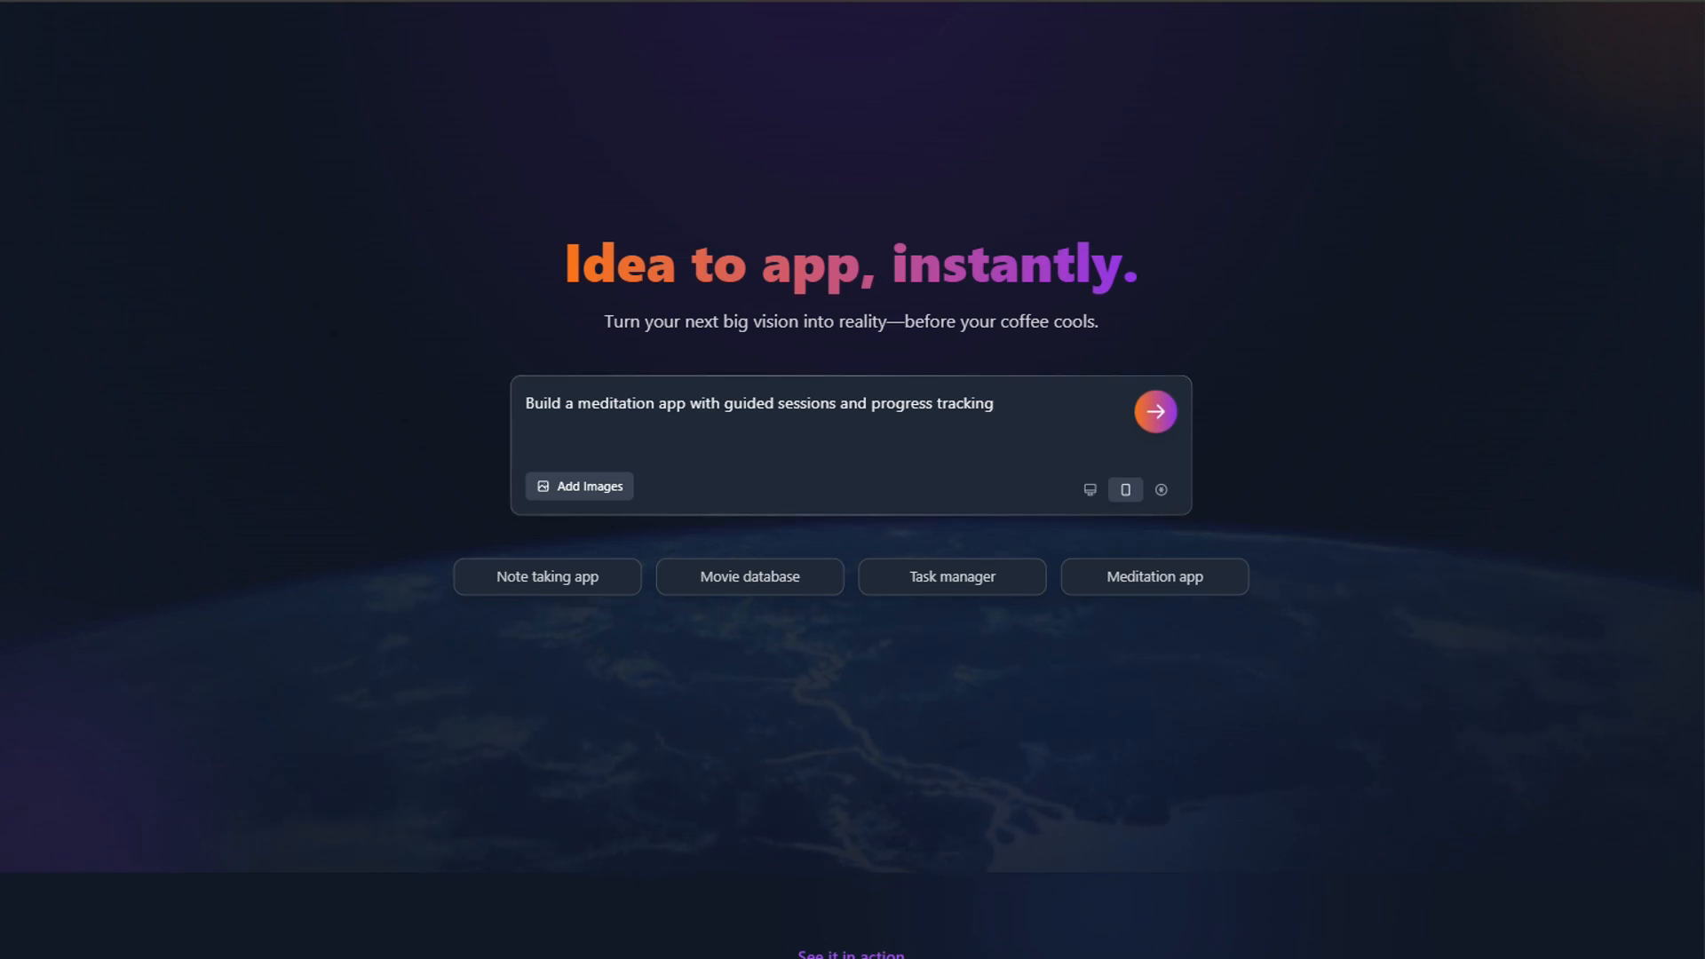
Step: Scroll down the landing page past the demo video into the Live from the community project feed
scroll(down, 3)
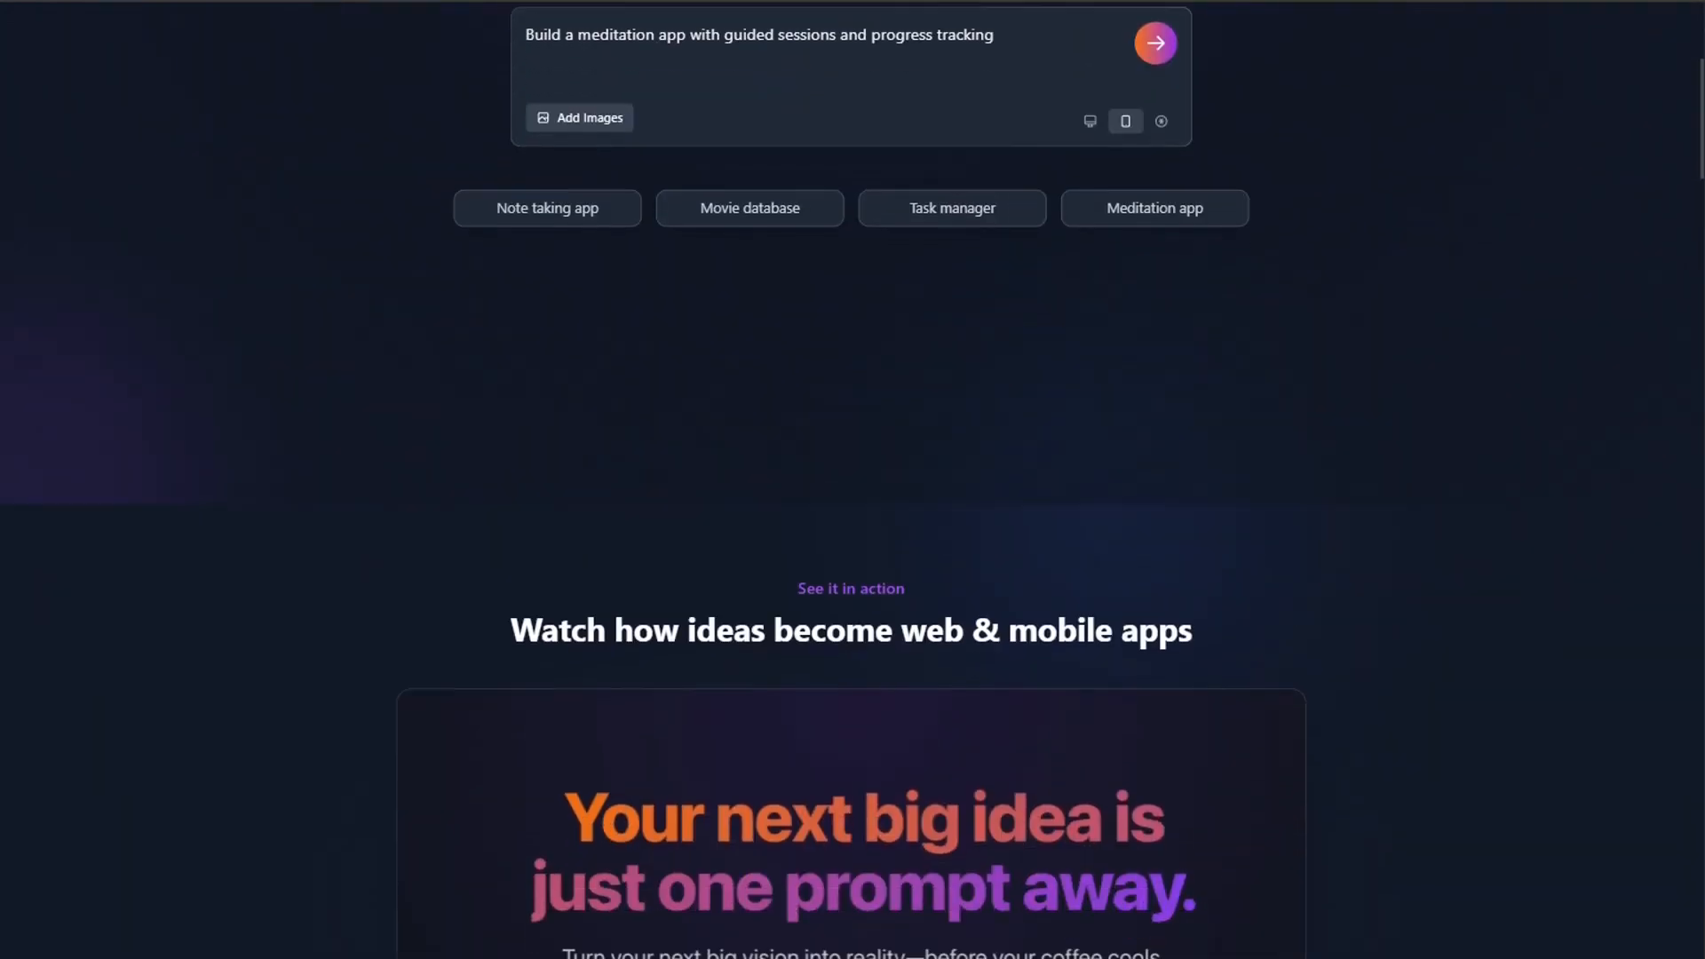
scroll(down, 3)
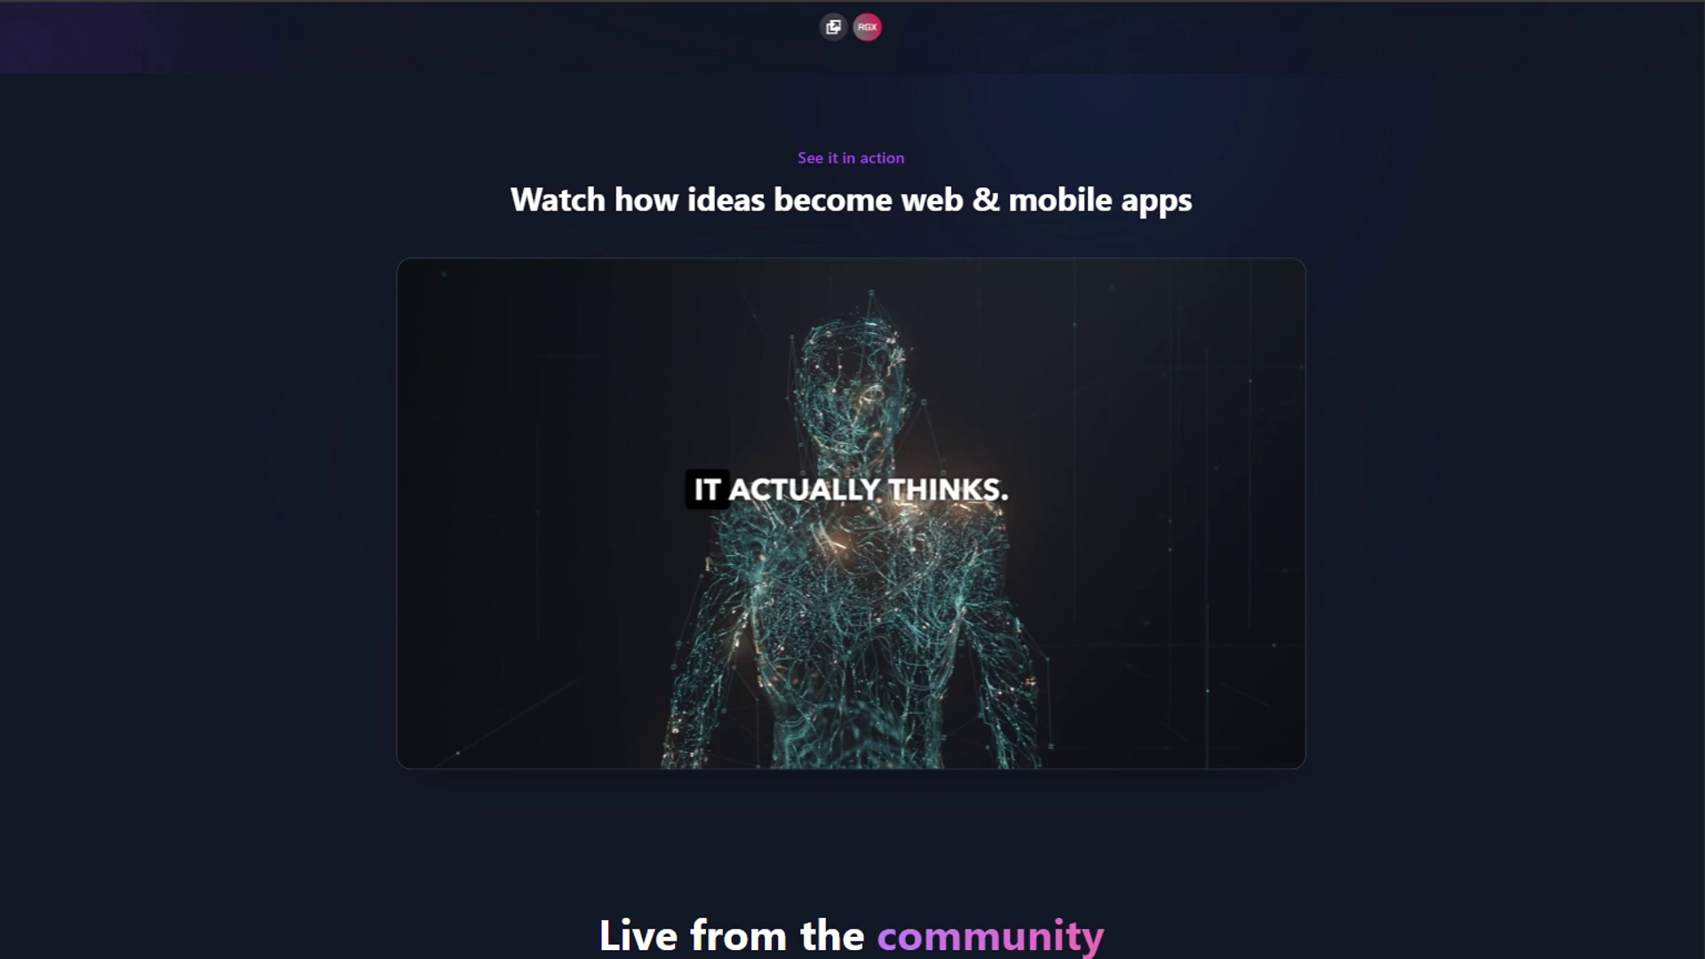
scroll(down, 3)
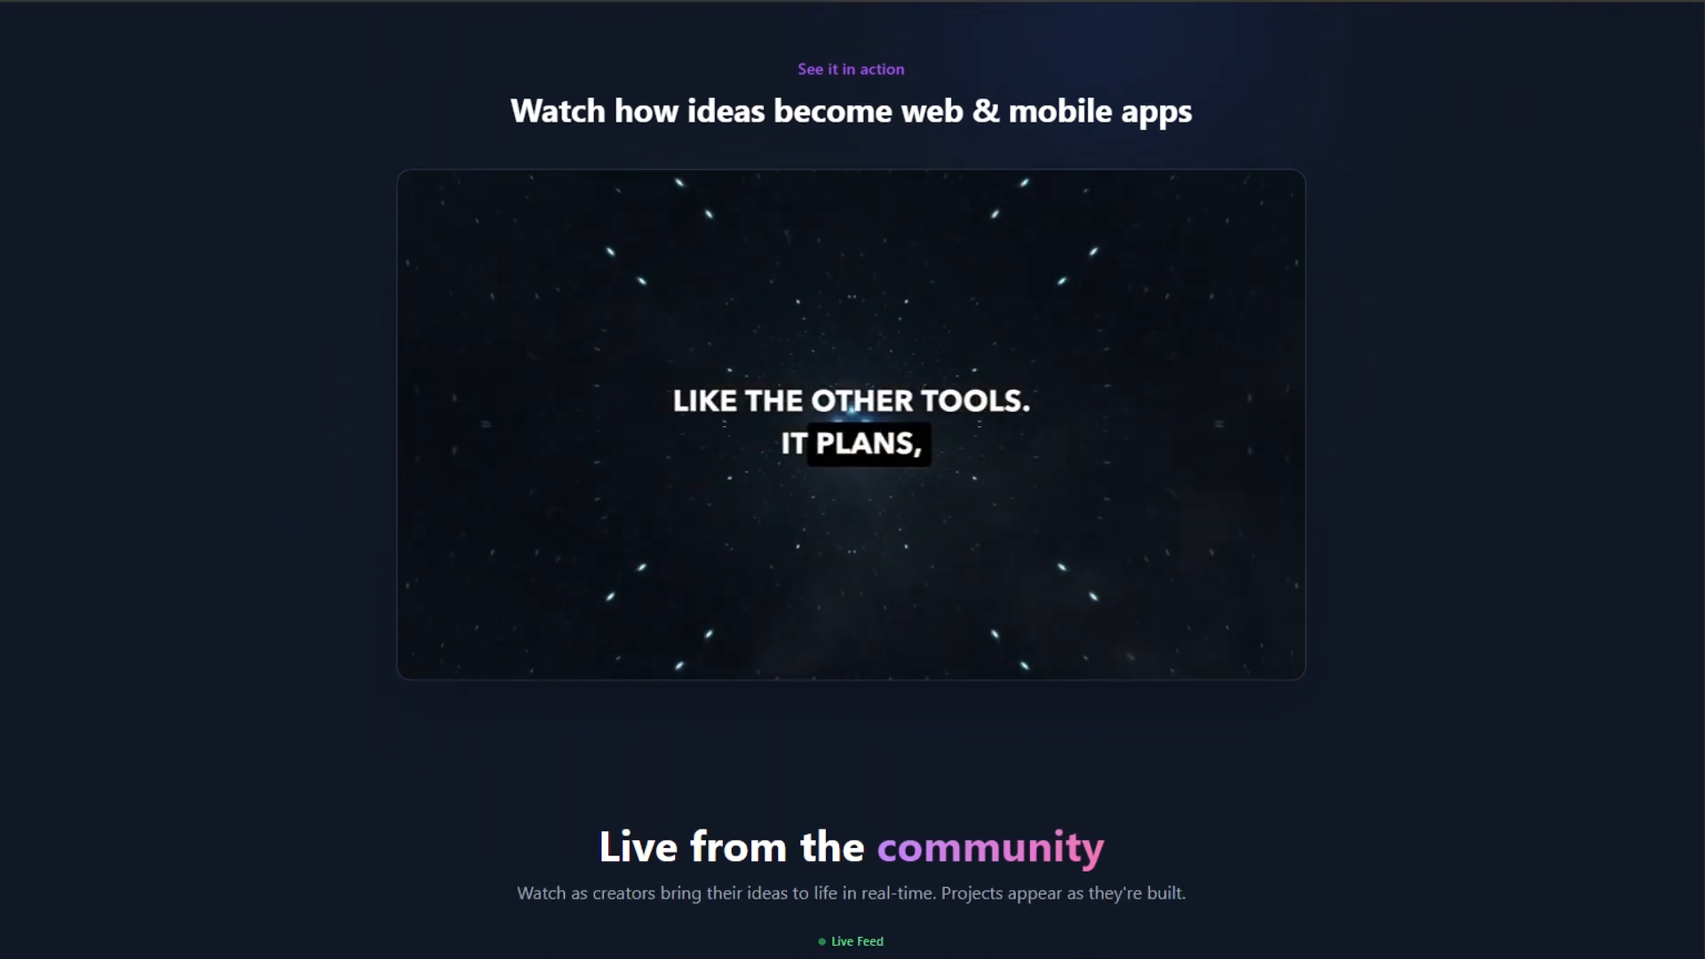
scroll(down, 3)
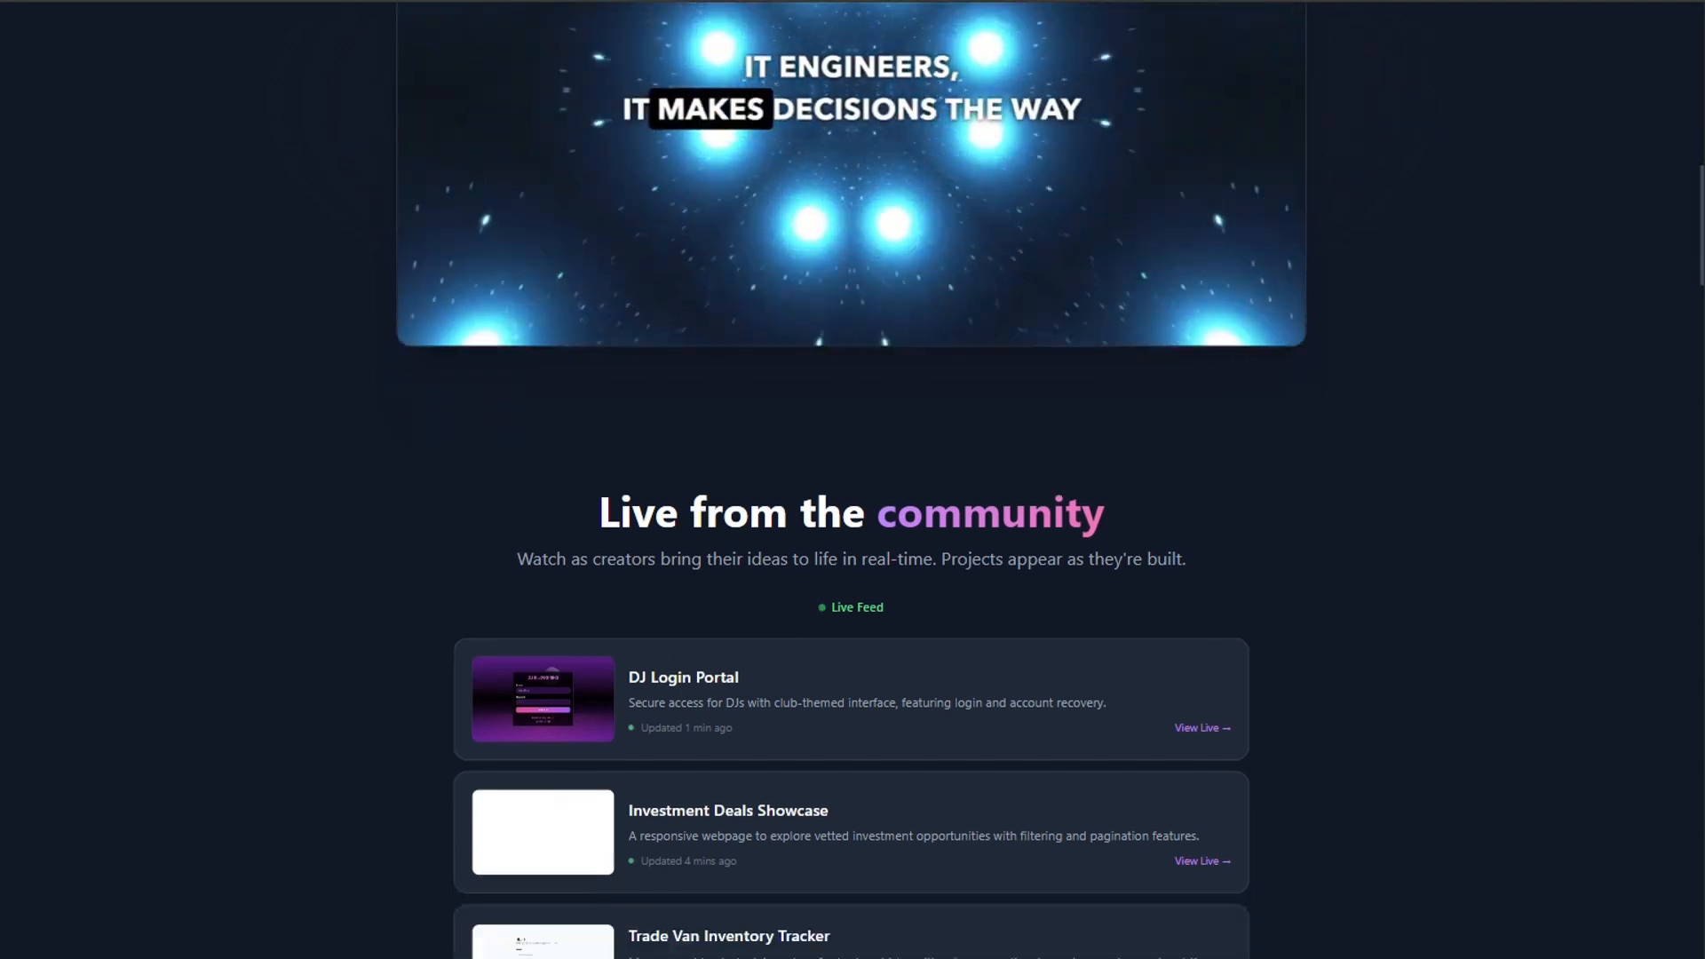
scroll(down, 3)
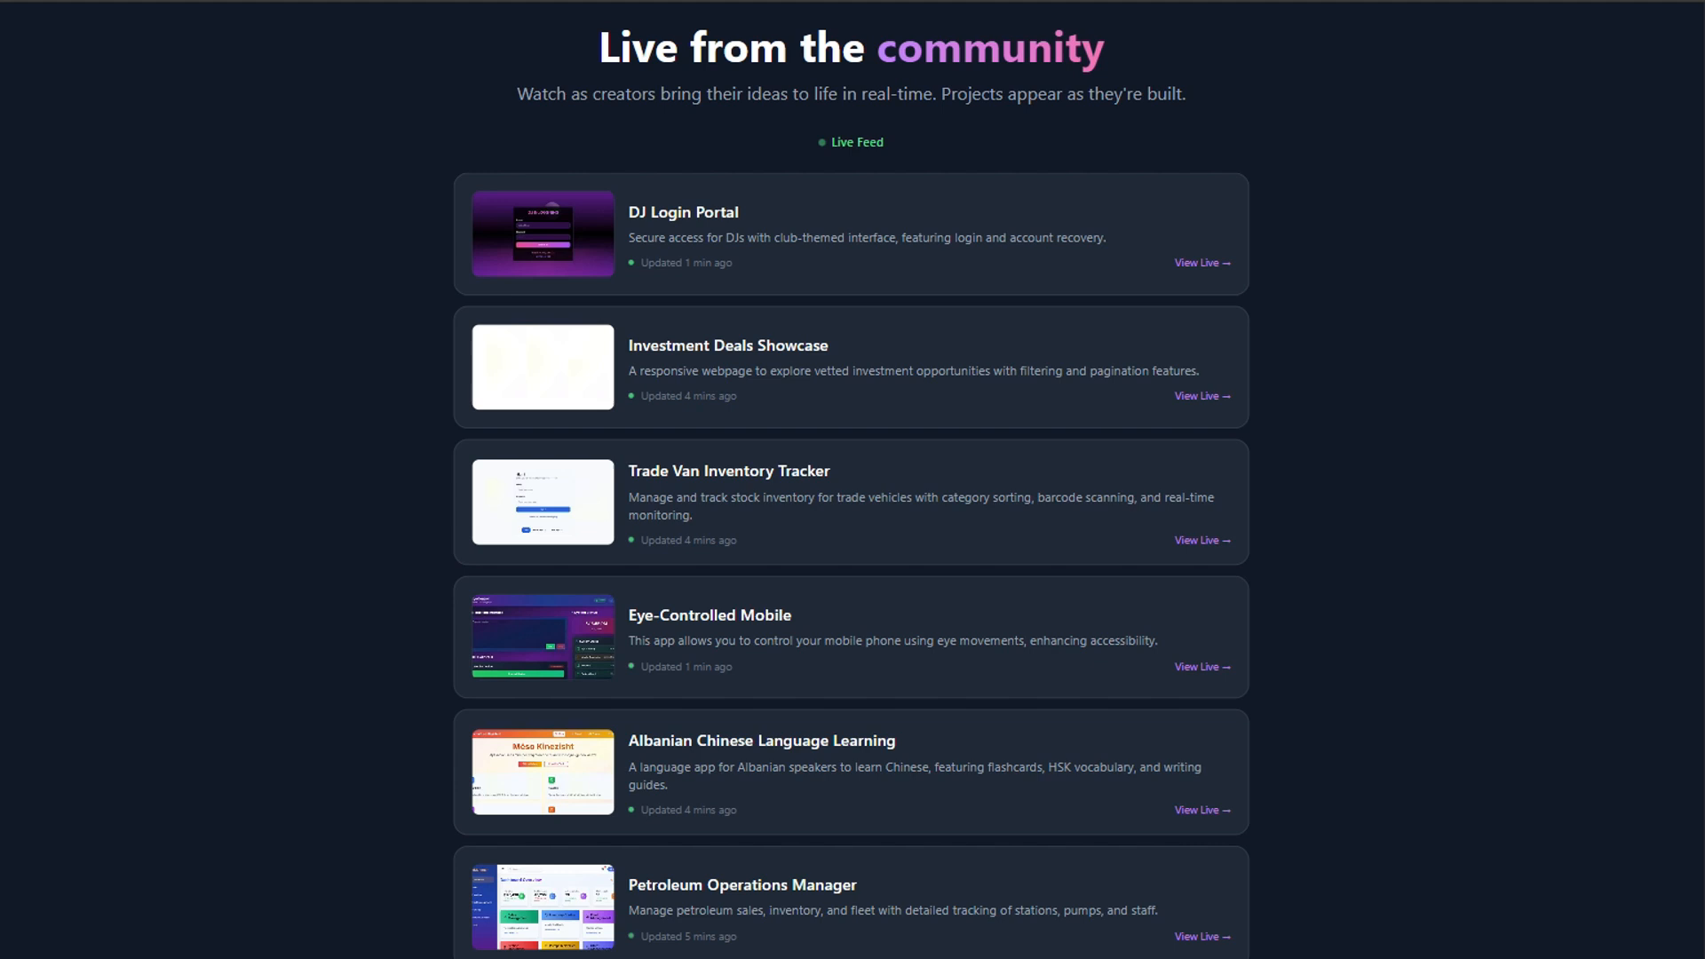
scroll(down, 3)
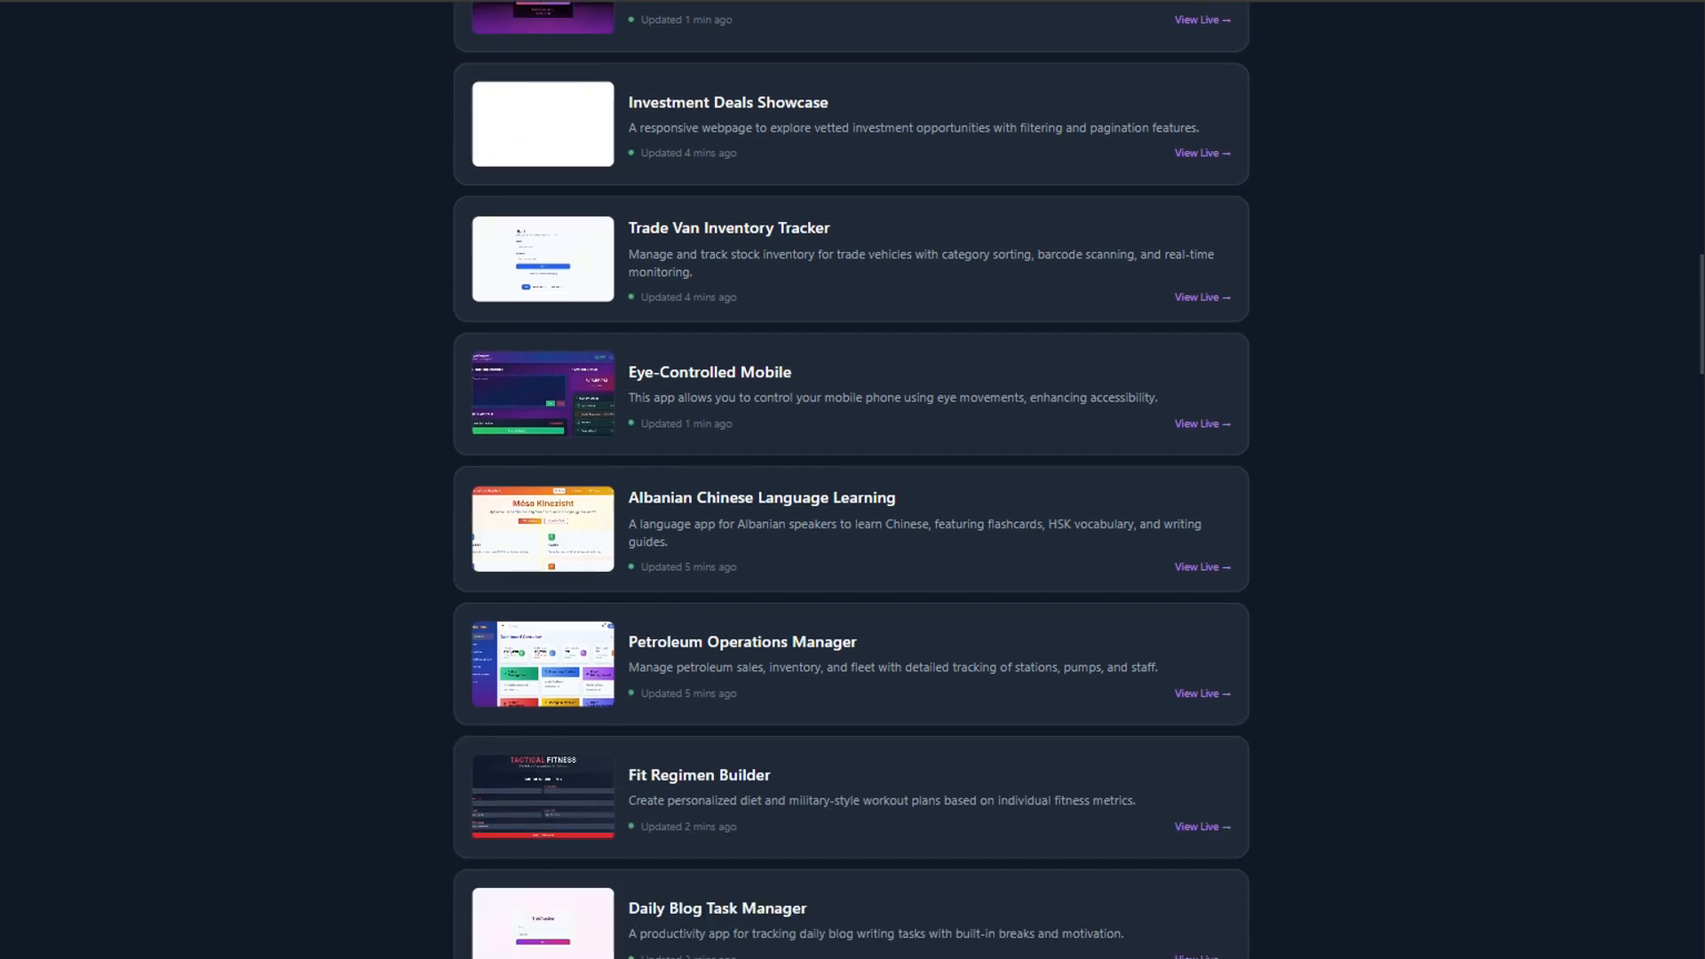
Step: Continue down past the community feed until the One Platform. Three Worlds section appears
scroll(down, 3)
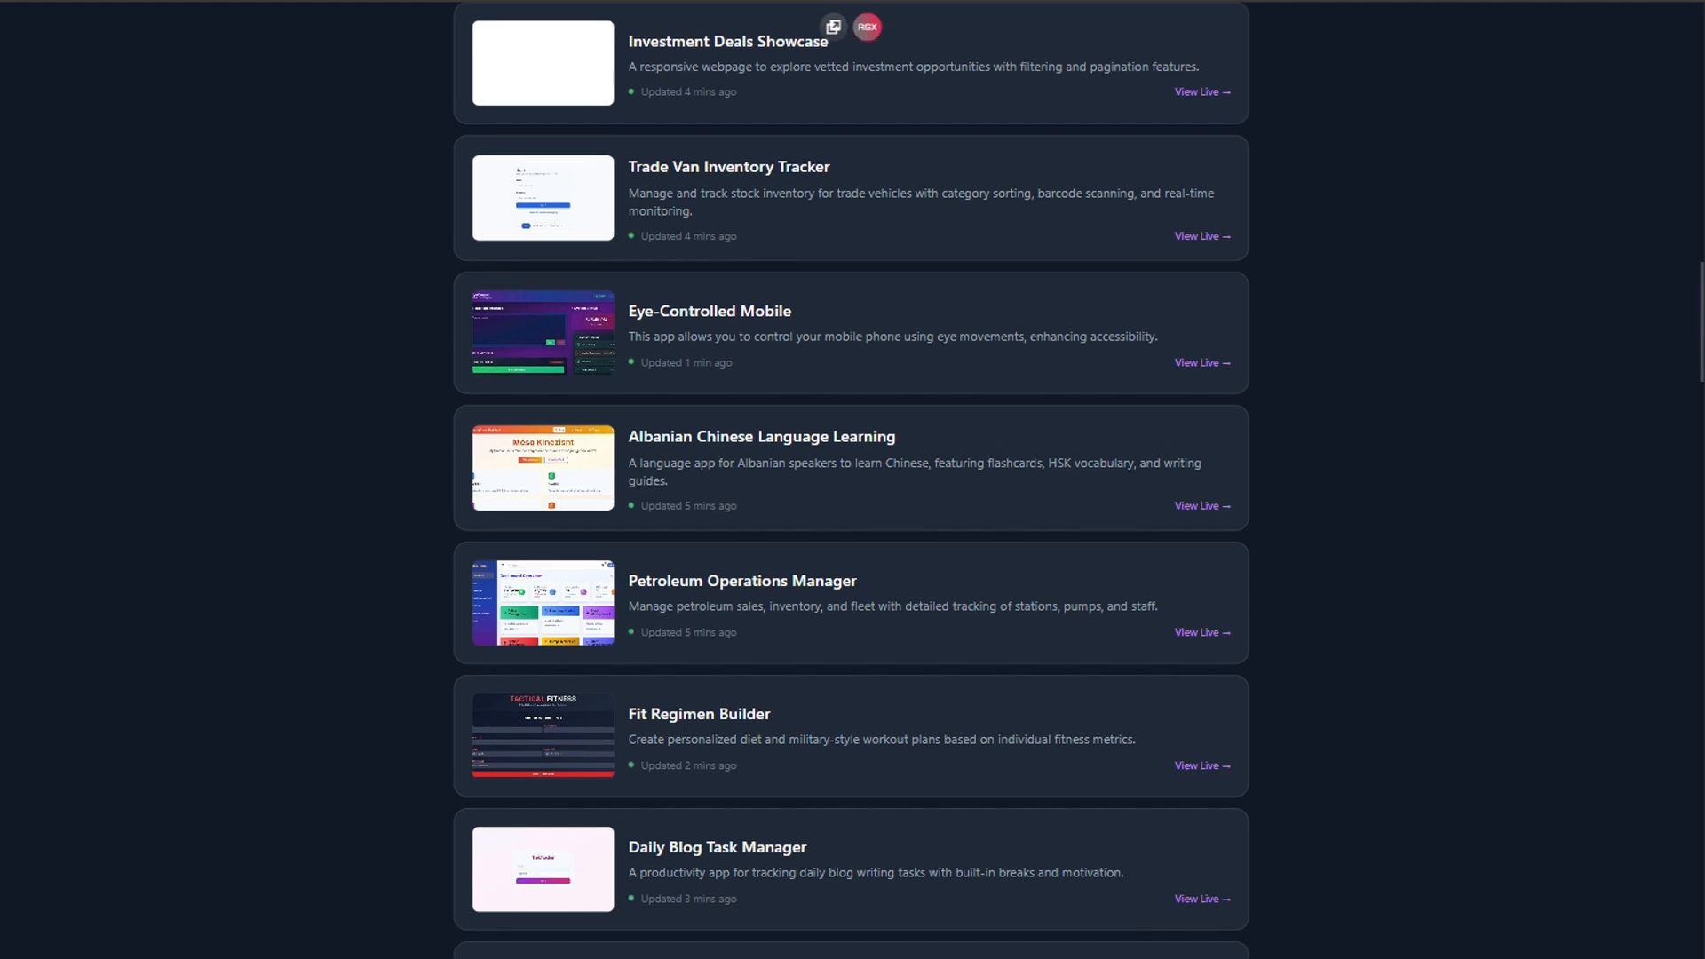
scroll(down, 3)
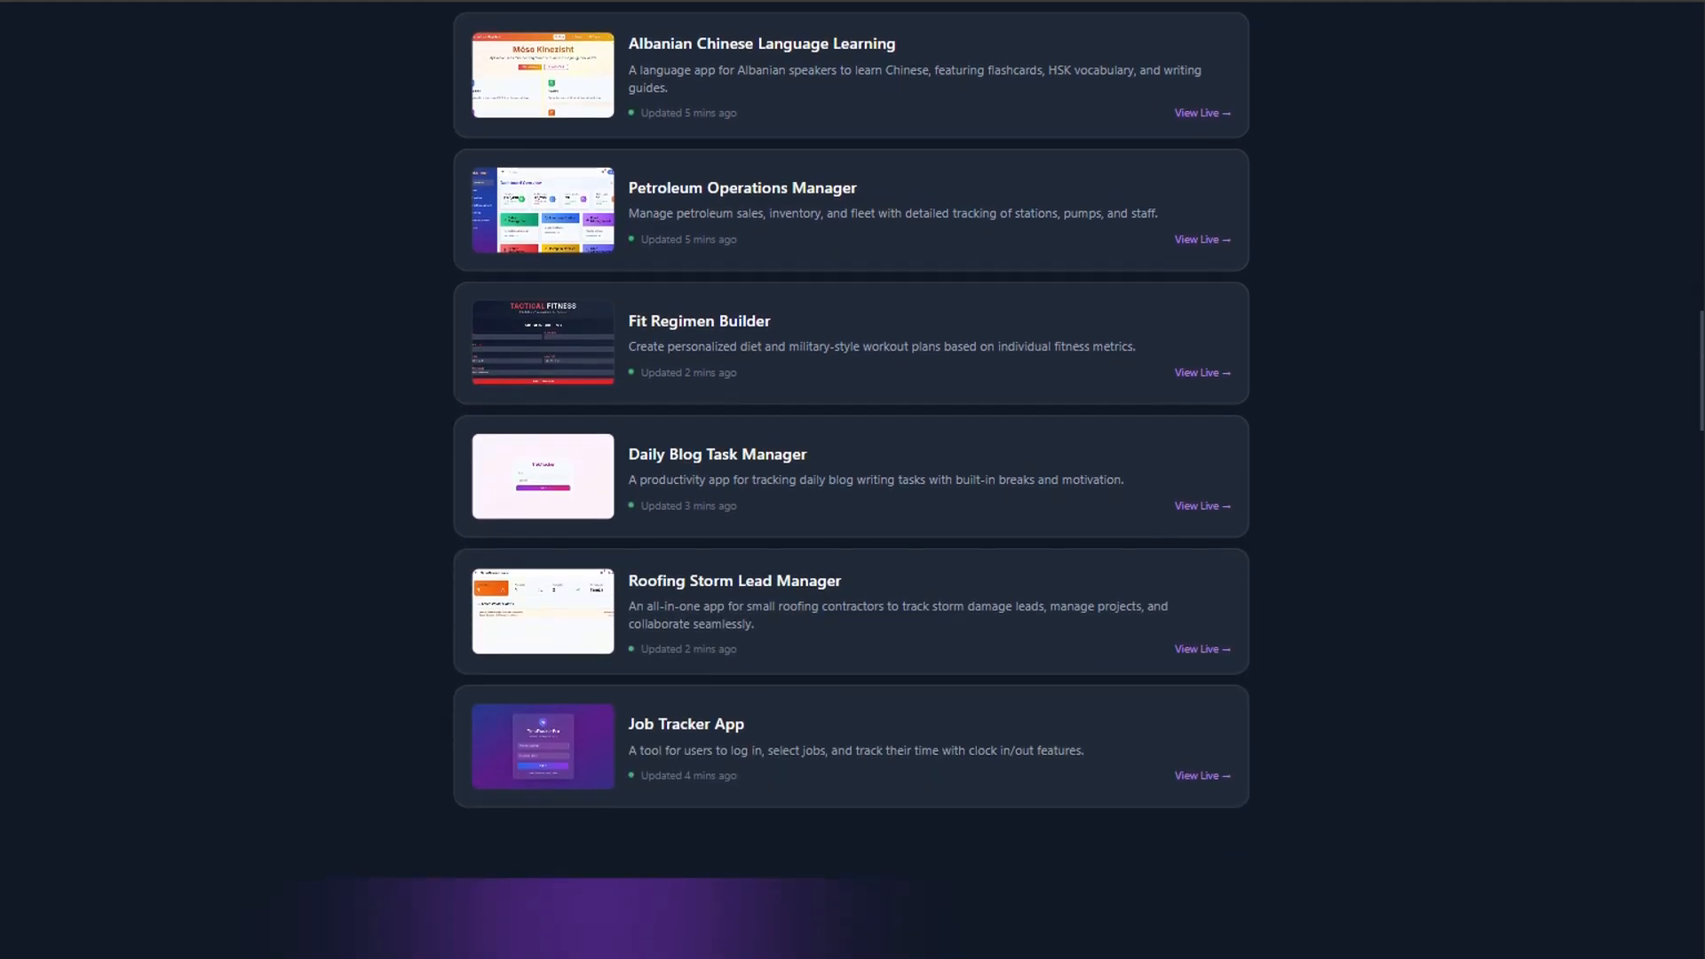
scroll(down, 3)
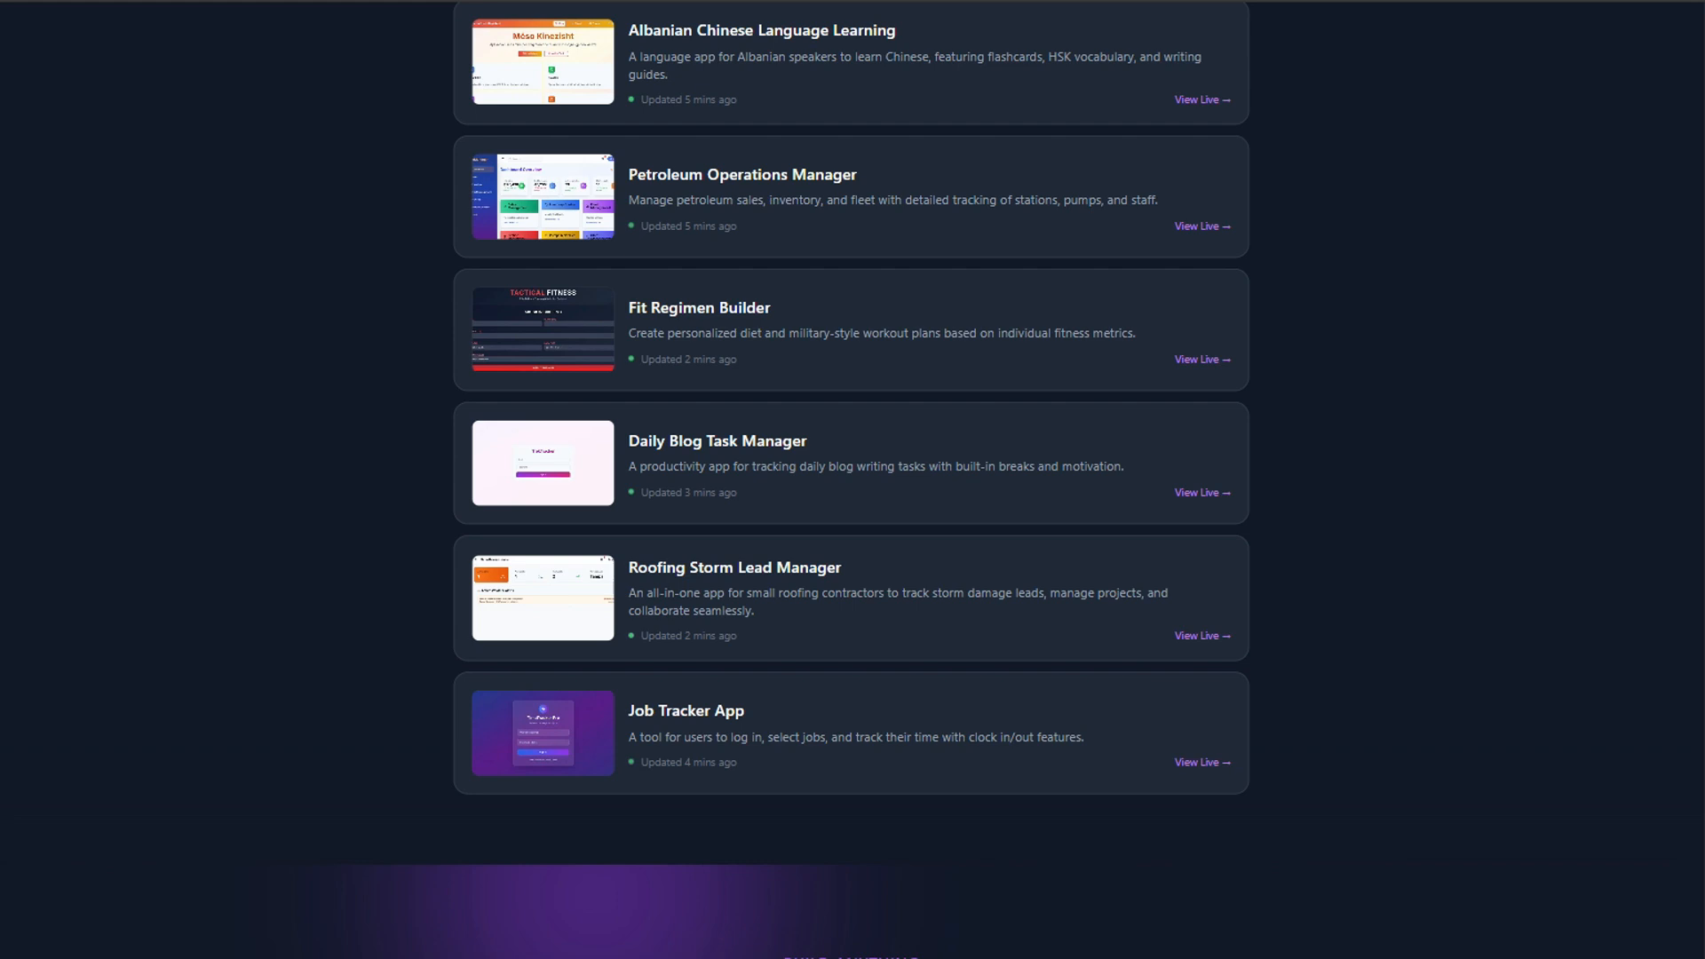
scroll(down, 3)
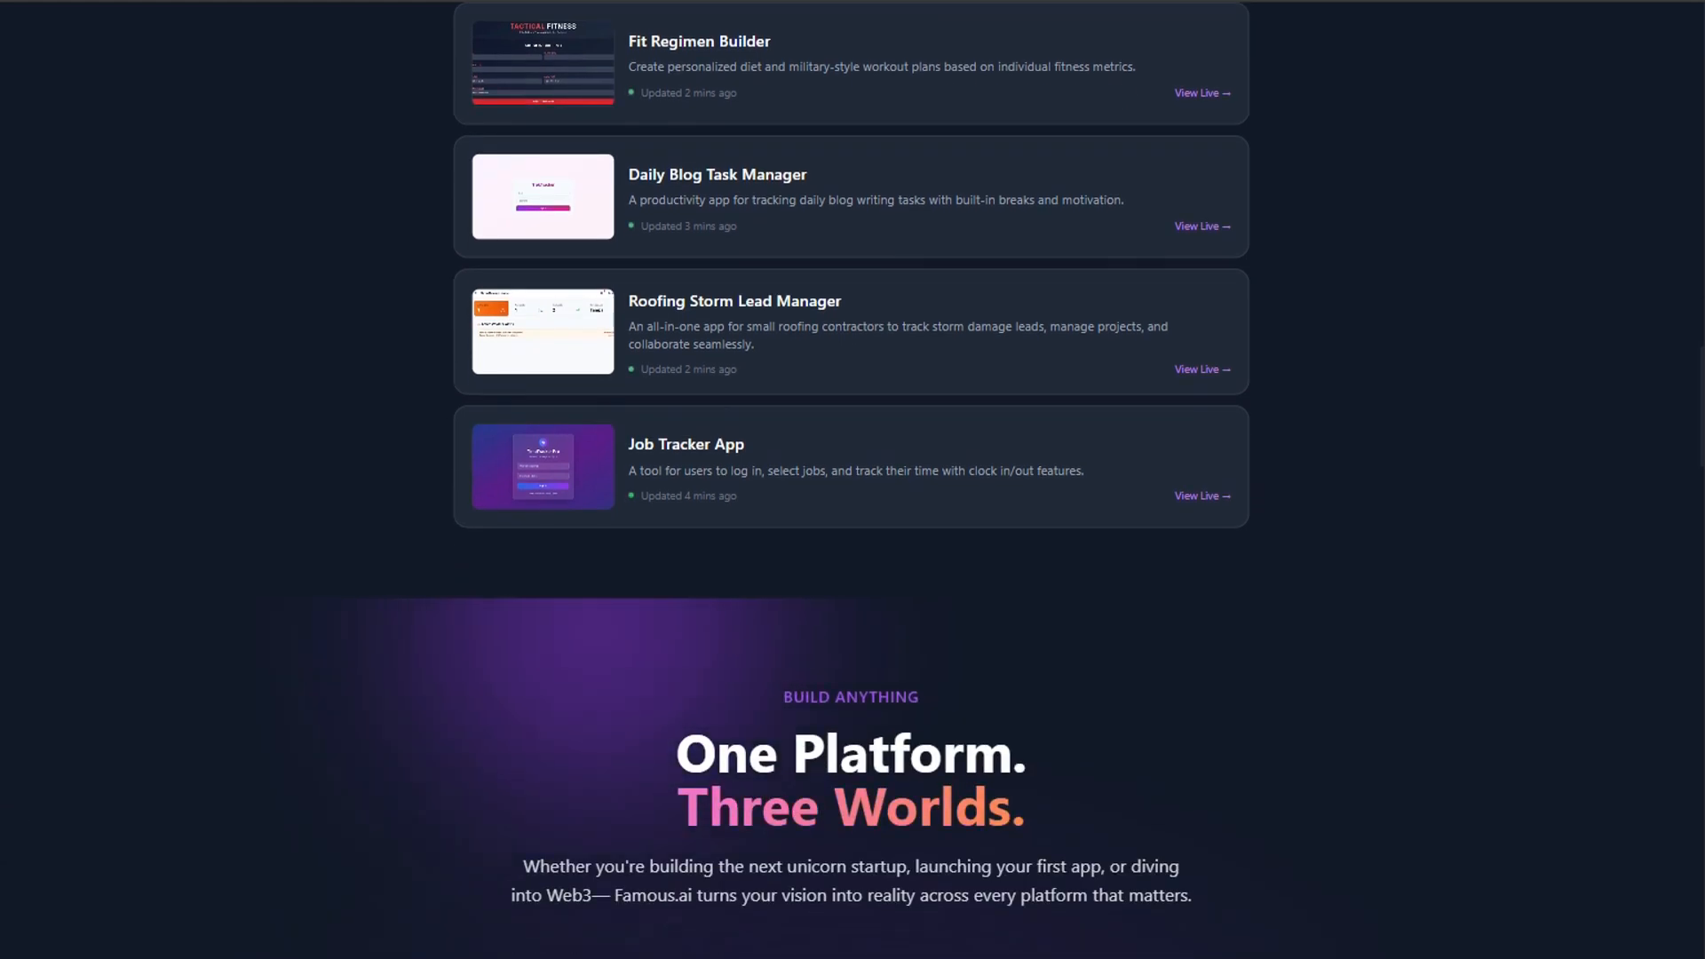
scroll(down, 3)
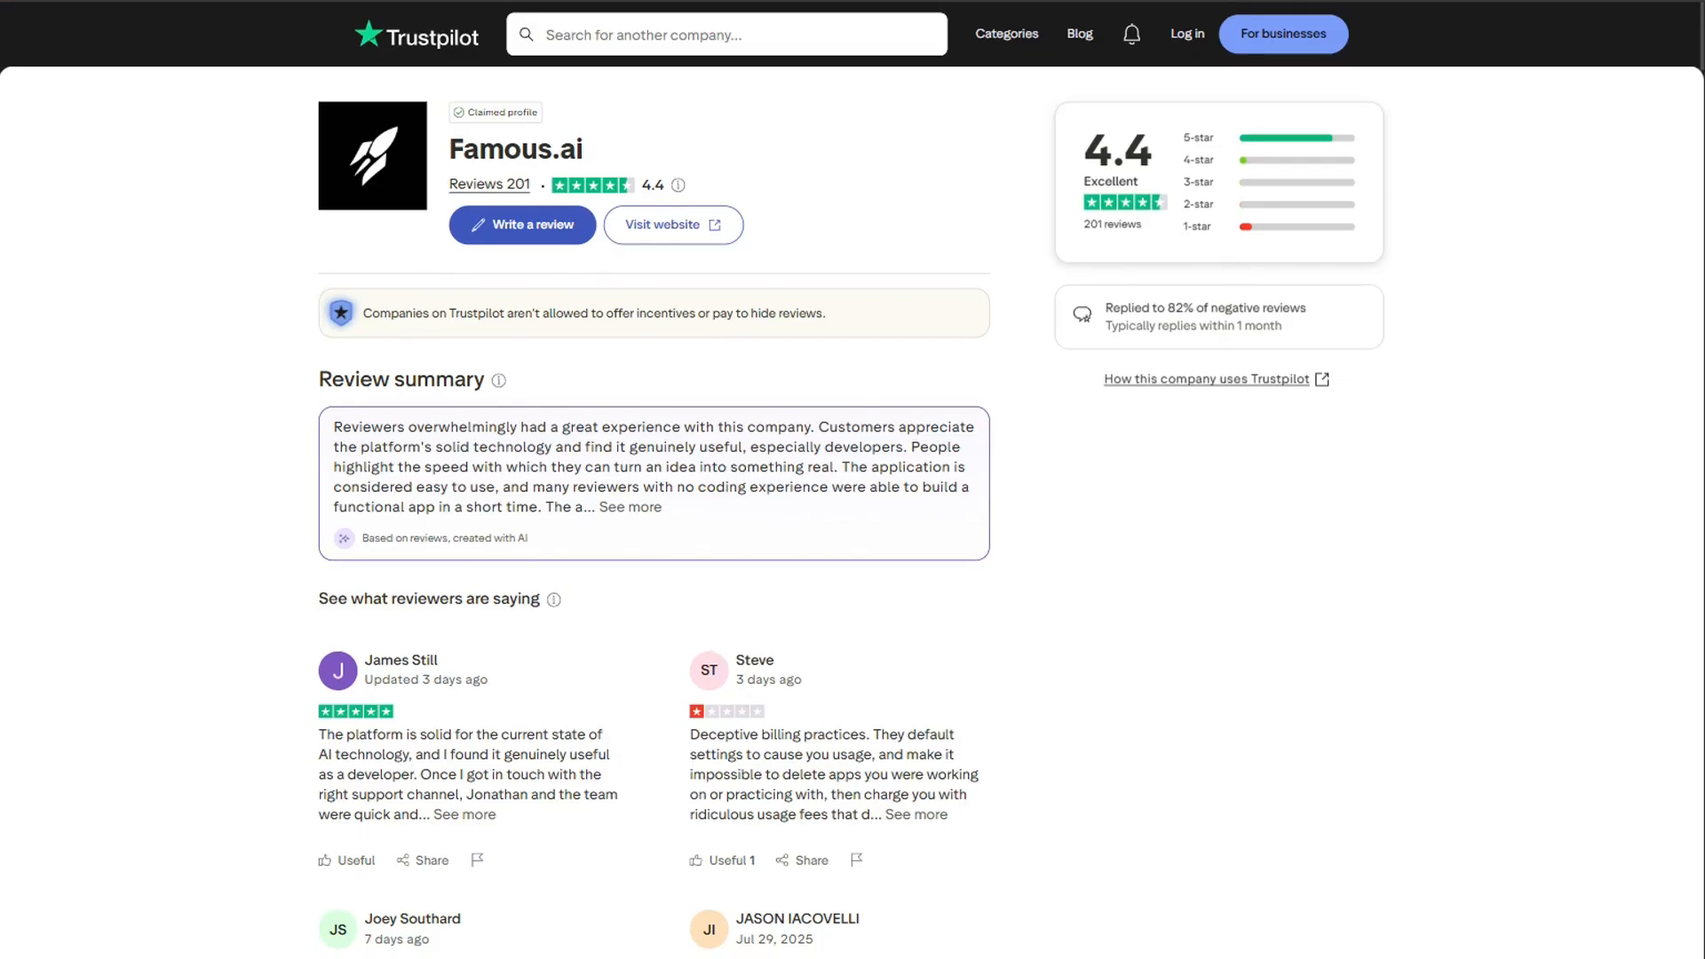
Step: Scroll the Famous.ai Trustpilot page from the 4.4 rating summary down through the individual reviews list
scroll(down, 3)
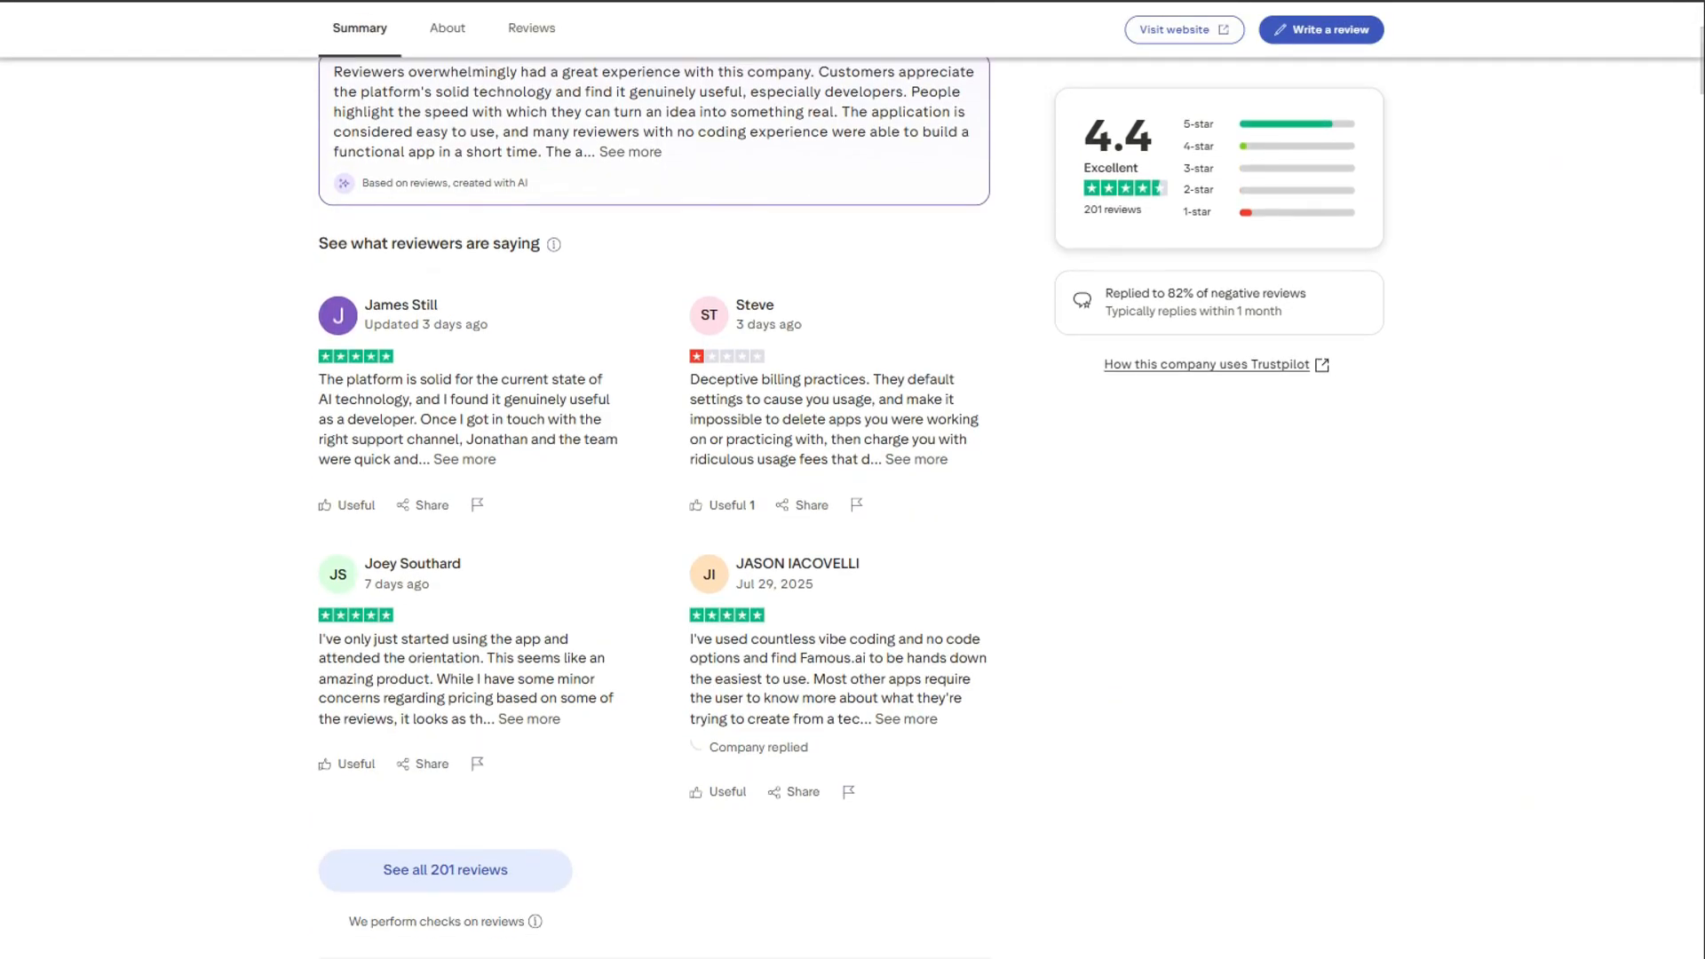
scroll(down, 3)
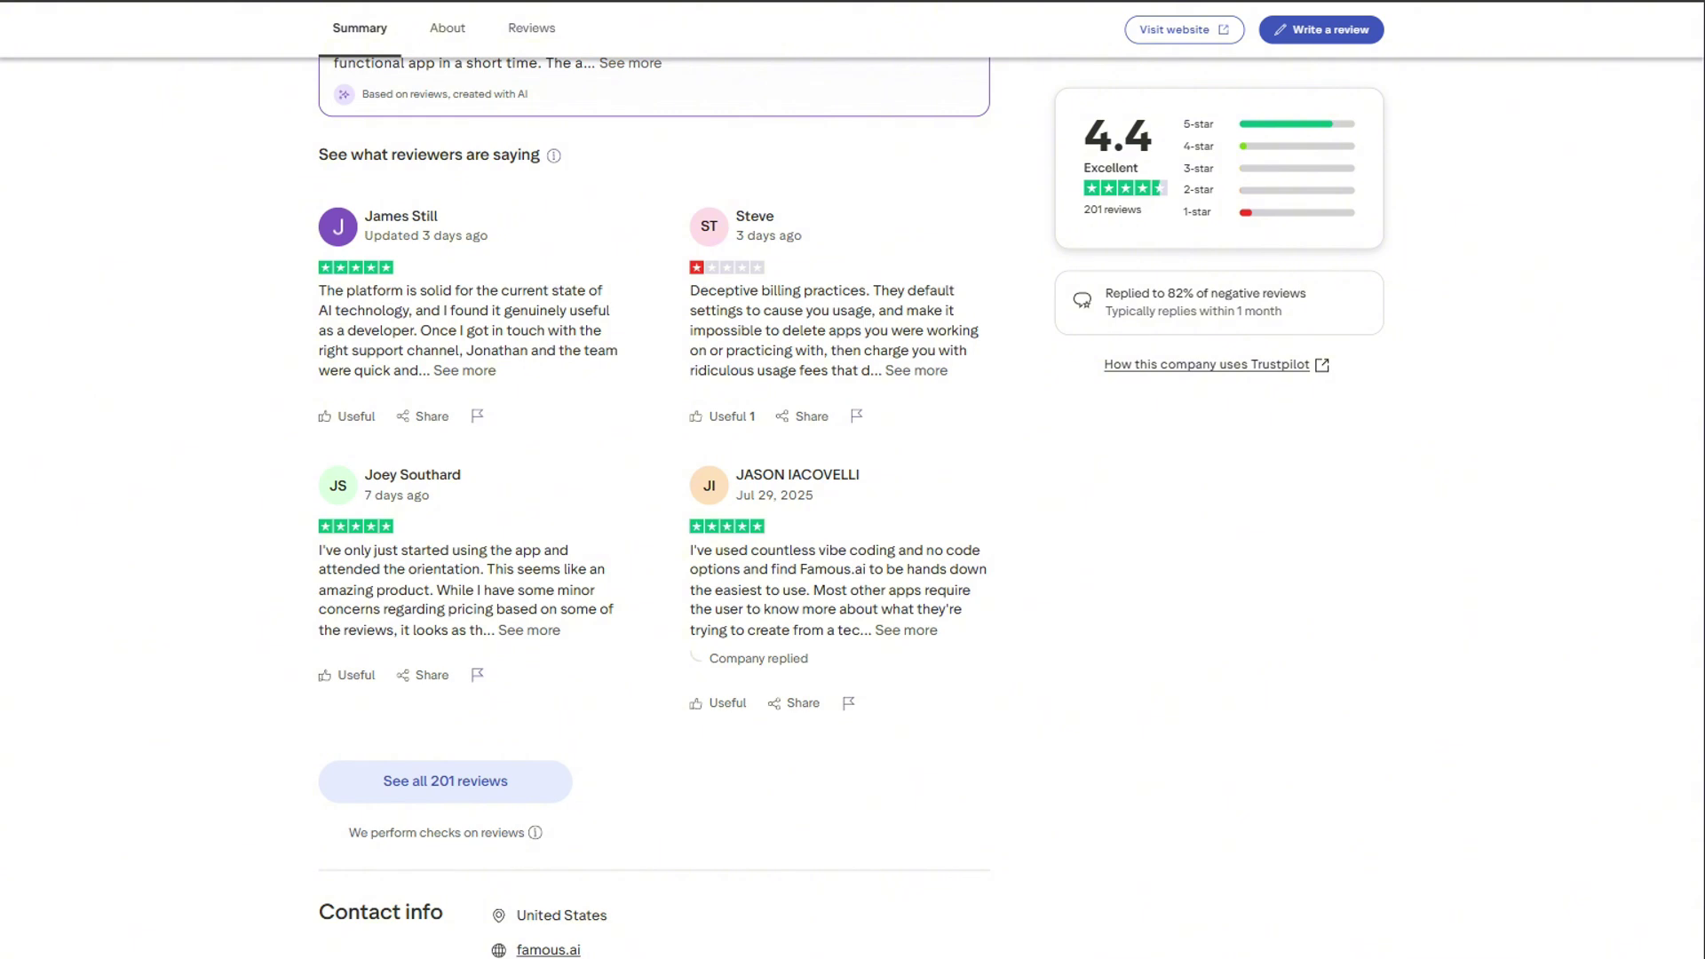
scroll(down, 3)
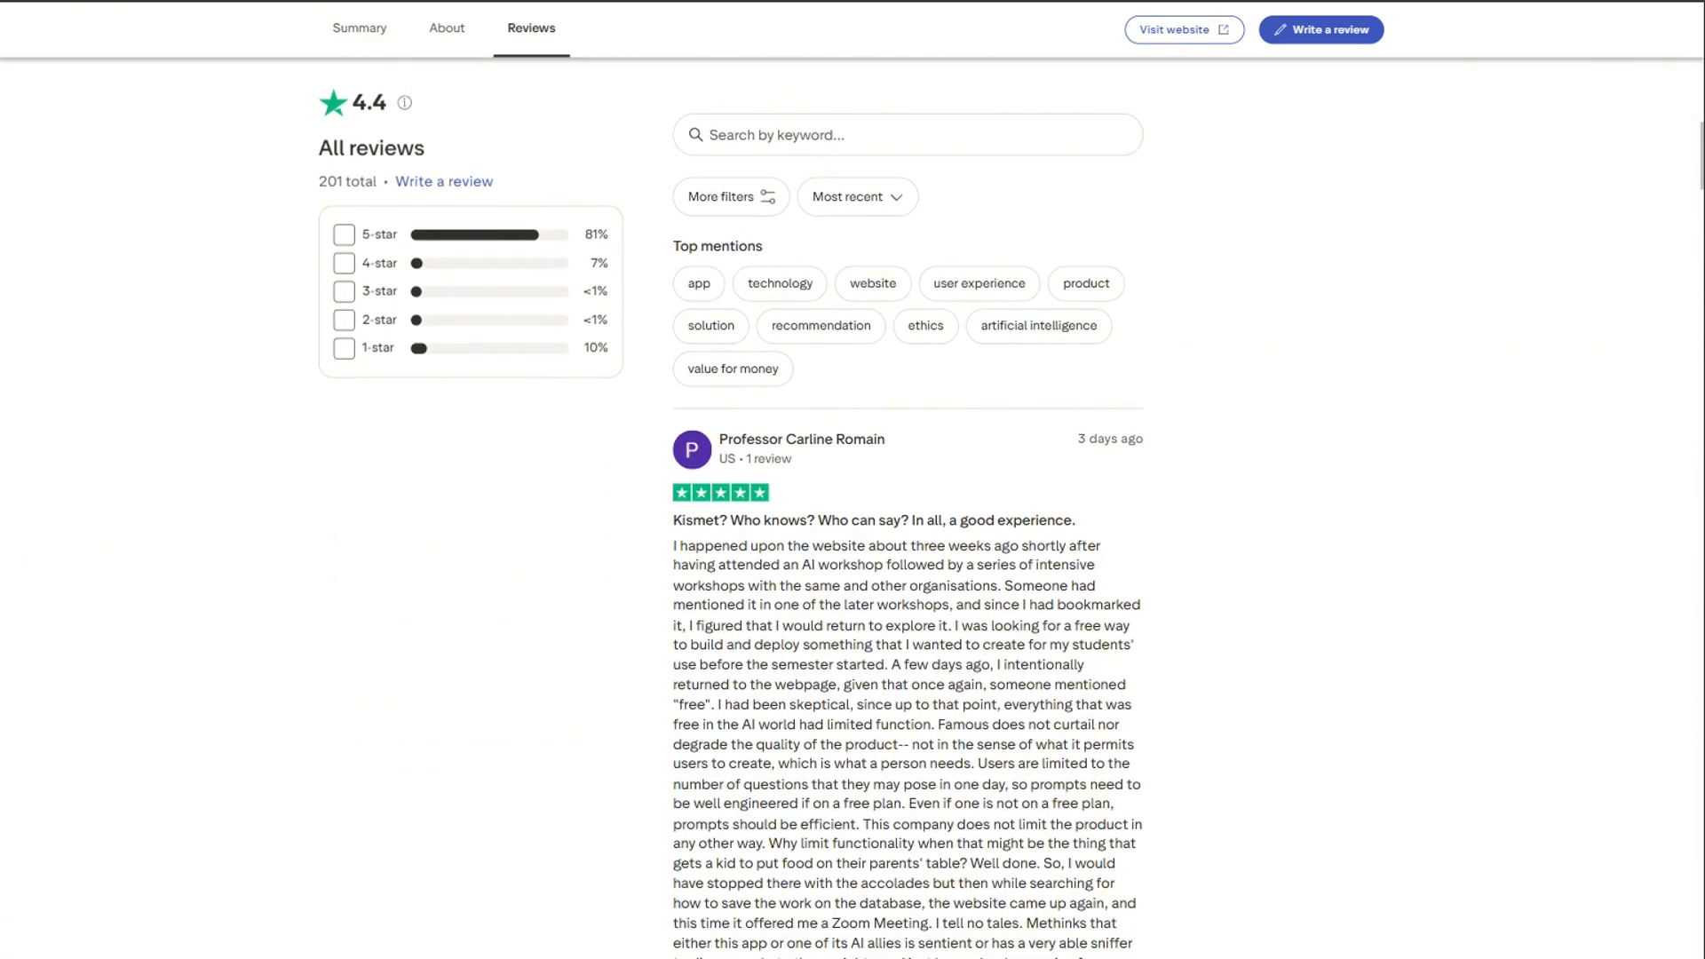
scroll(down, 3)
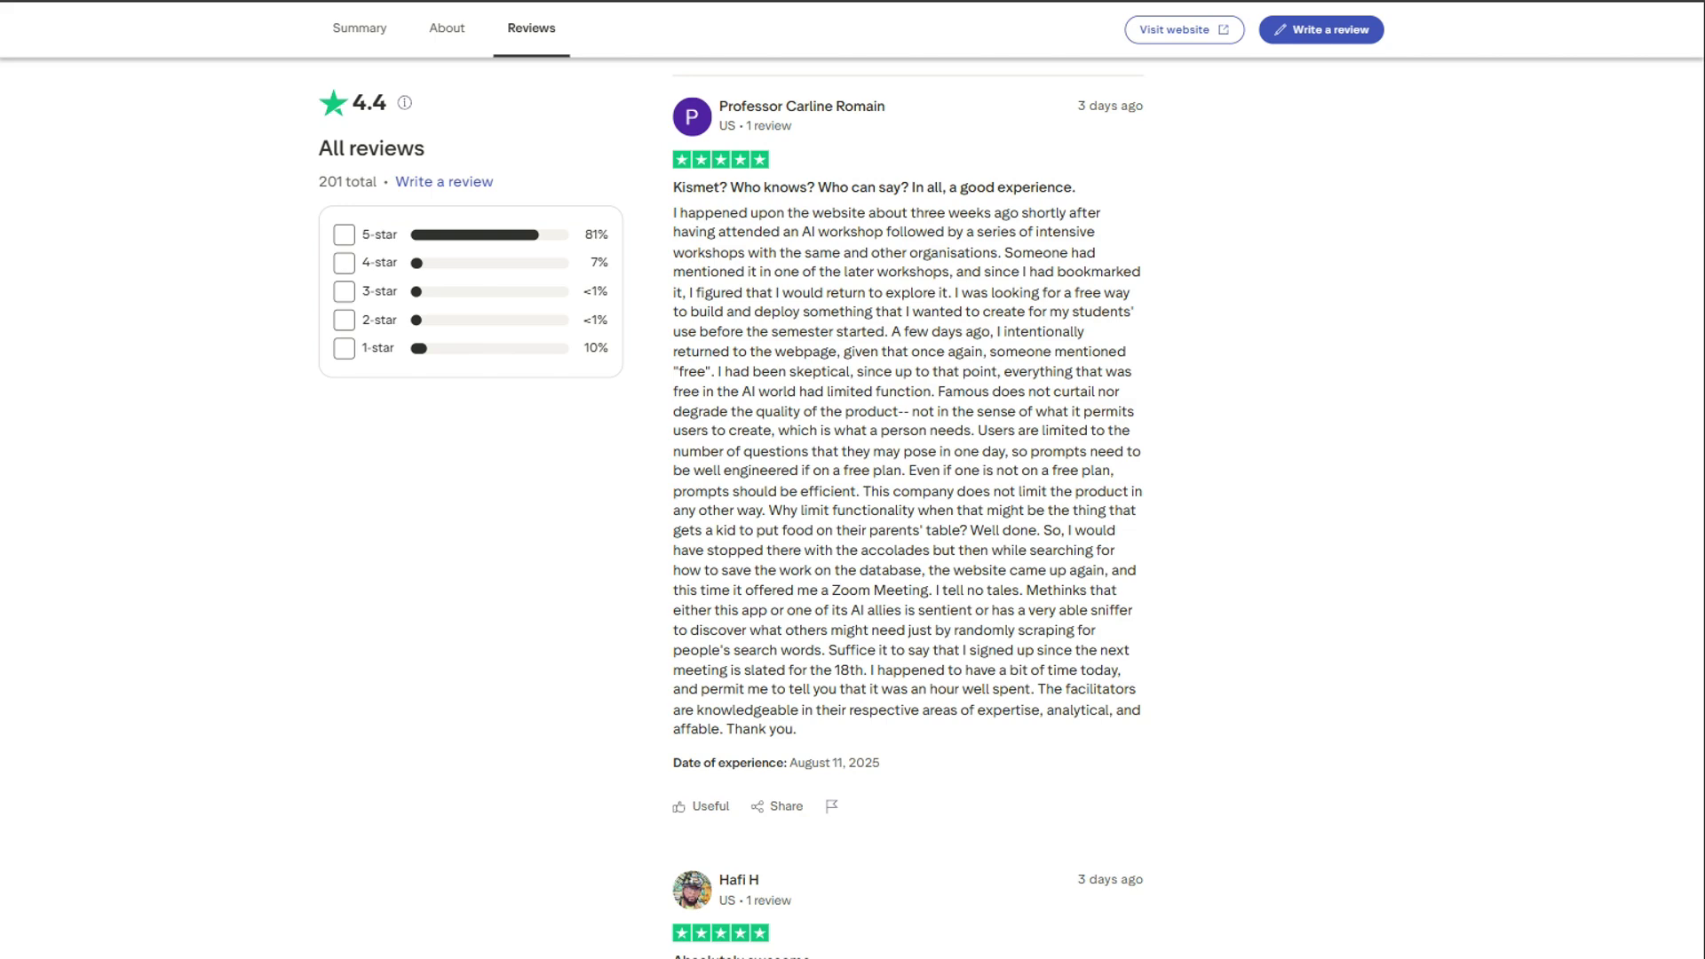
scroll(down, 3)
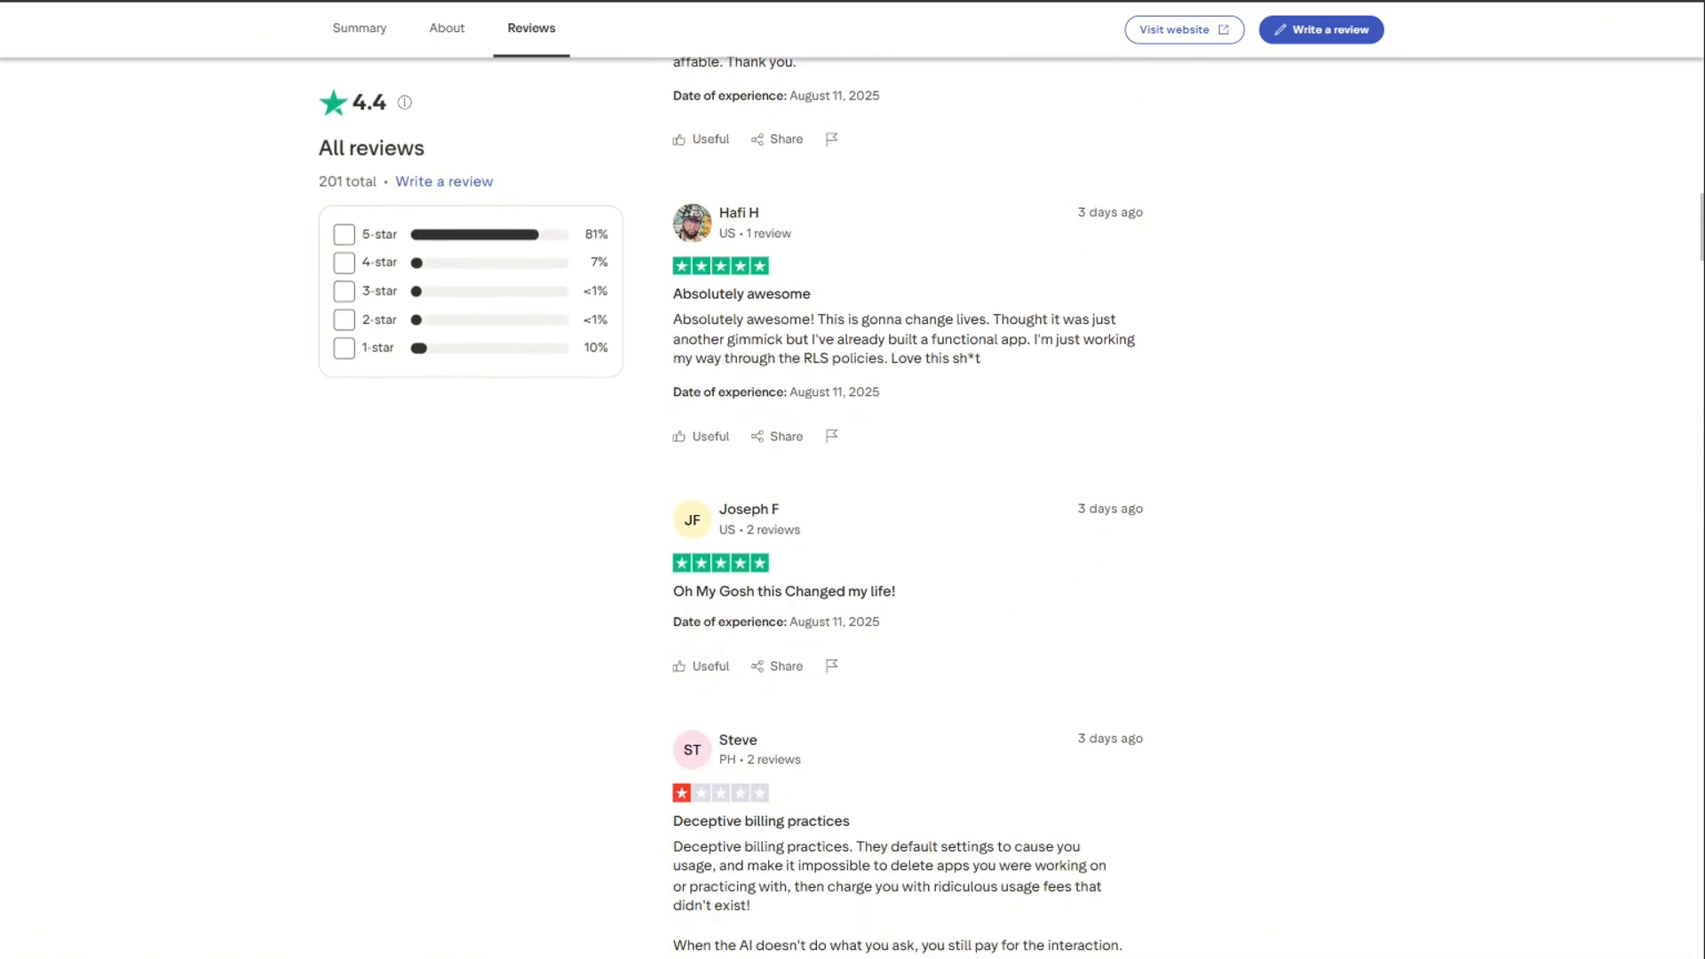
scroll(down, 3)
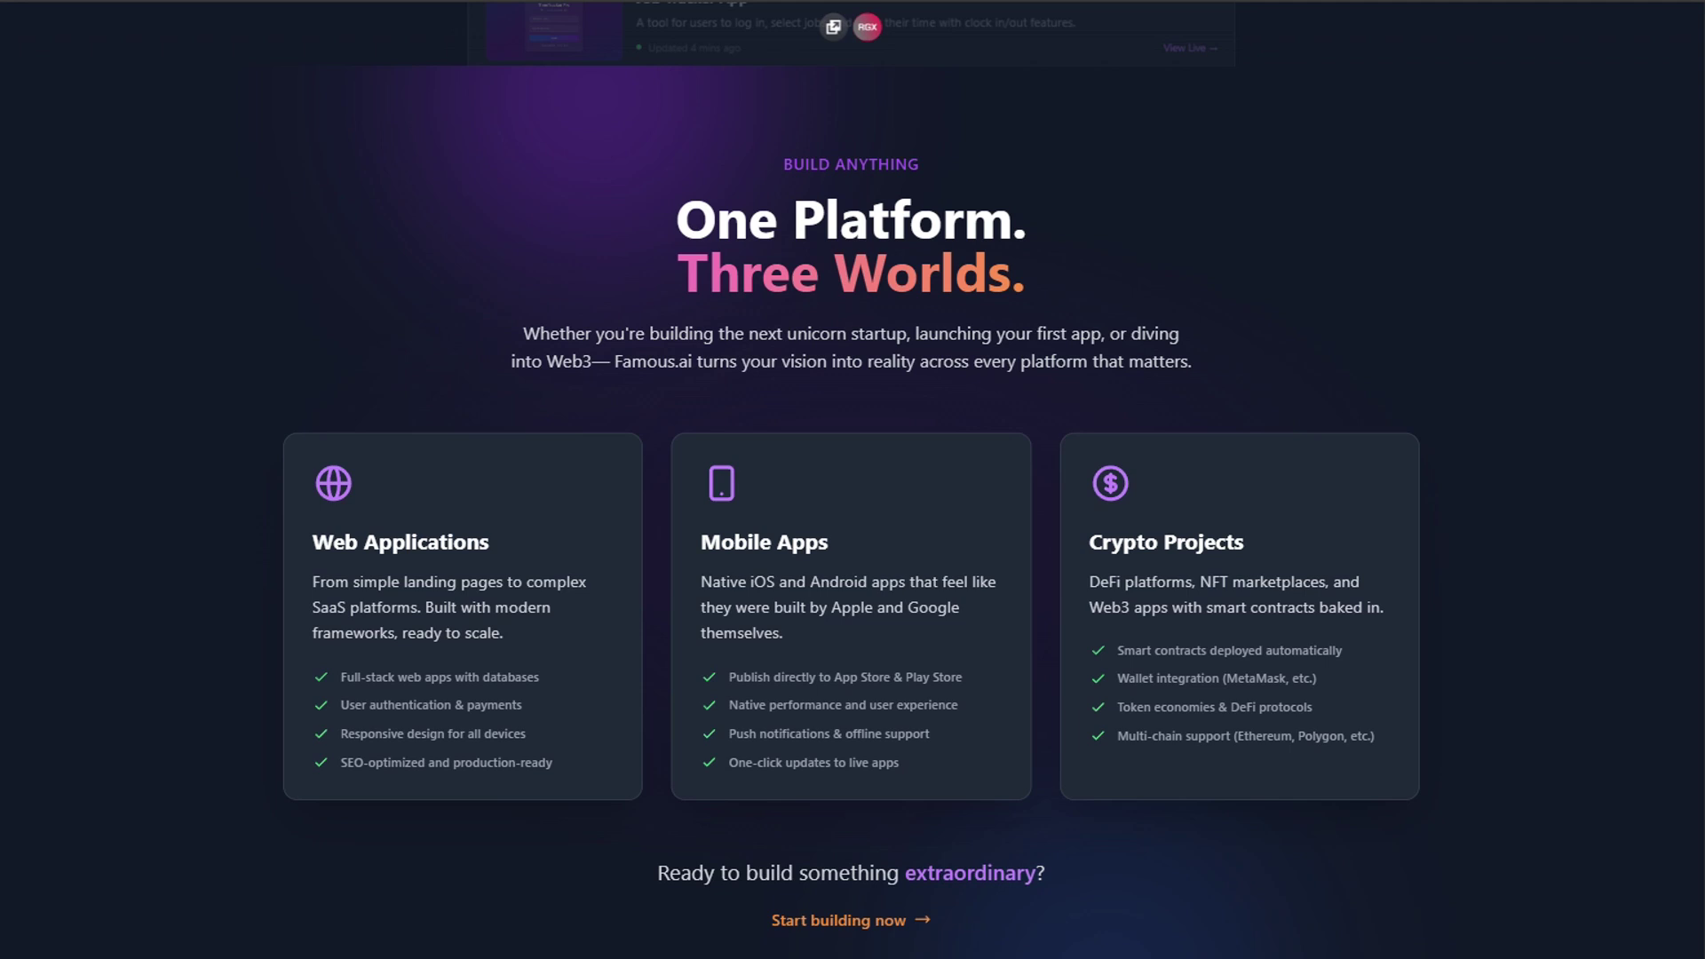
Step: Scroll down the landing page to the AI Pipeline example-site carousel
scroll(down, 3)
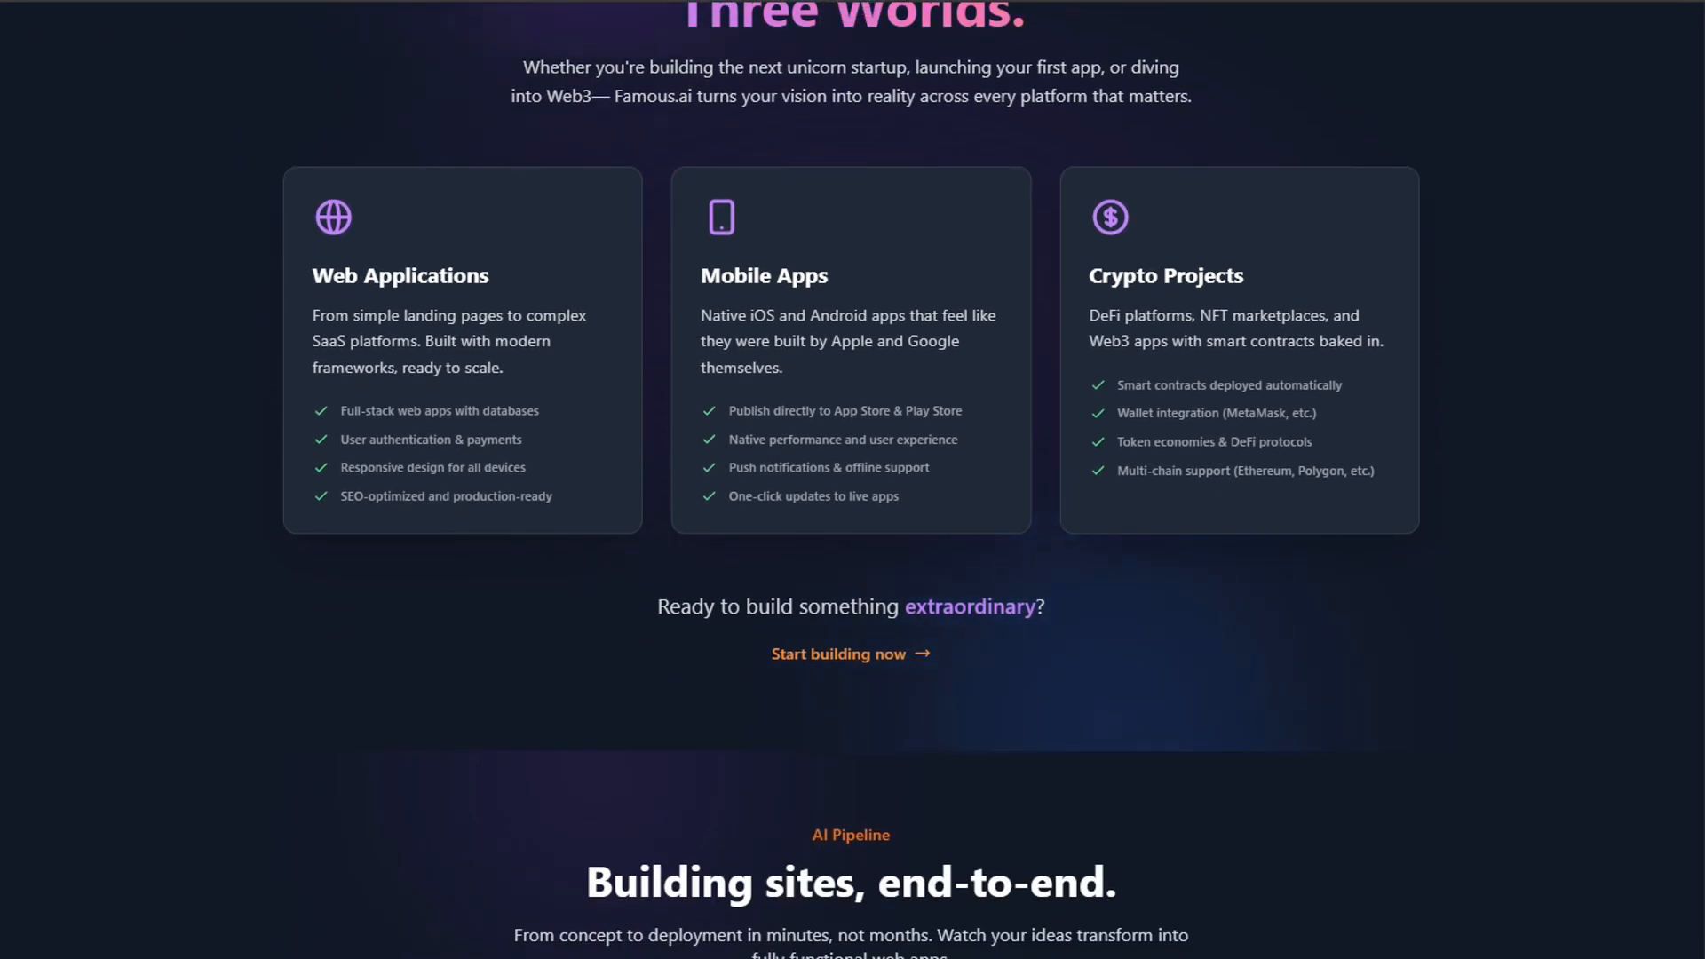
scroll(down, 3)
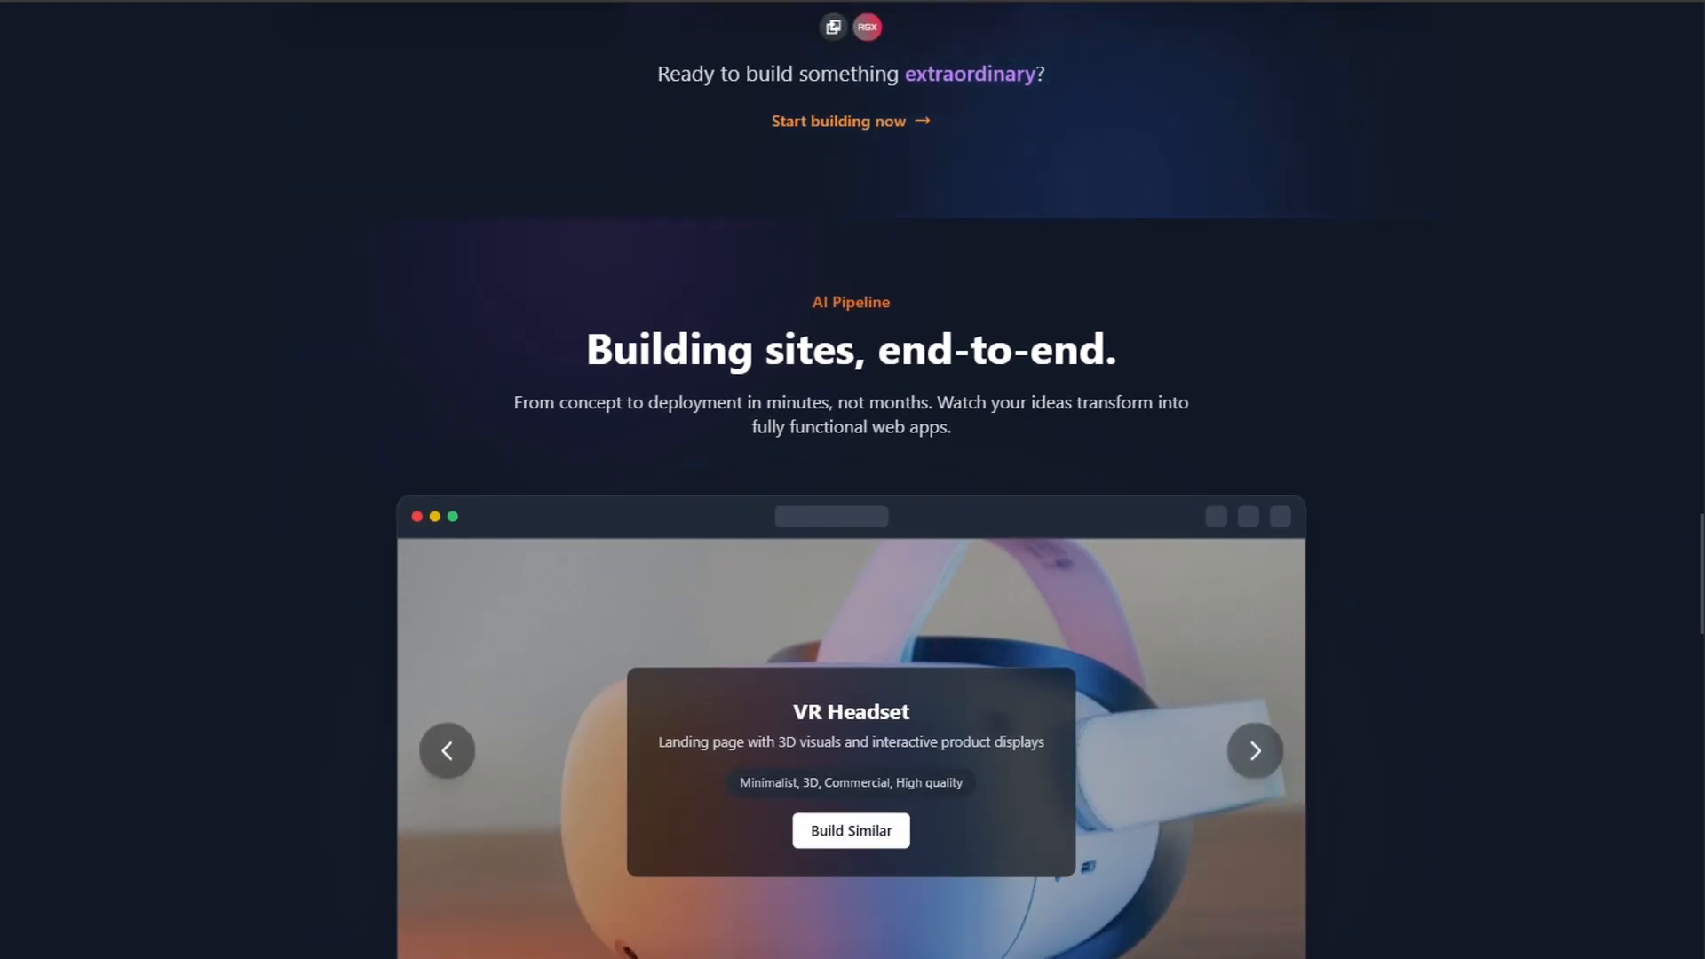
scroll(down, 3)
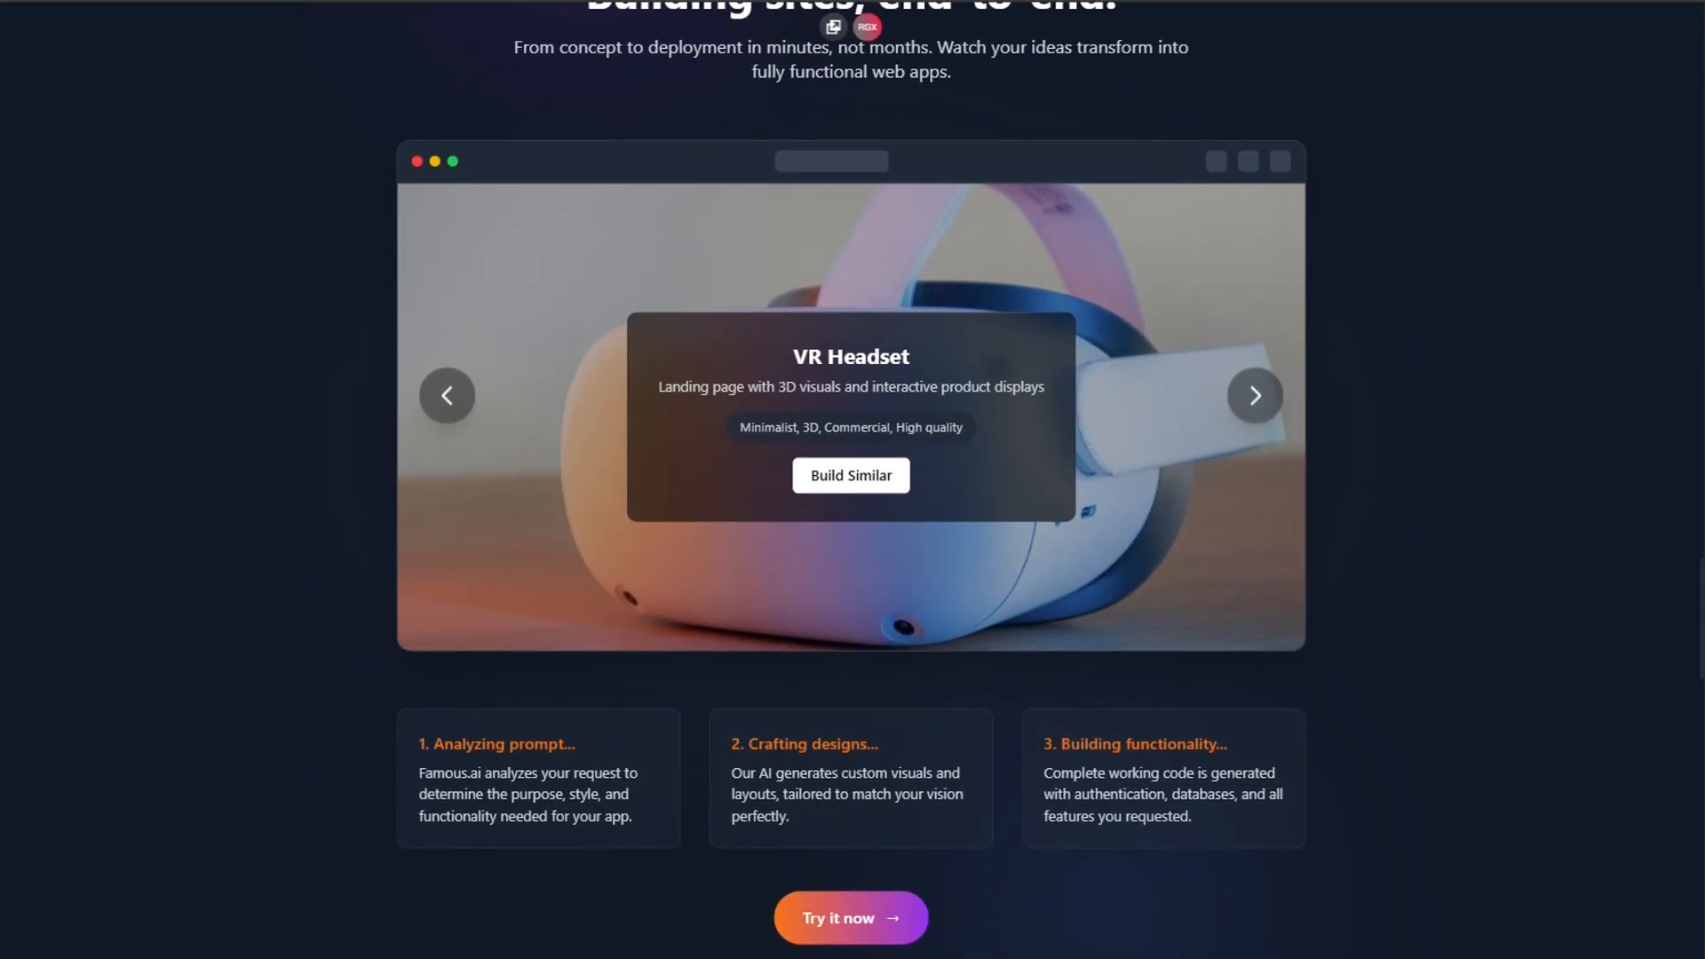
scroll(down, 3)
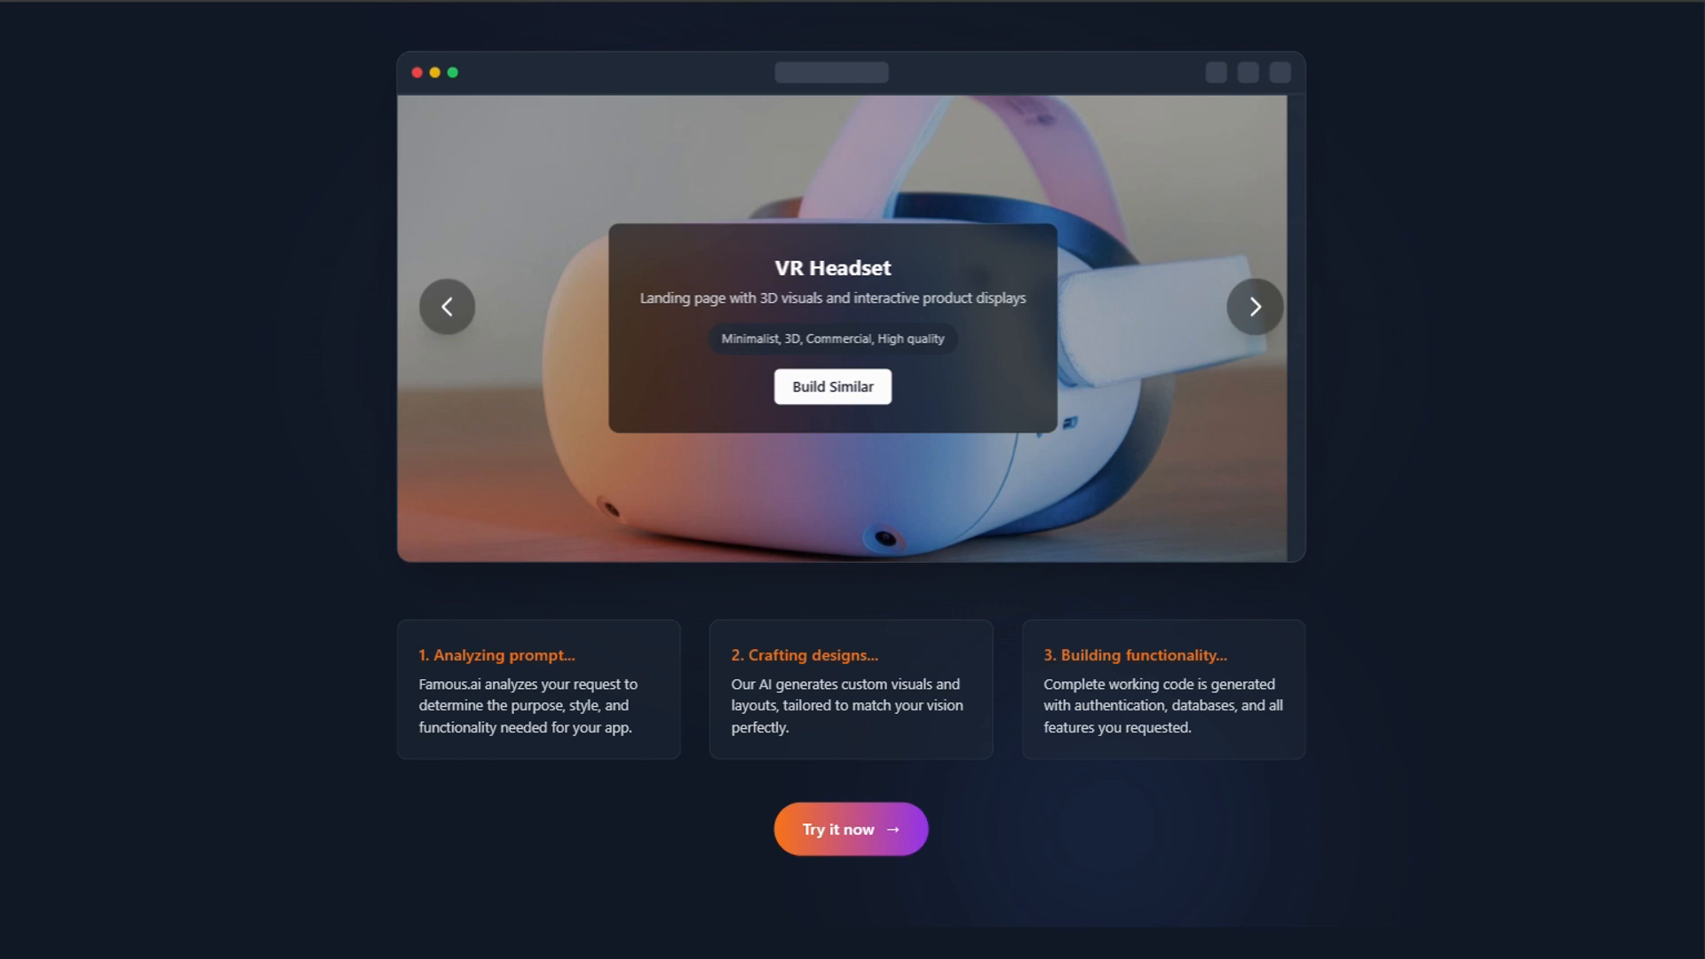
Step: Advance the showcase from VR Headset through Green Botanical Garden and Wireless Headphones to Truck Bold Design
click(1254, 305)
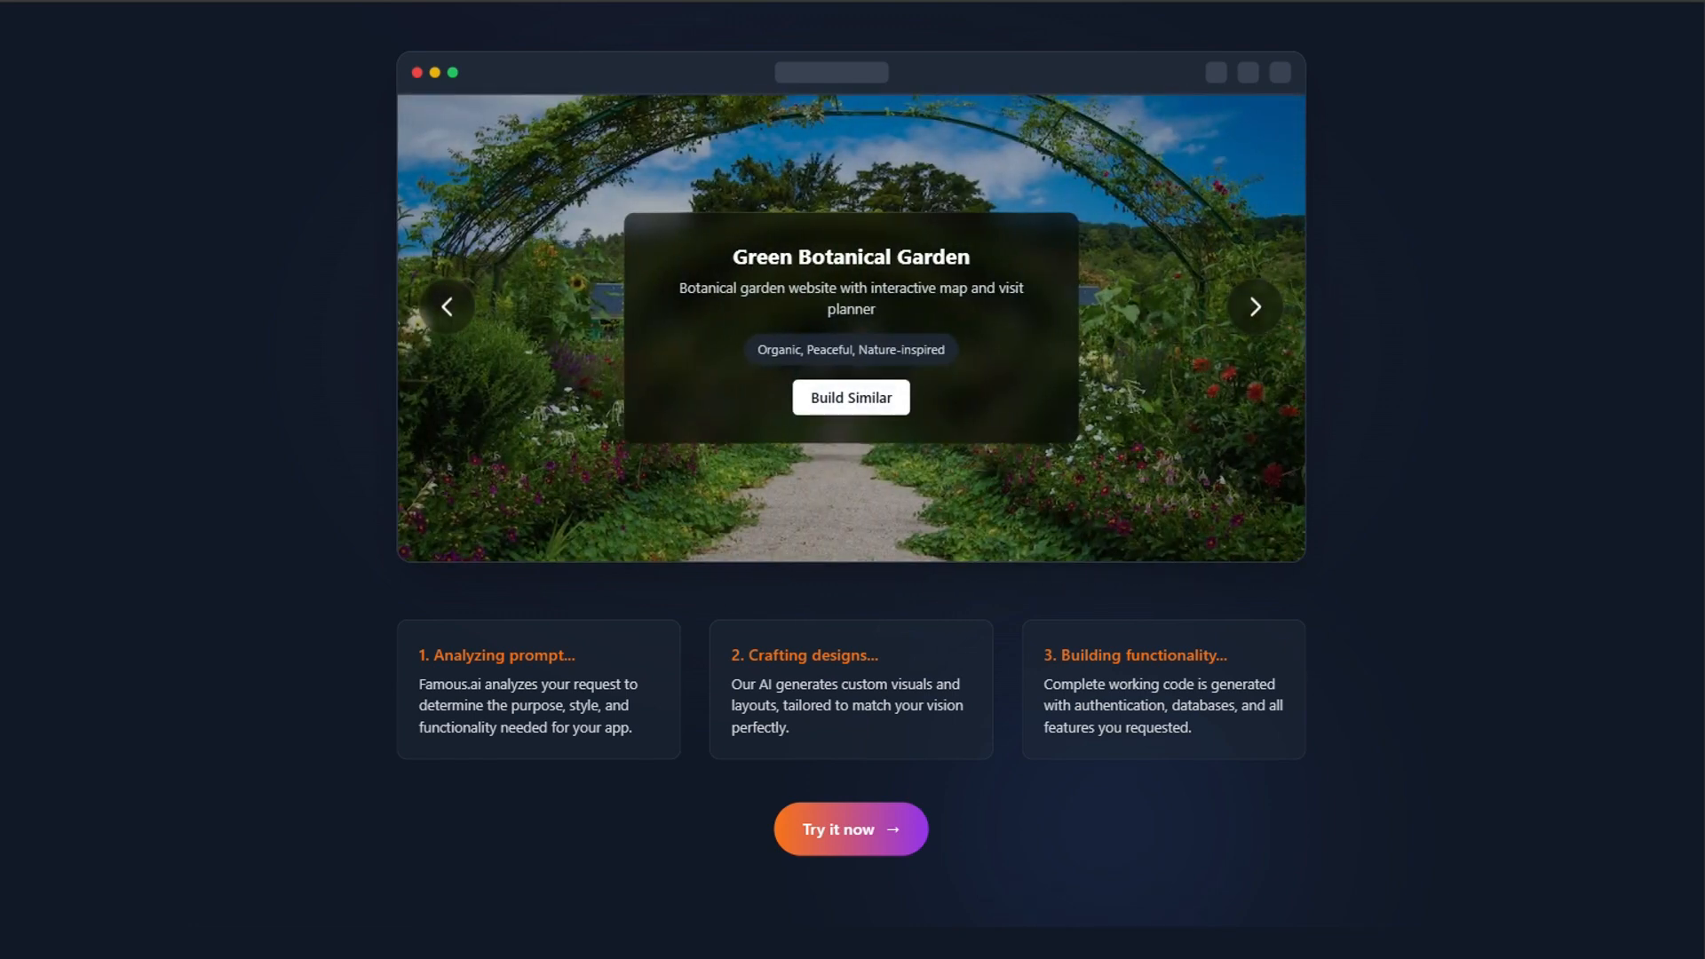
click(1254, 306)
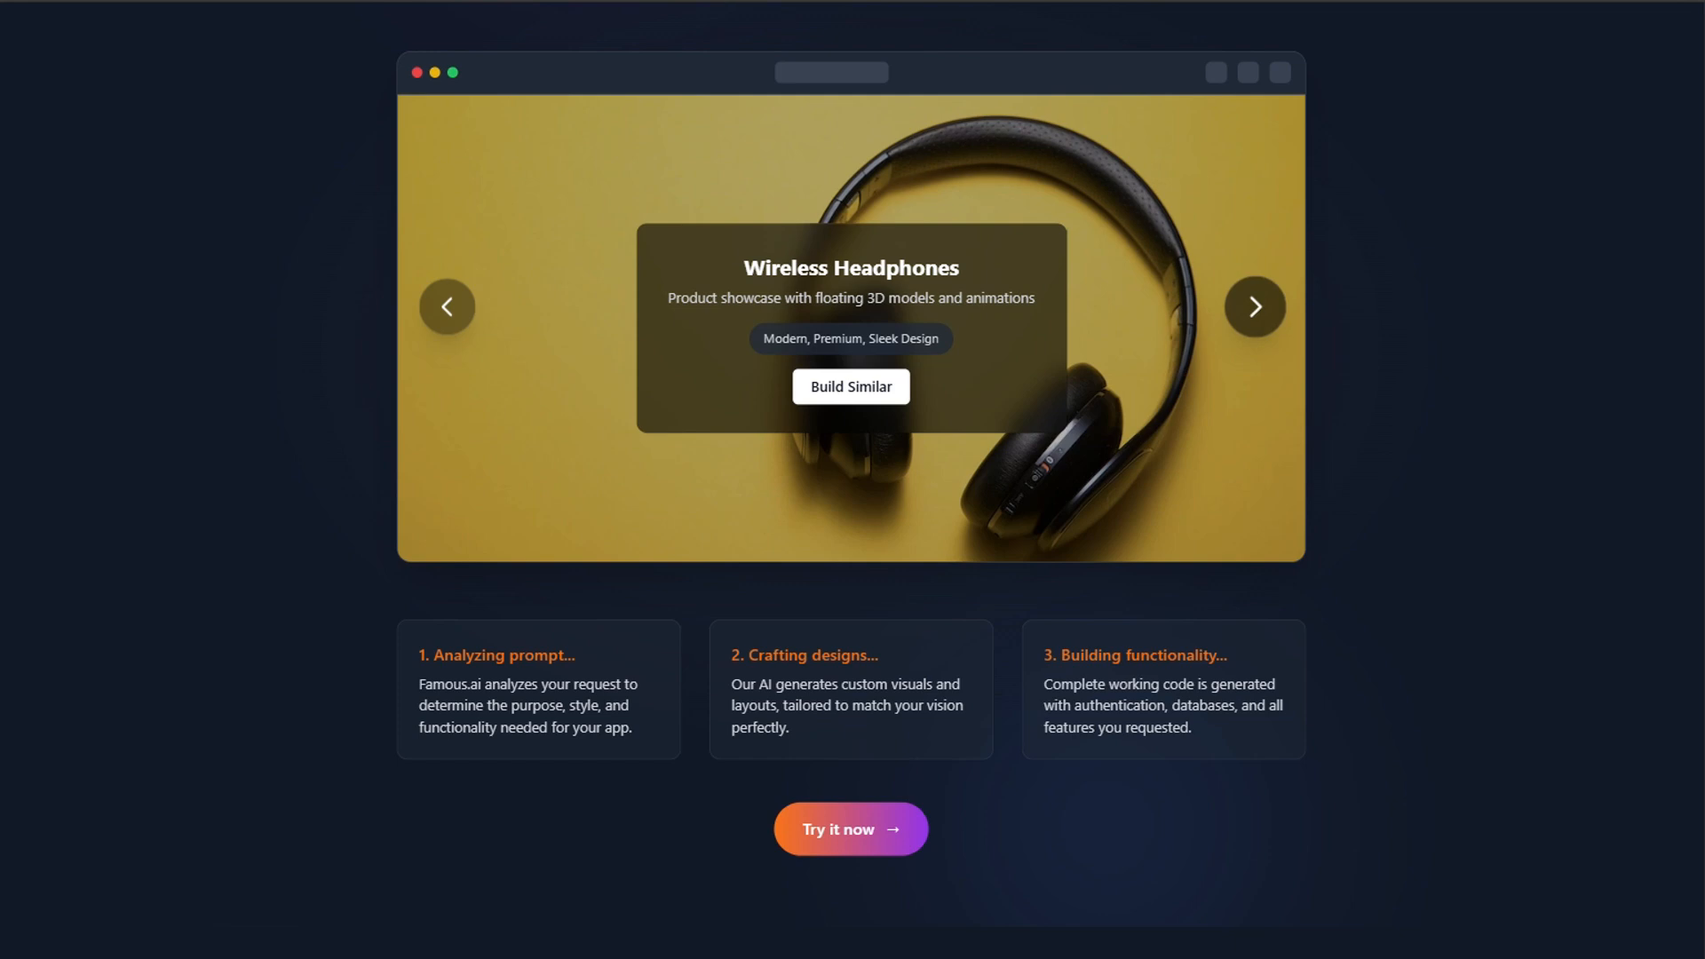
click(1255, 306)
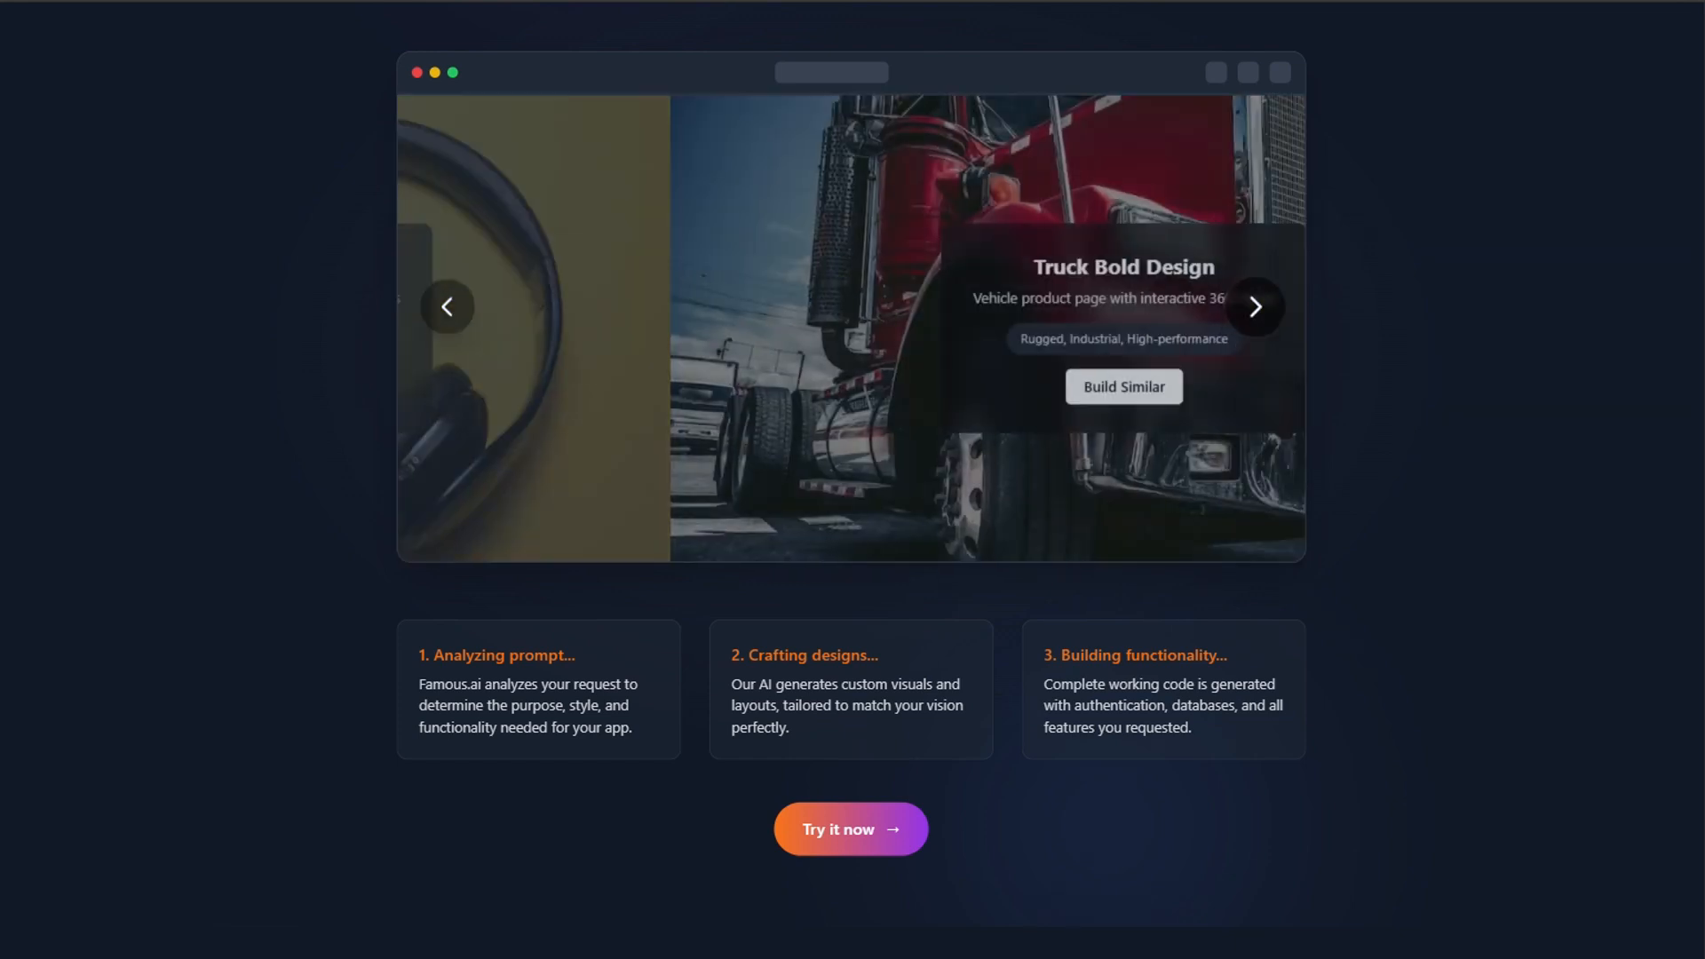
click(1255, 307)
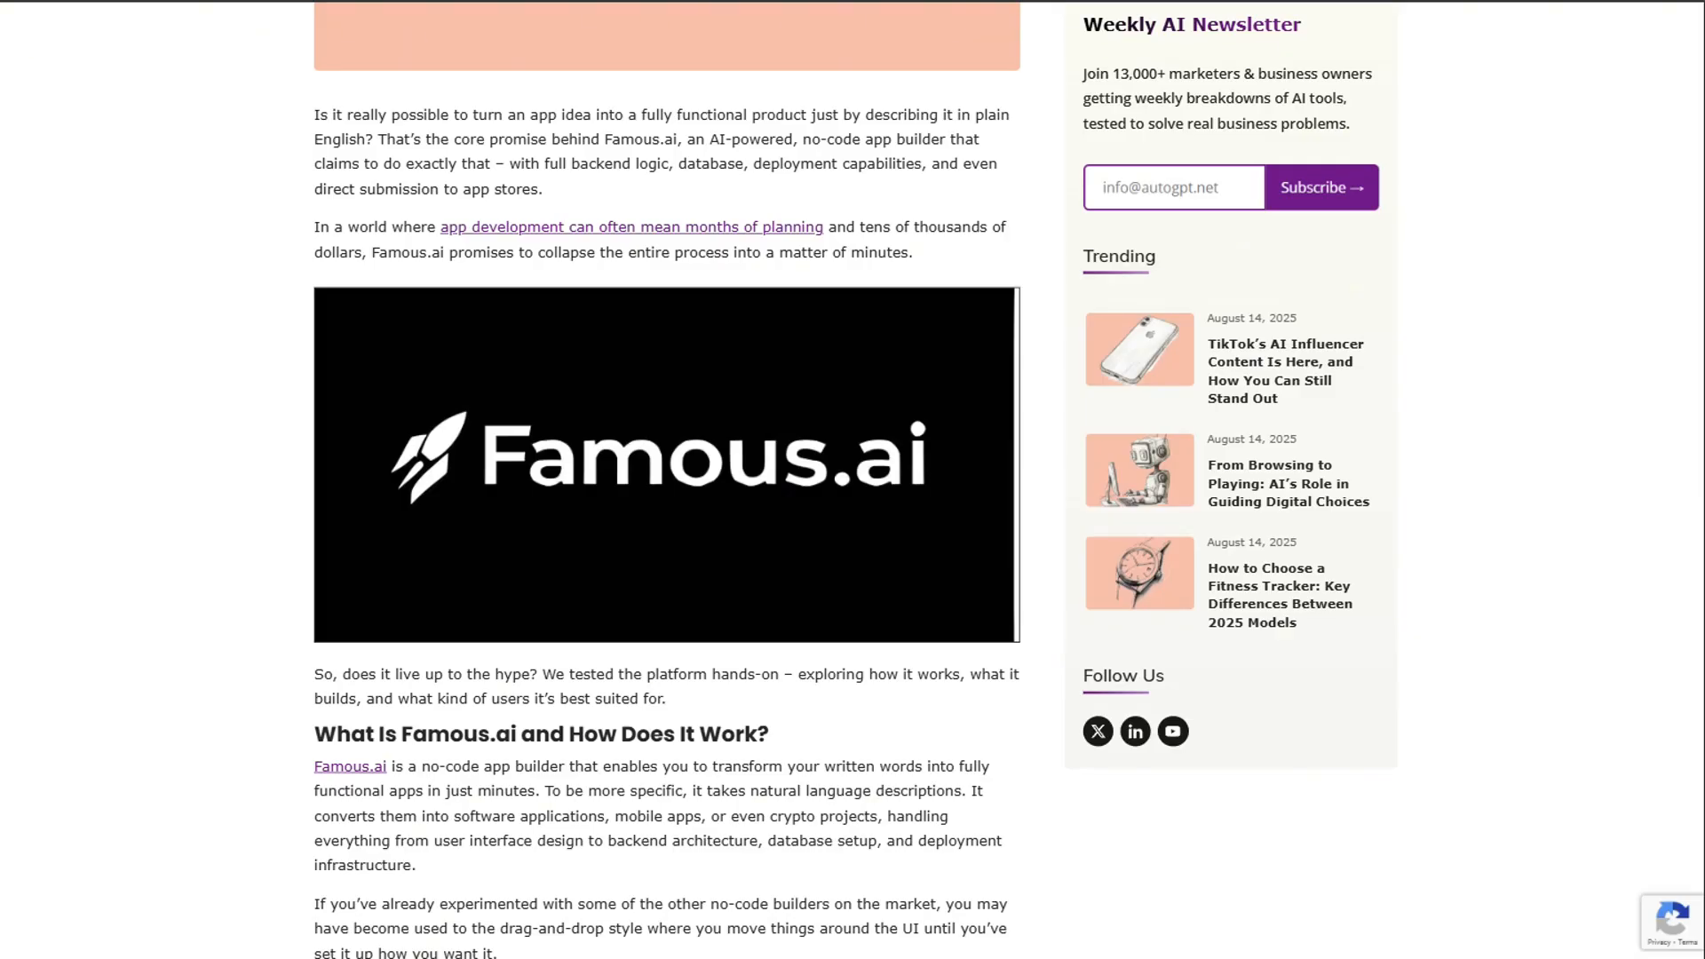
Step: Read down the AutoGPT.net review through its fitness-tracker walkthrough of how Famous.ai works
scroll(down, 3)
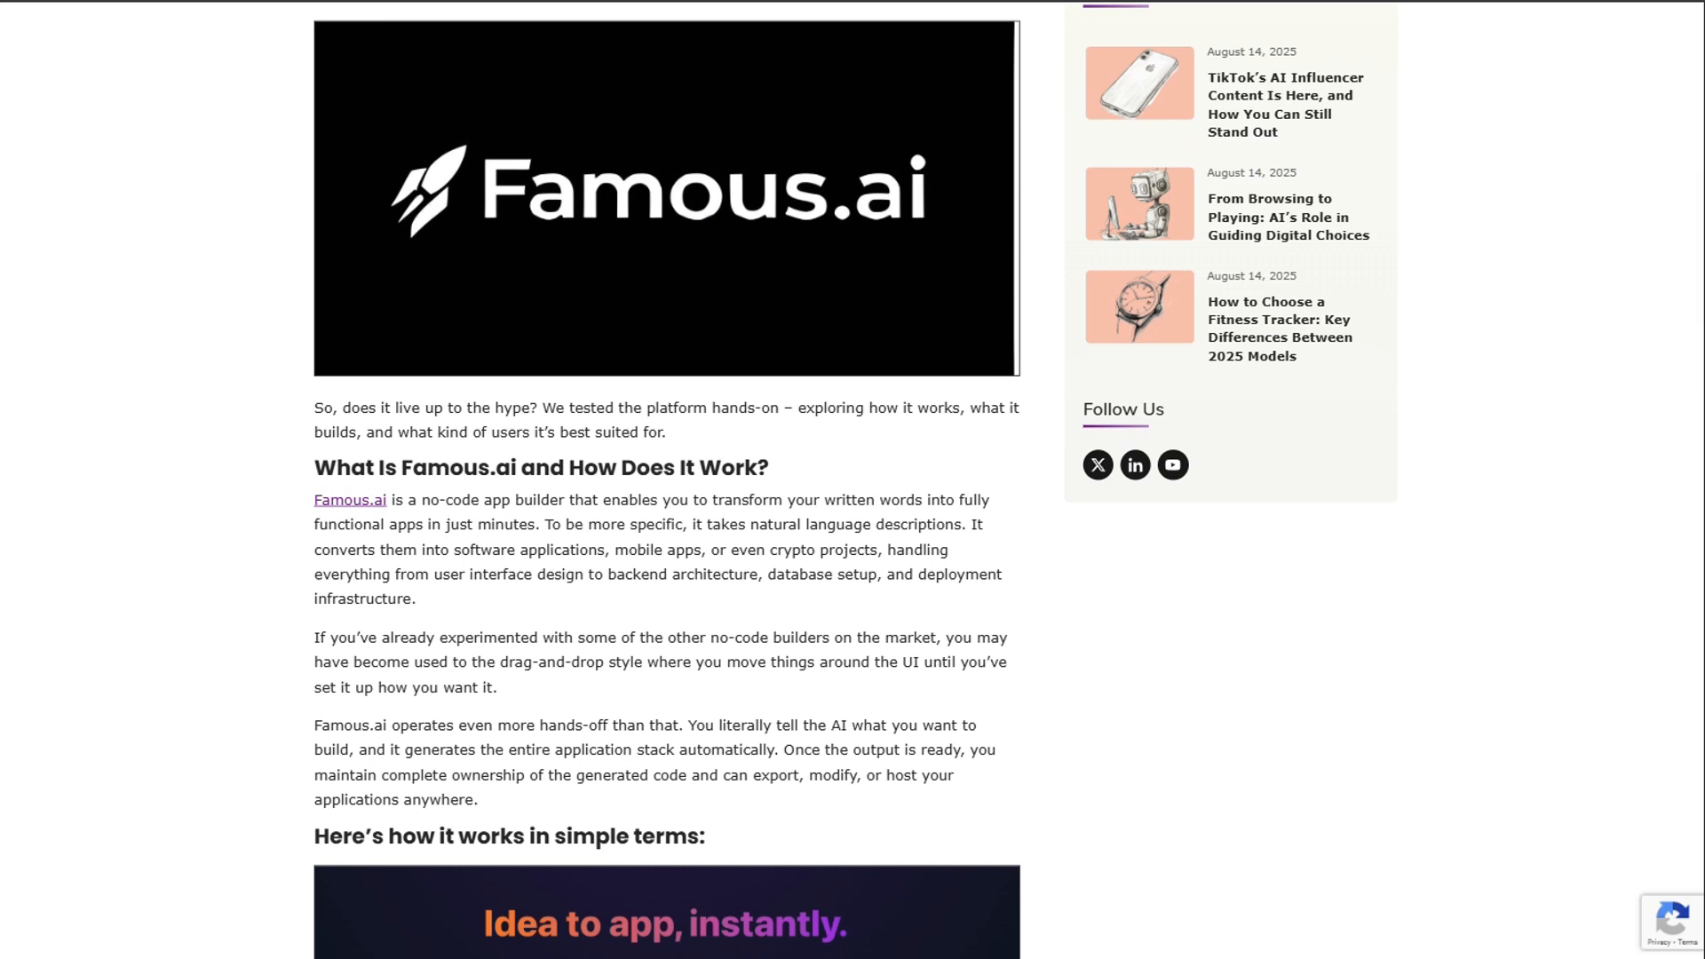
scroll(down, 3)
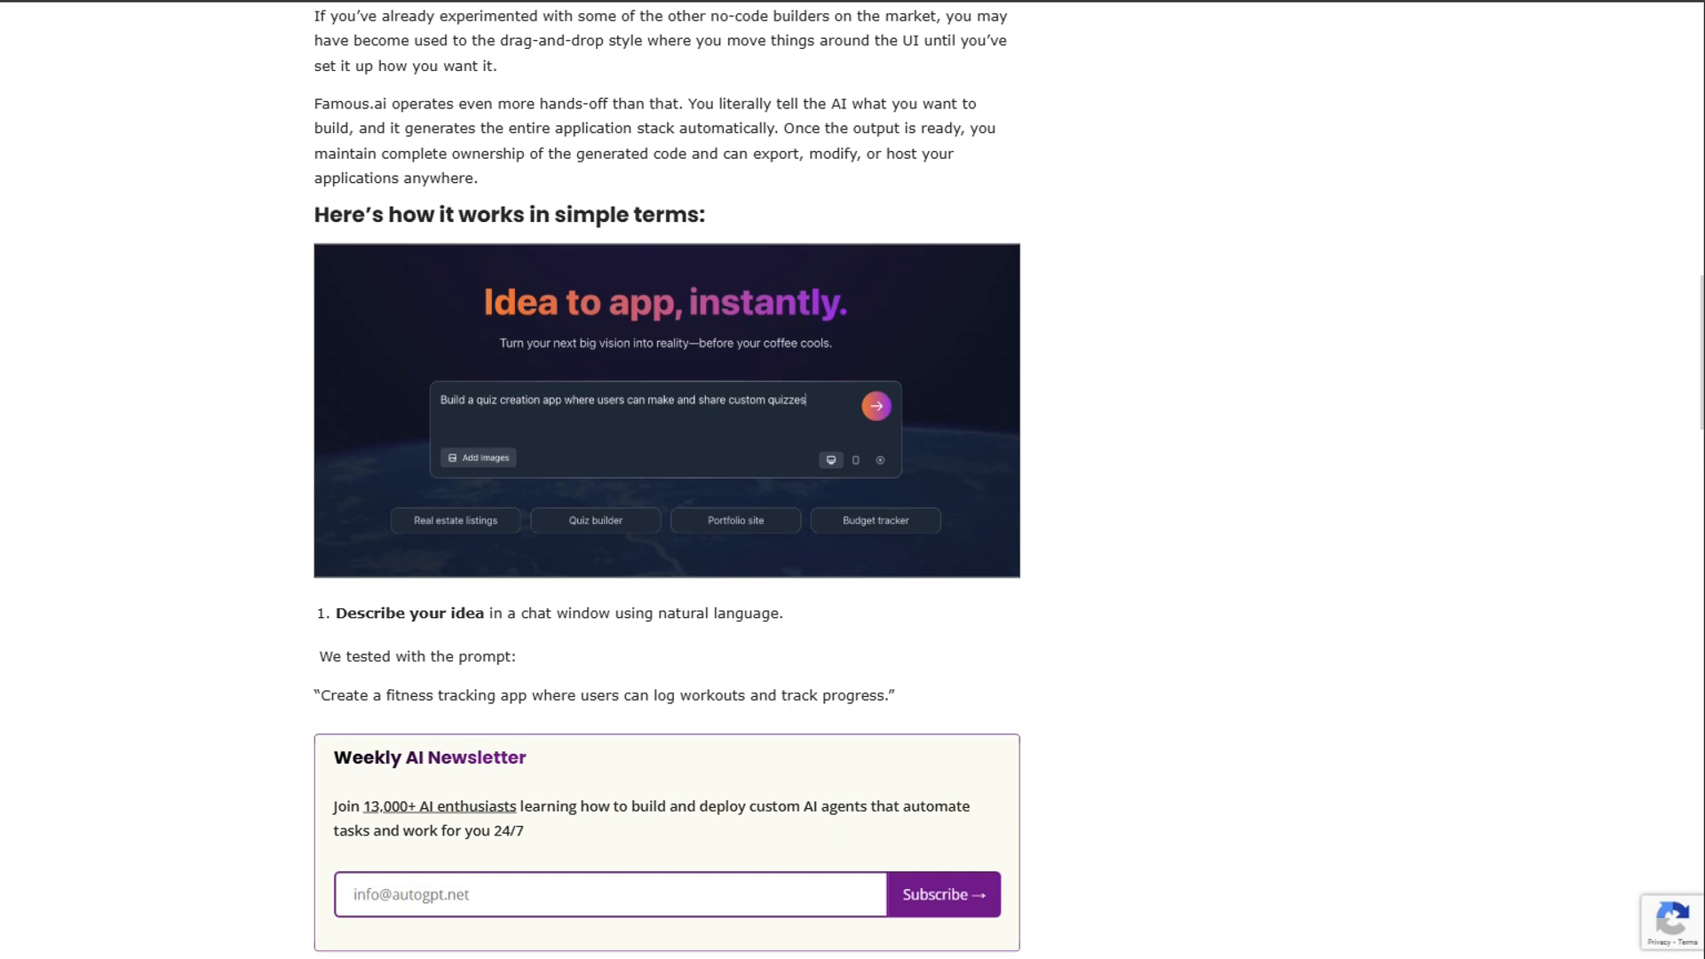
scroll(down, 3)
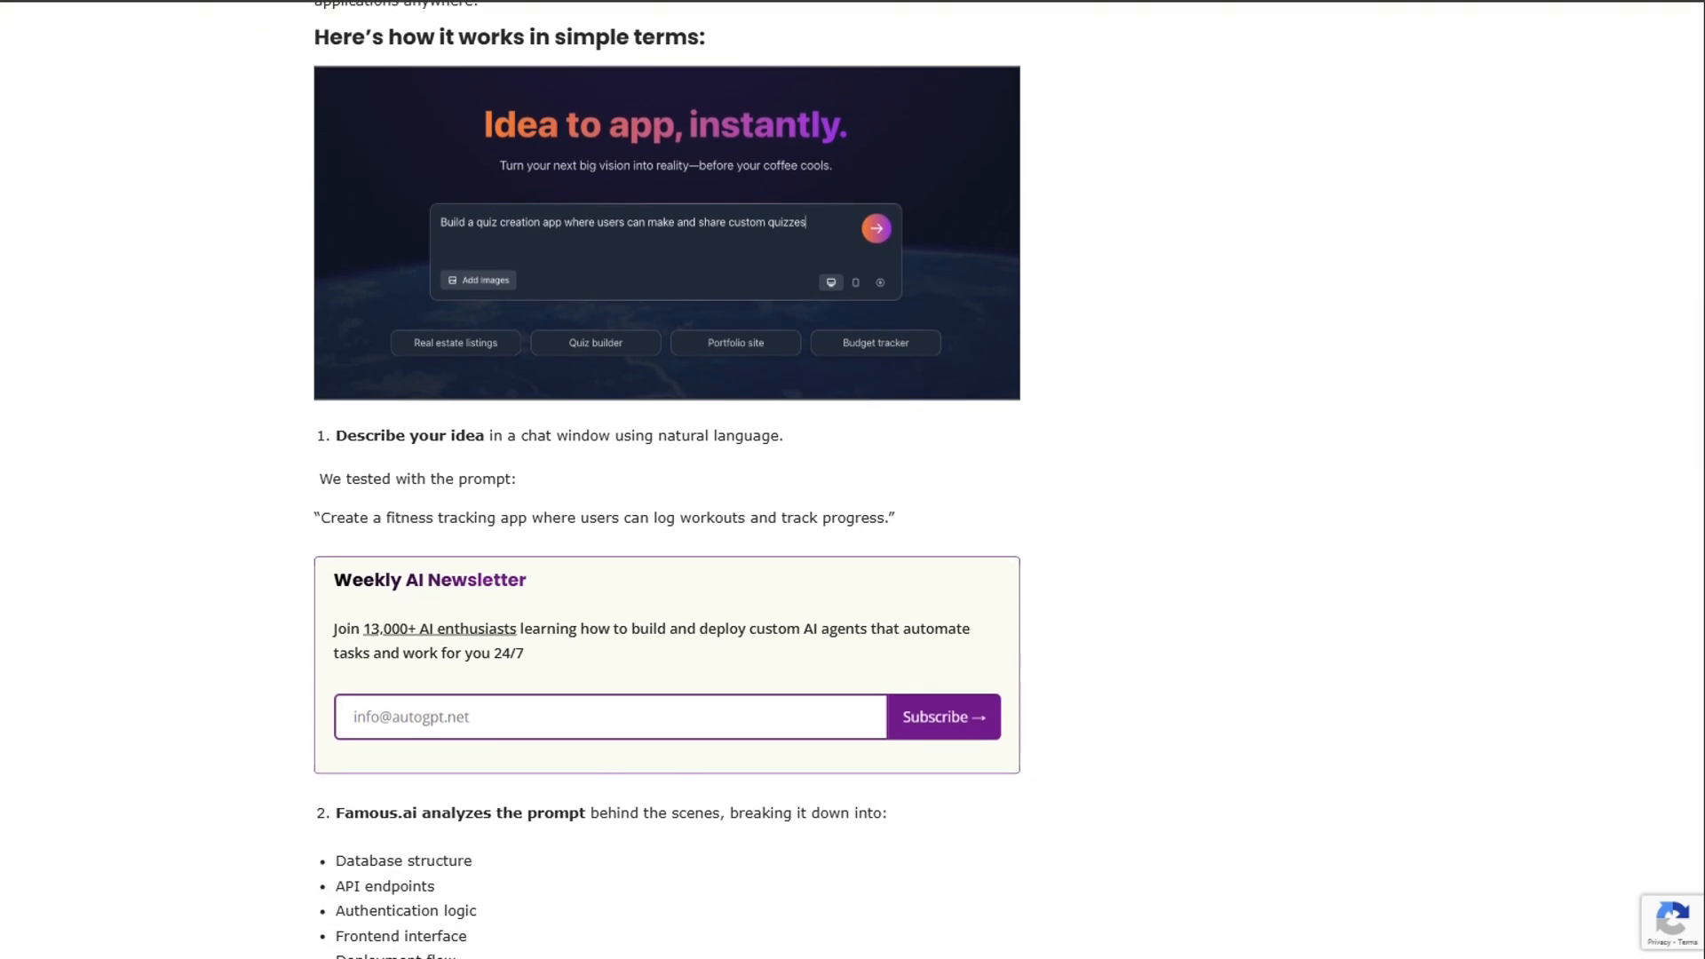
scroll(down, 3)
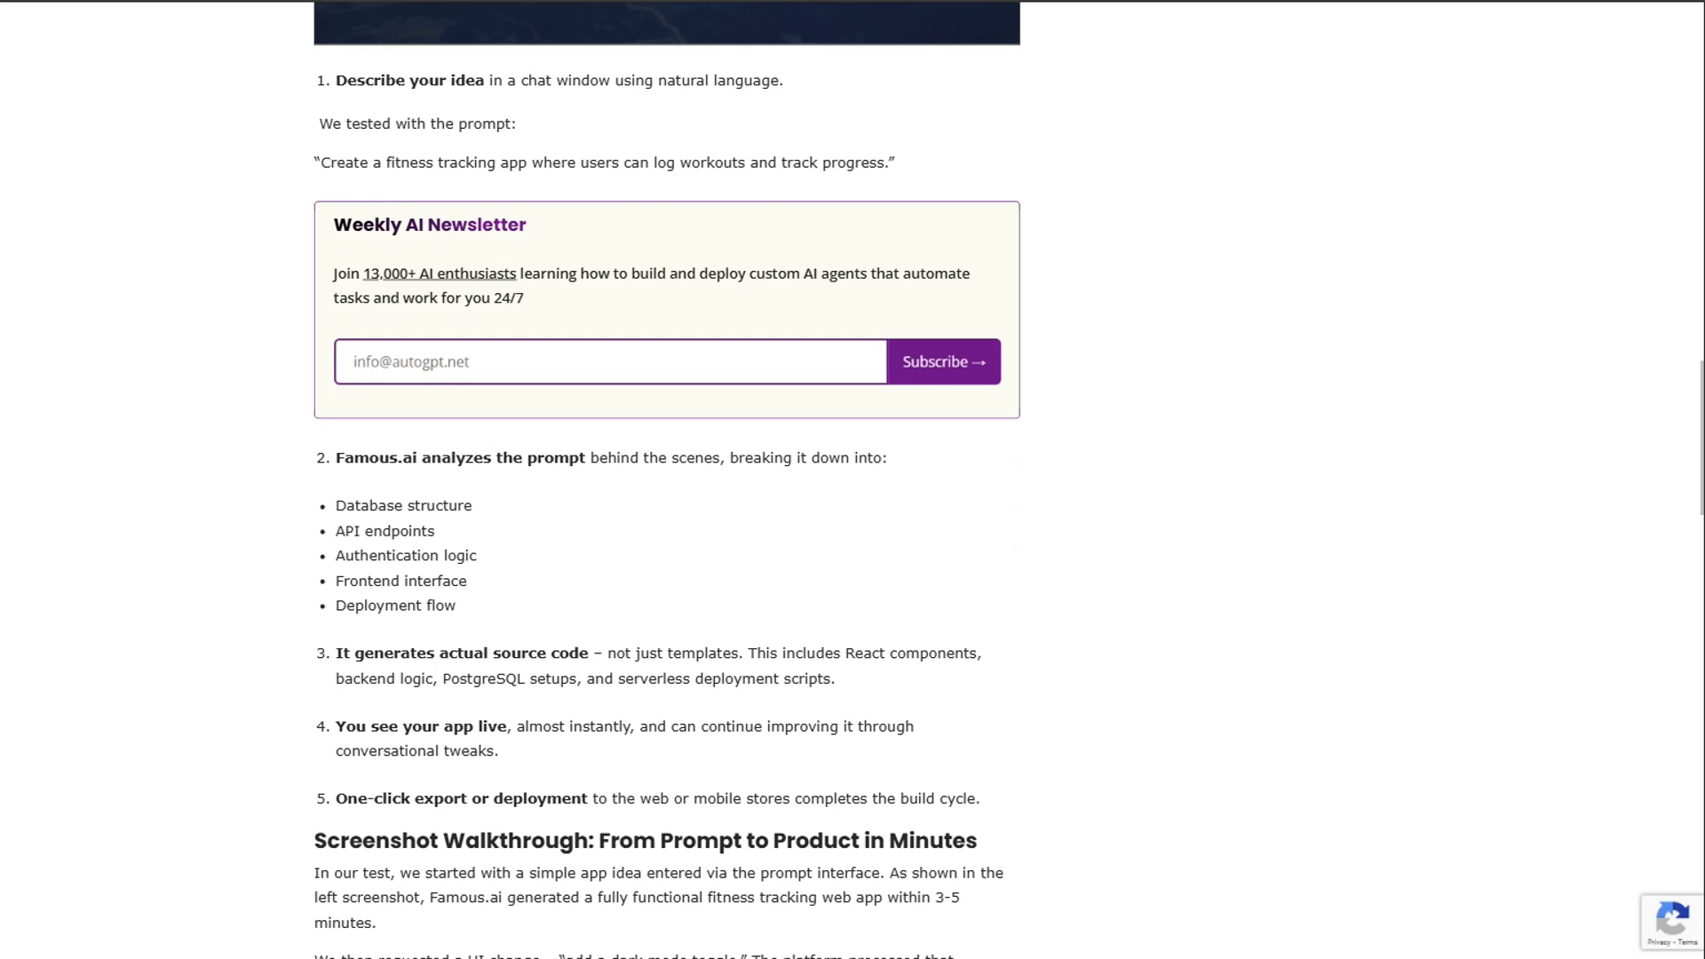
scroll(down, 3)
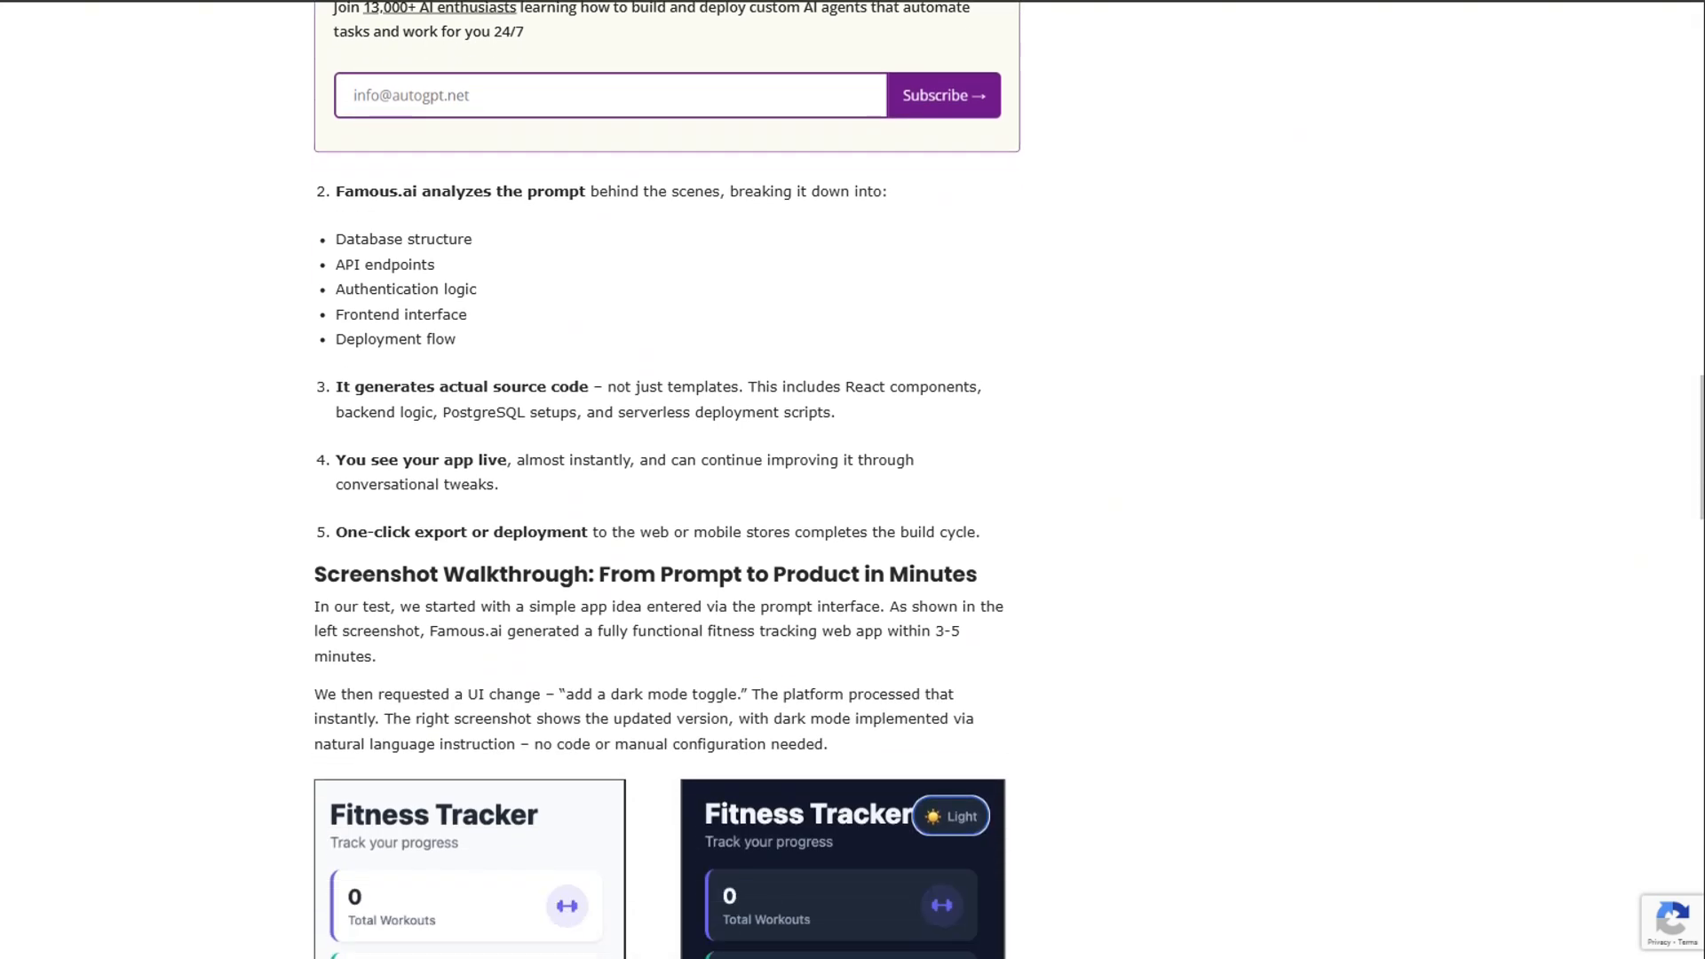
scroll(down, 3)
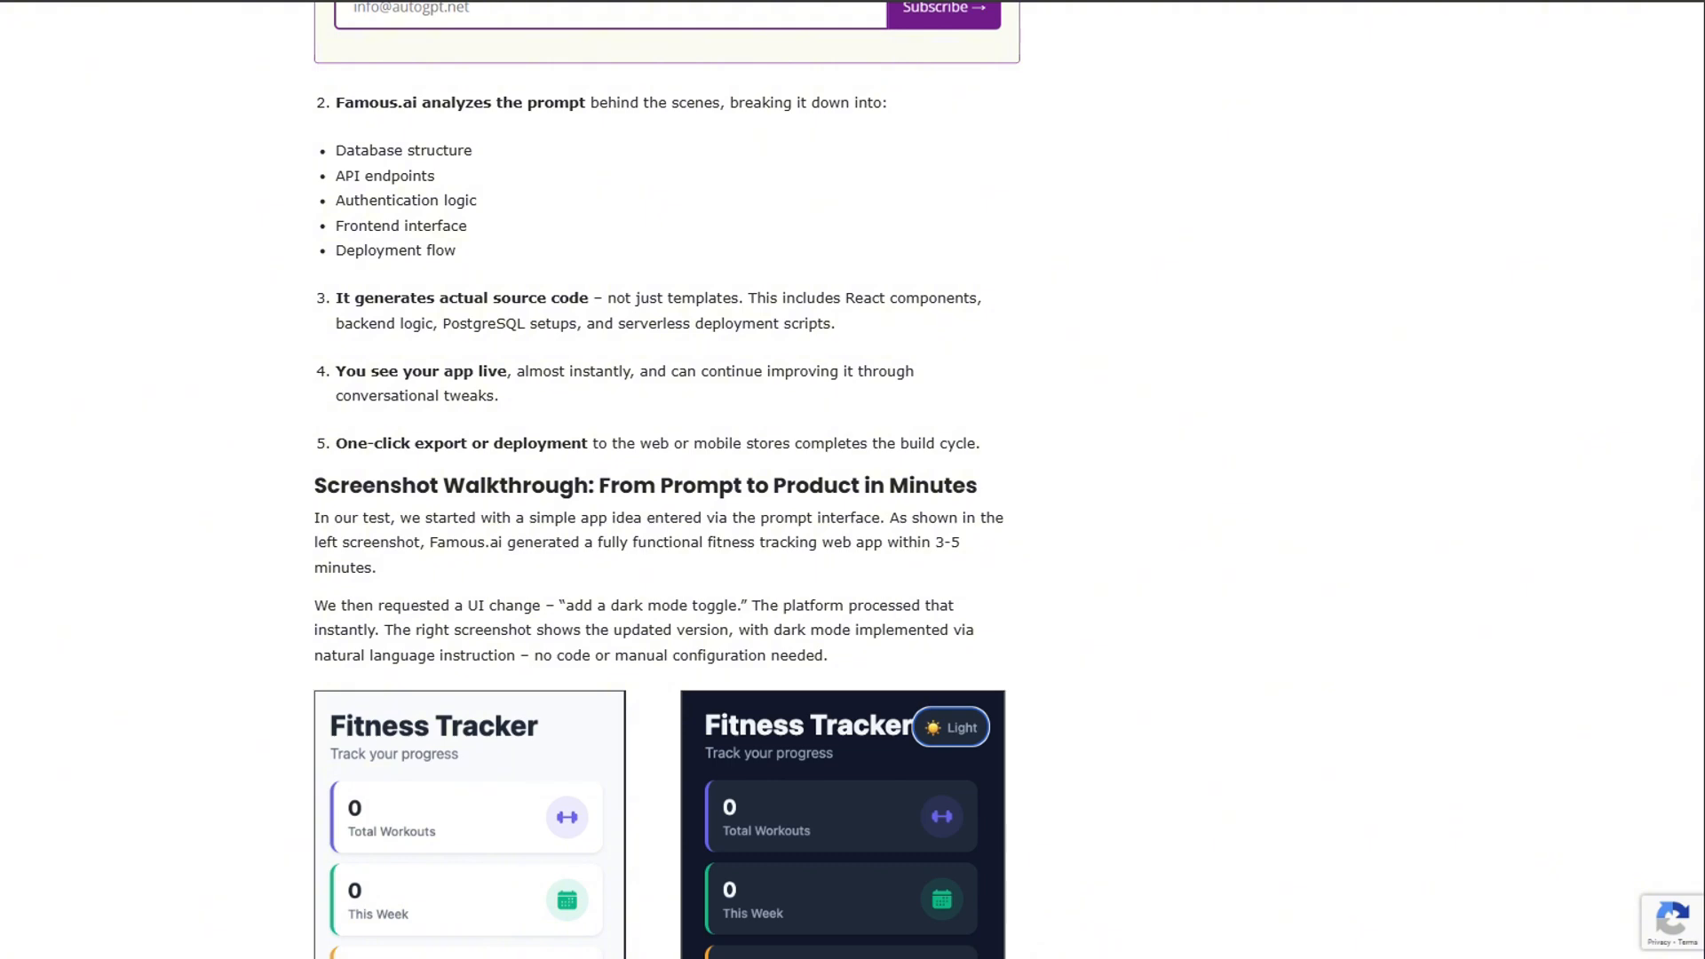
scroll(down, 3)
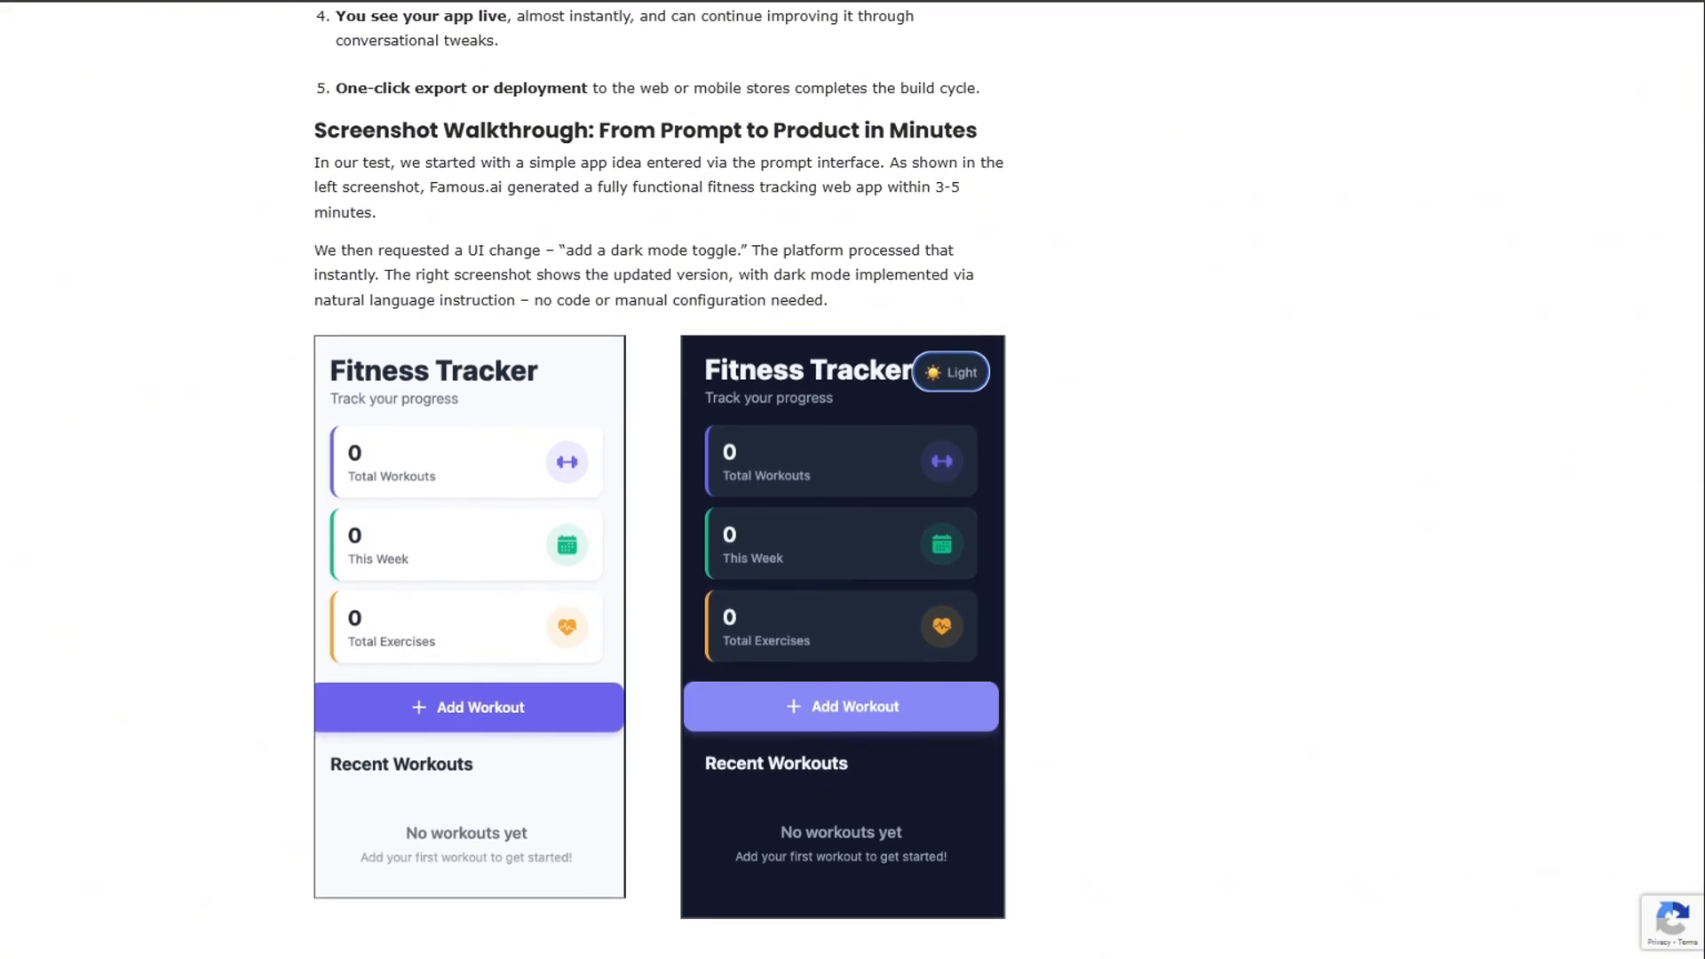
Step: Continue through the key features and use cases, ending on the Famous.ai FAQ section
scroll(down, 3)
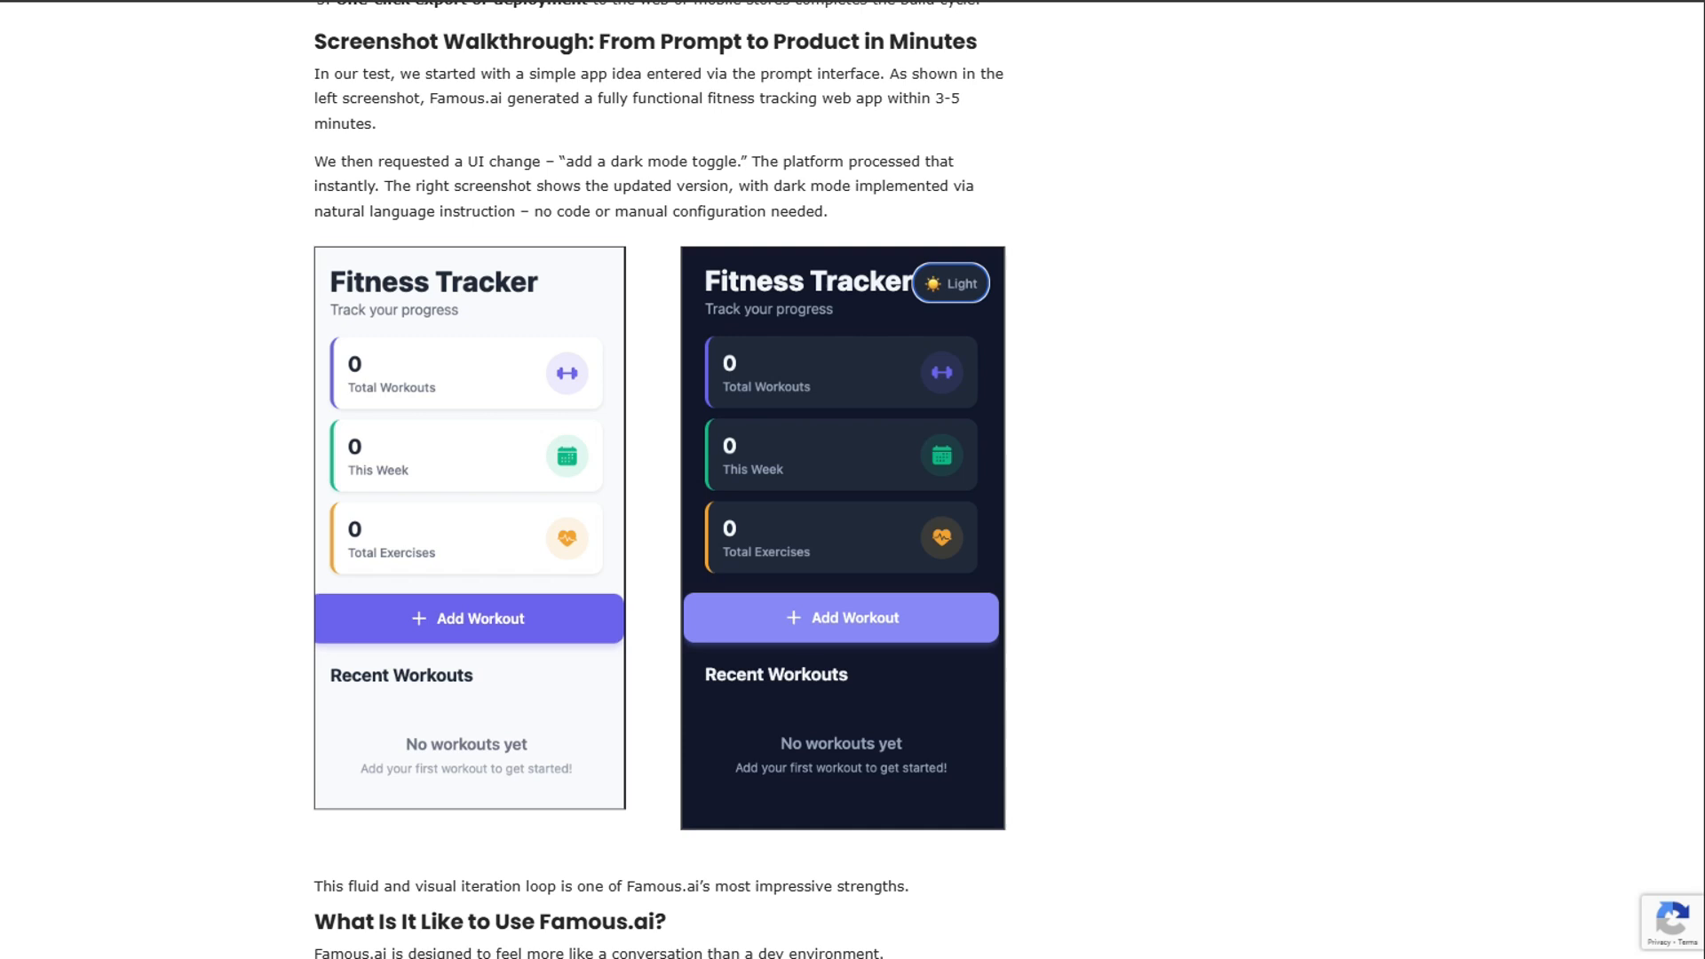
scroll(down, 3)
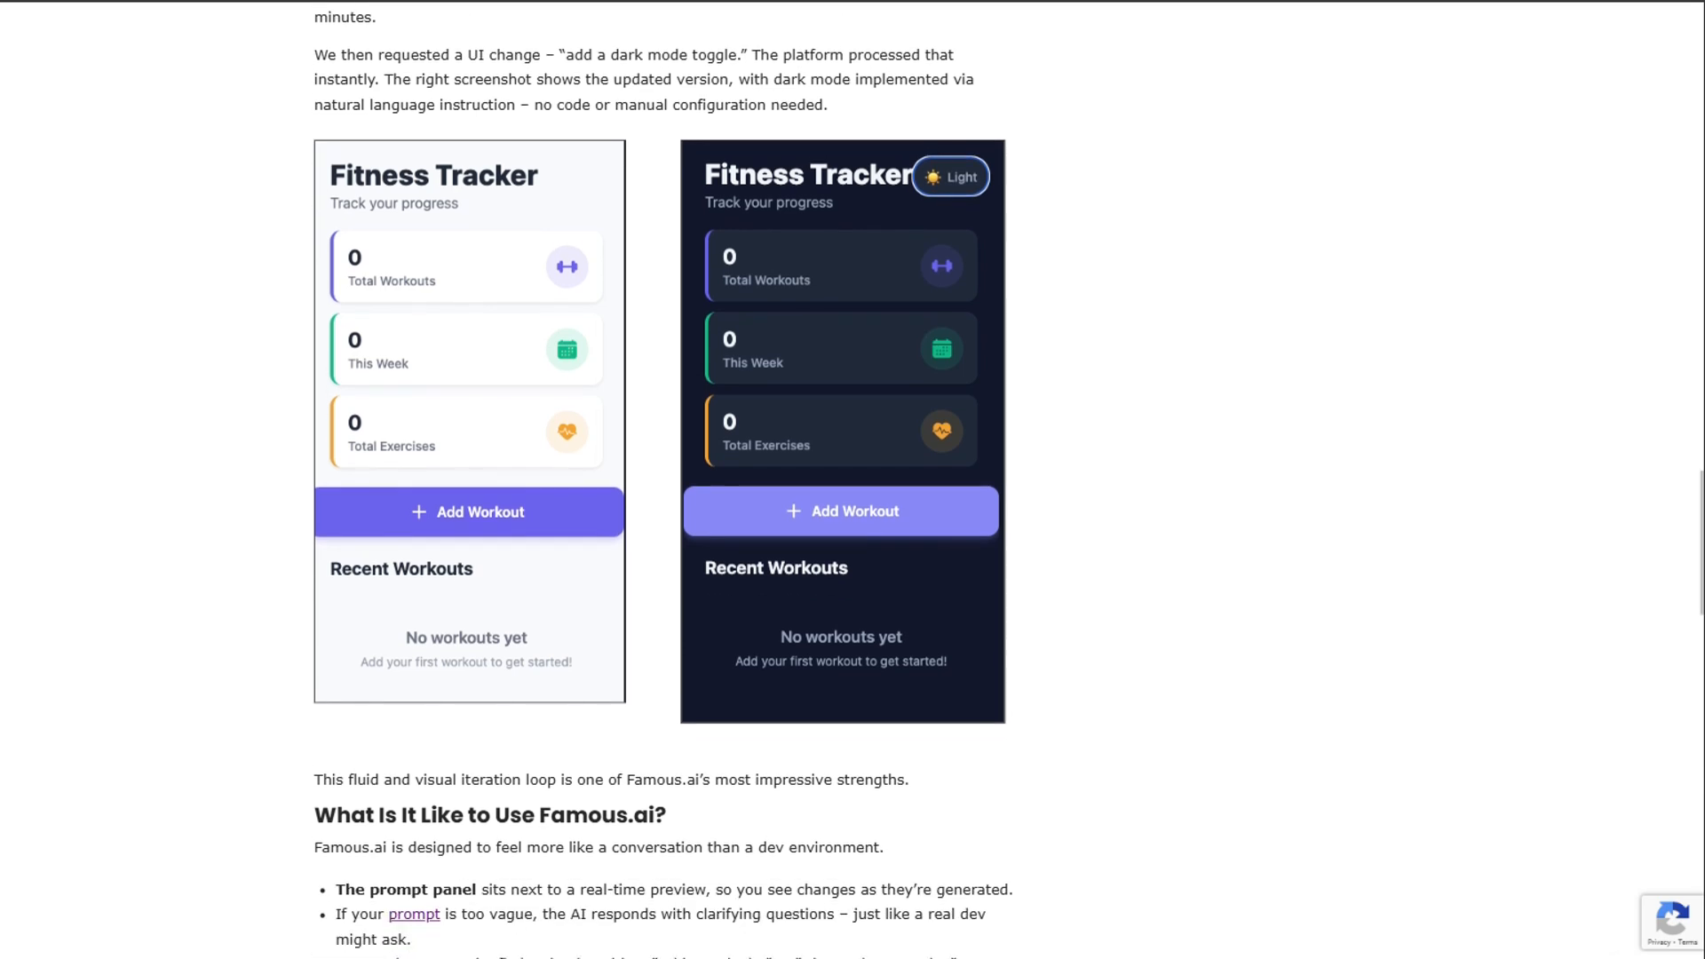
scroll(down, 3)
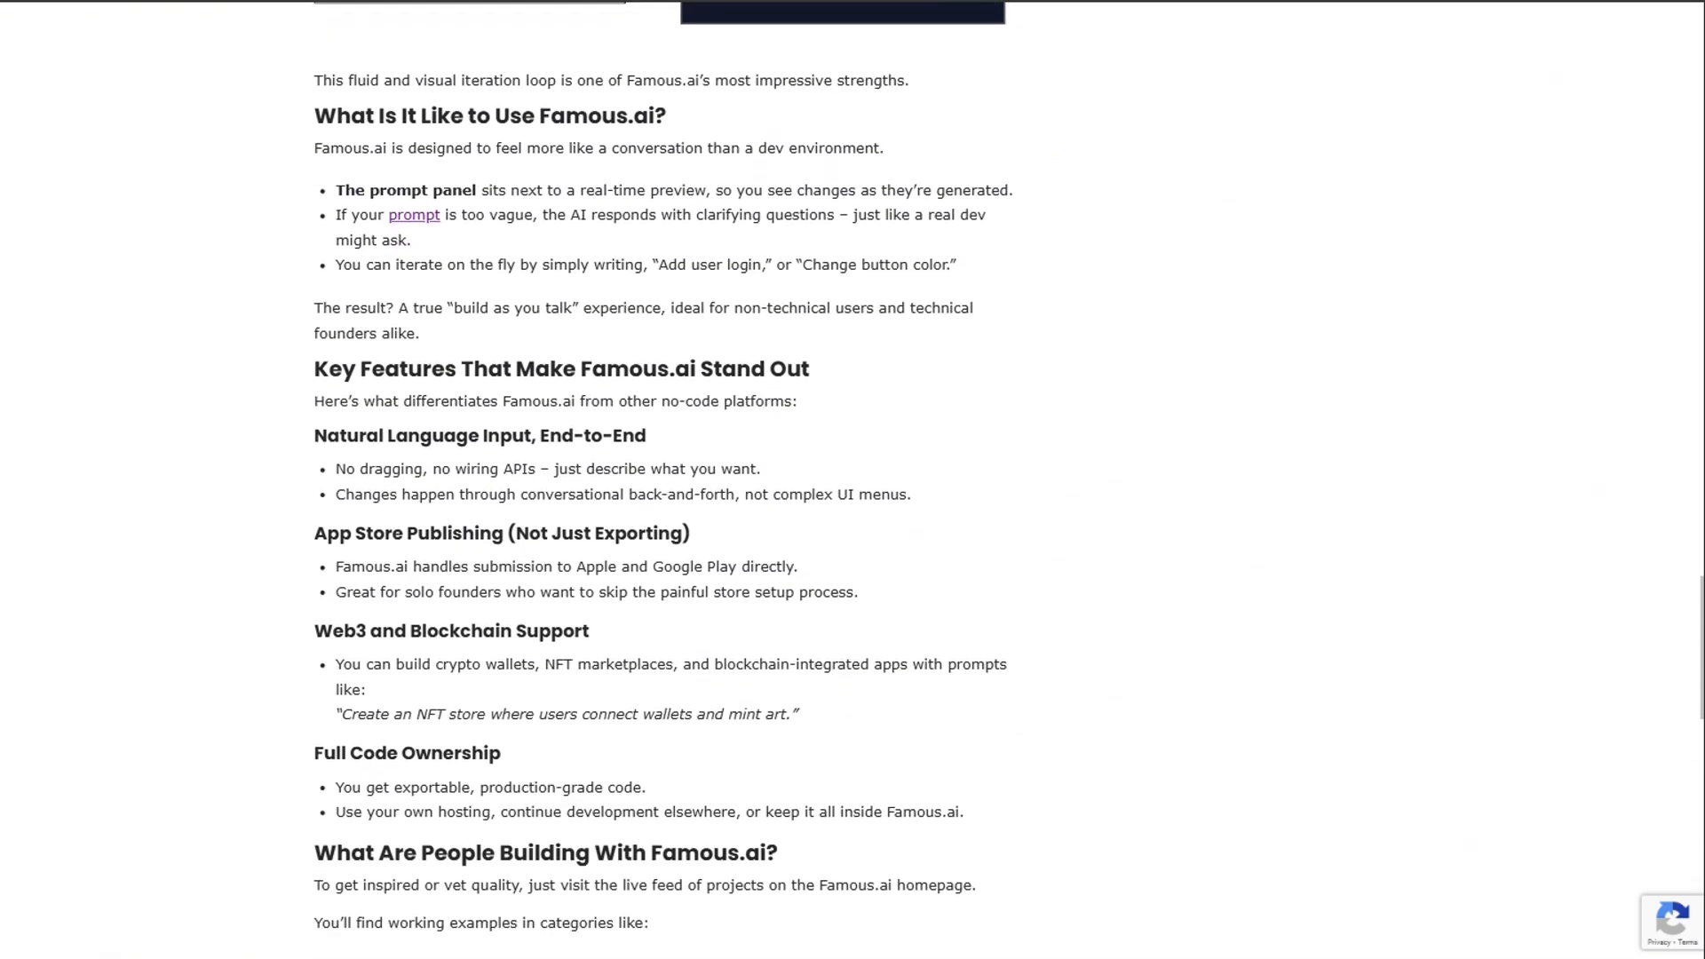
scroll(down, 3)
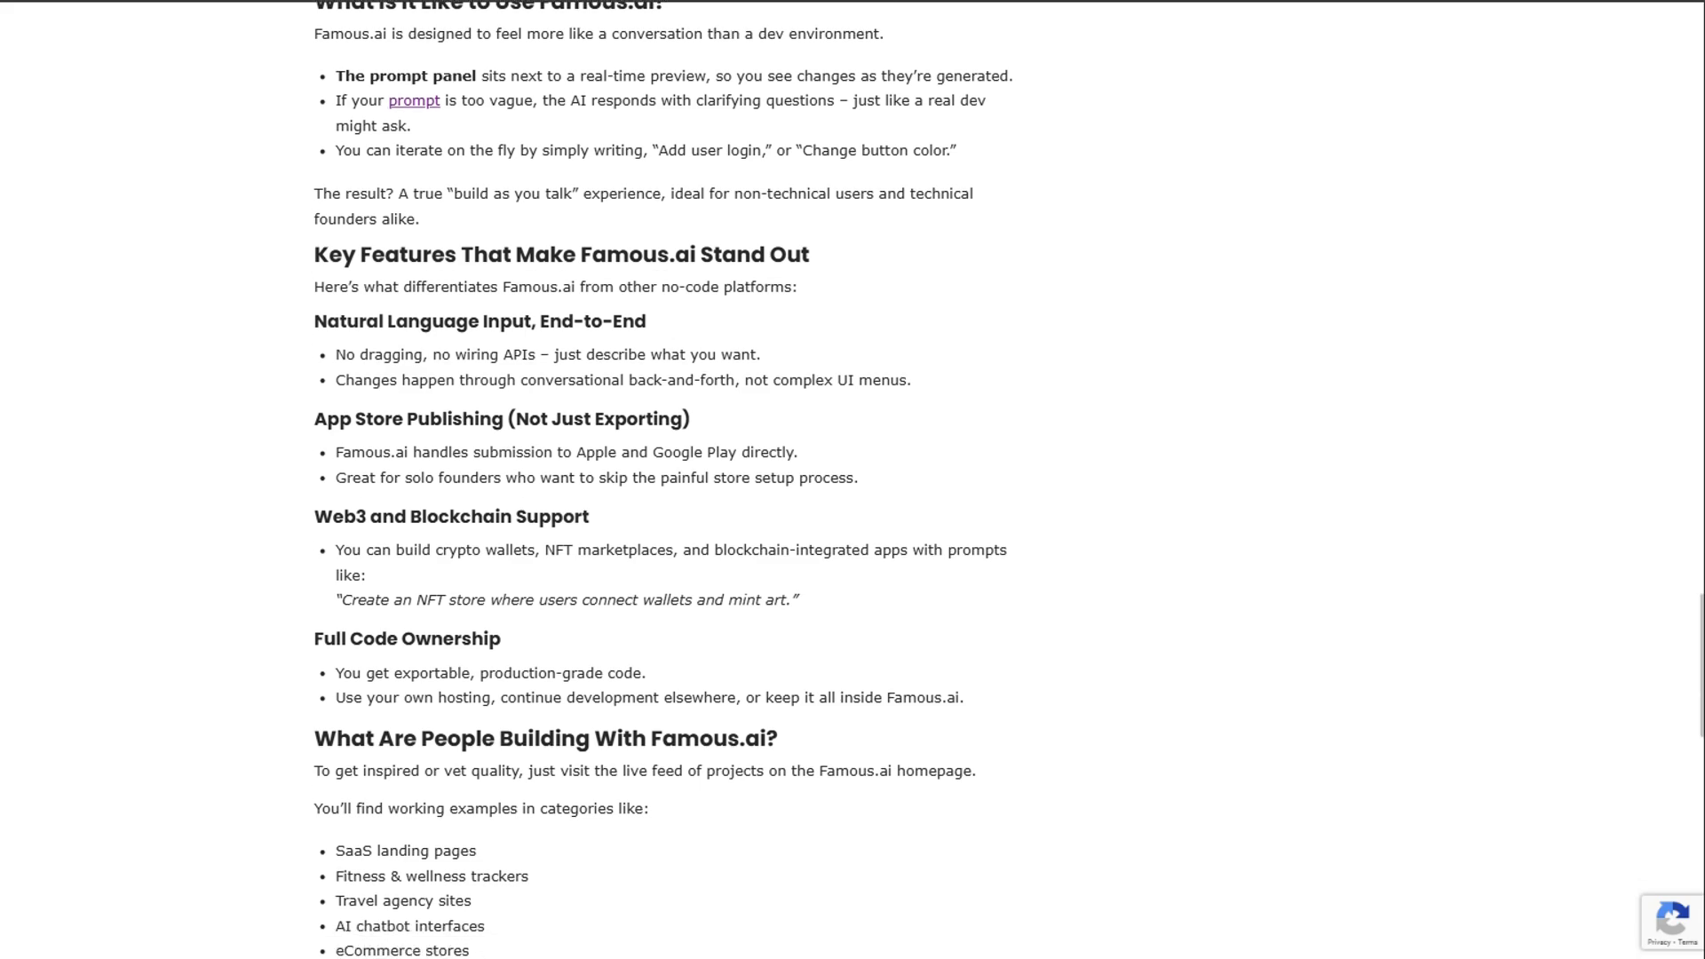
scroll(down, 3)
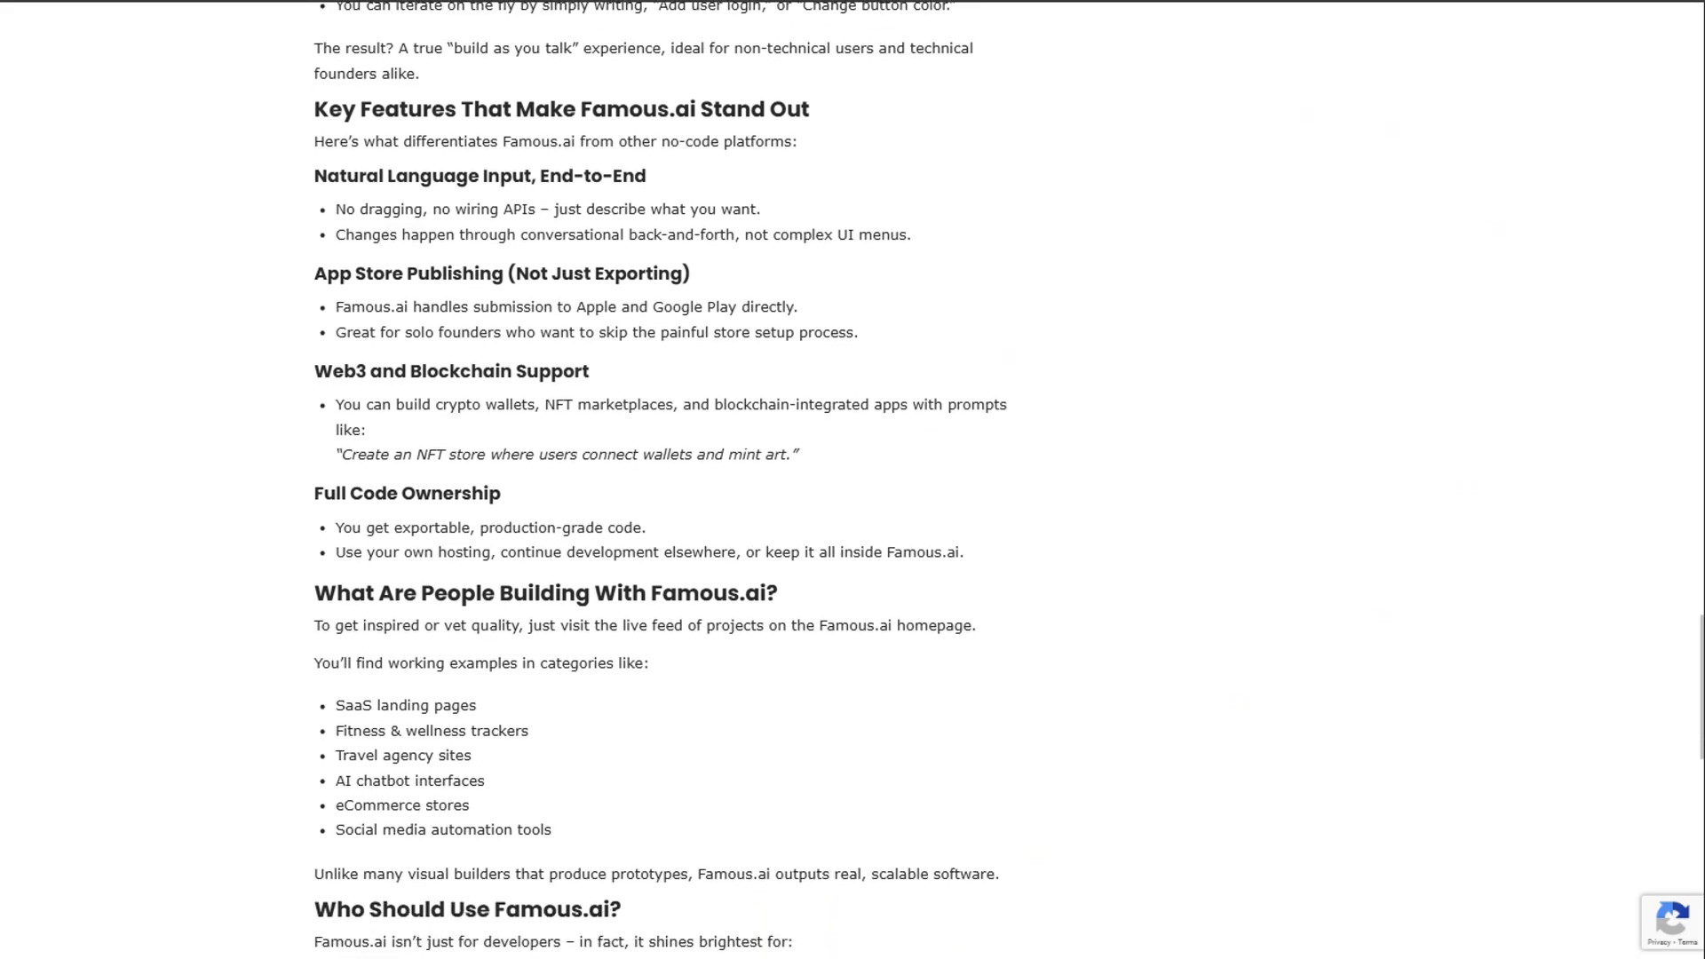
scroll(down, 3)
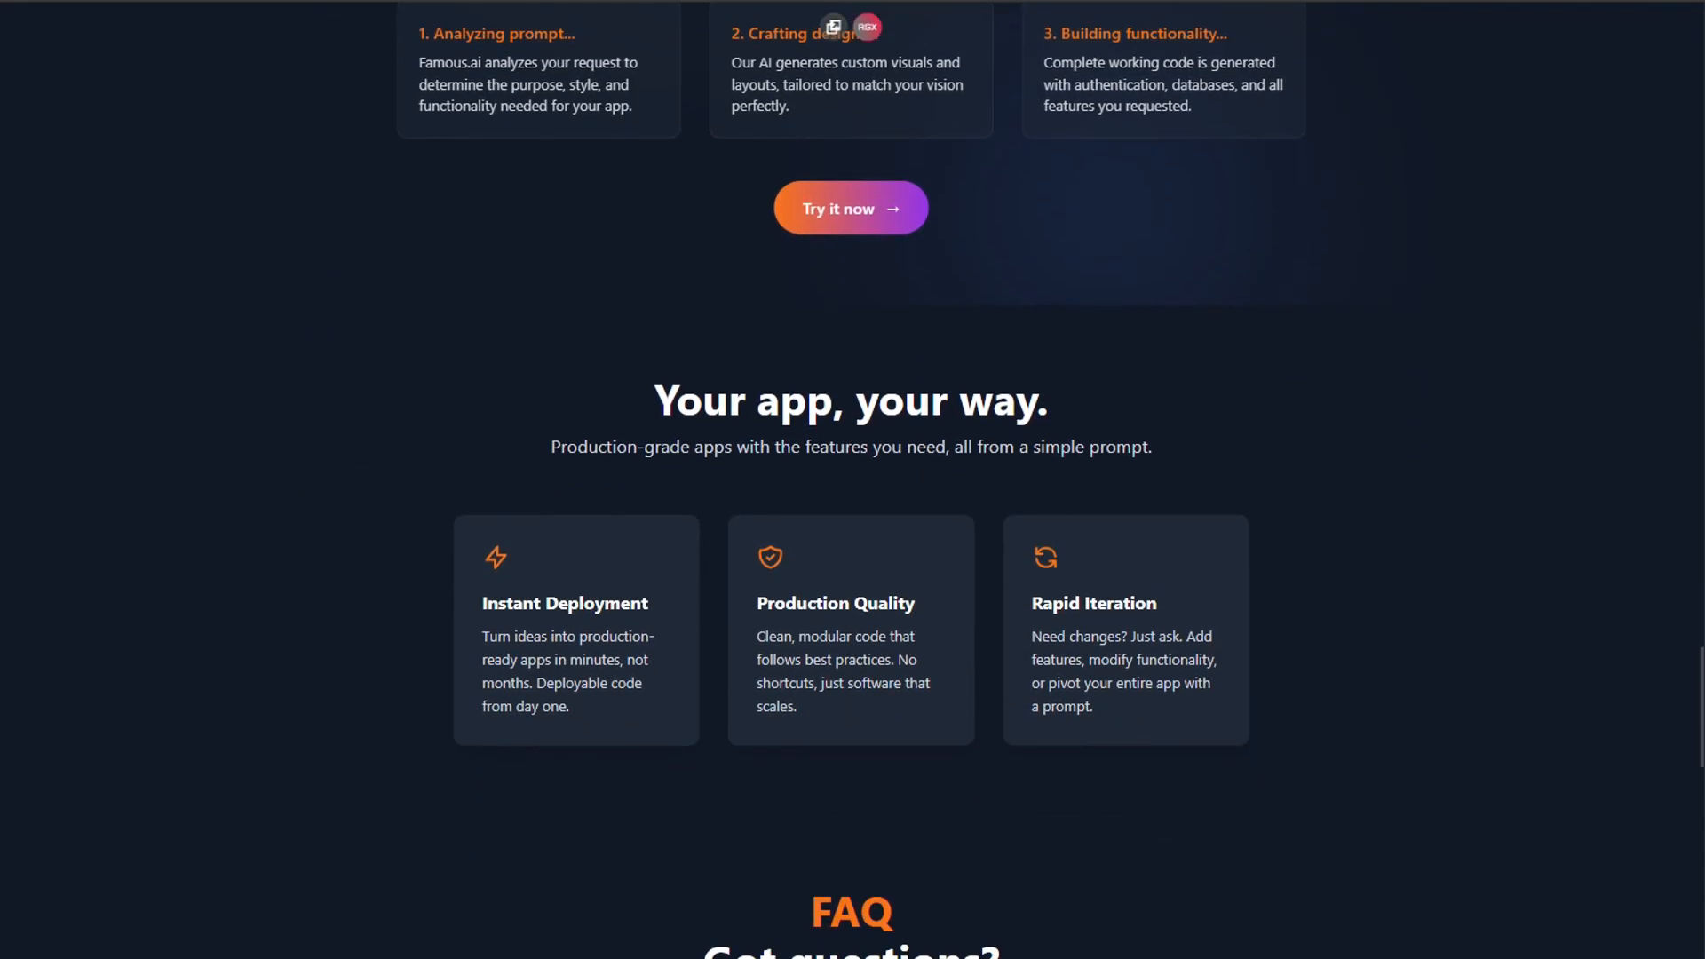
scroll(down, 3)
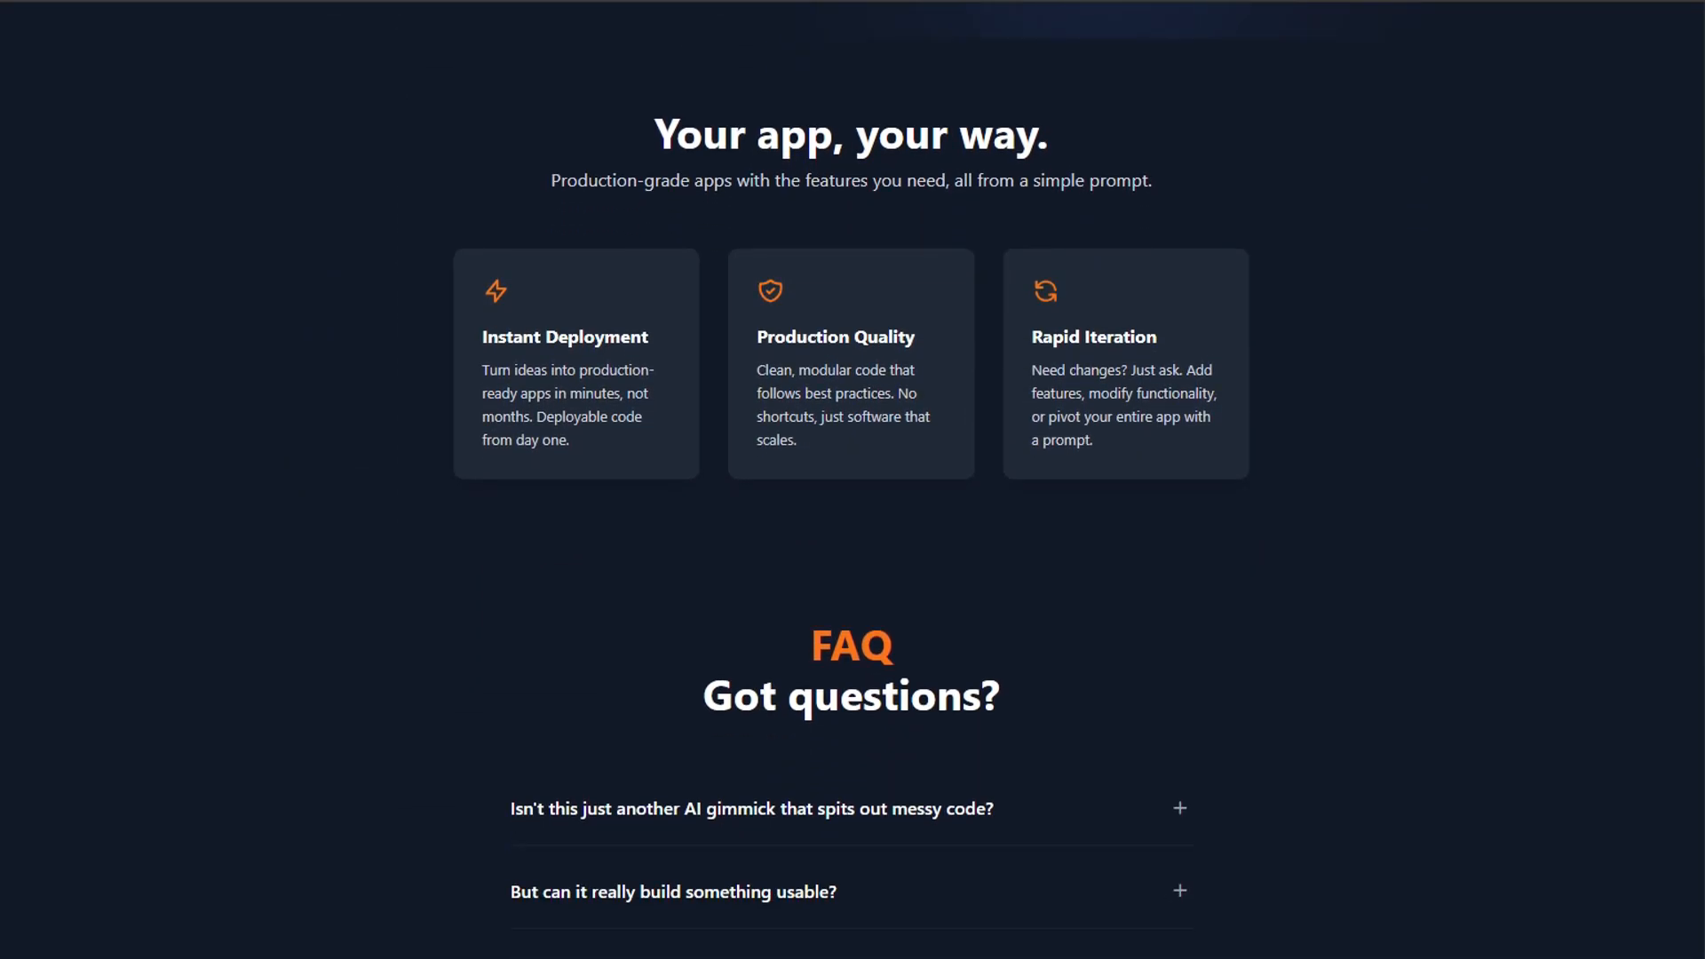